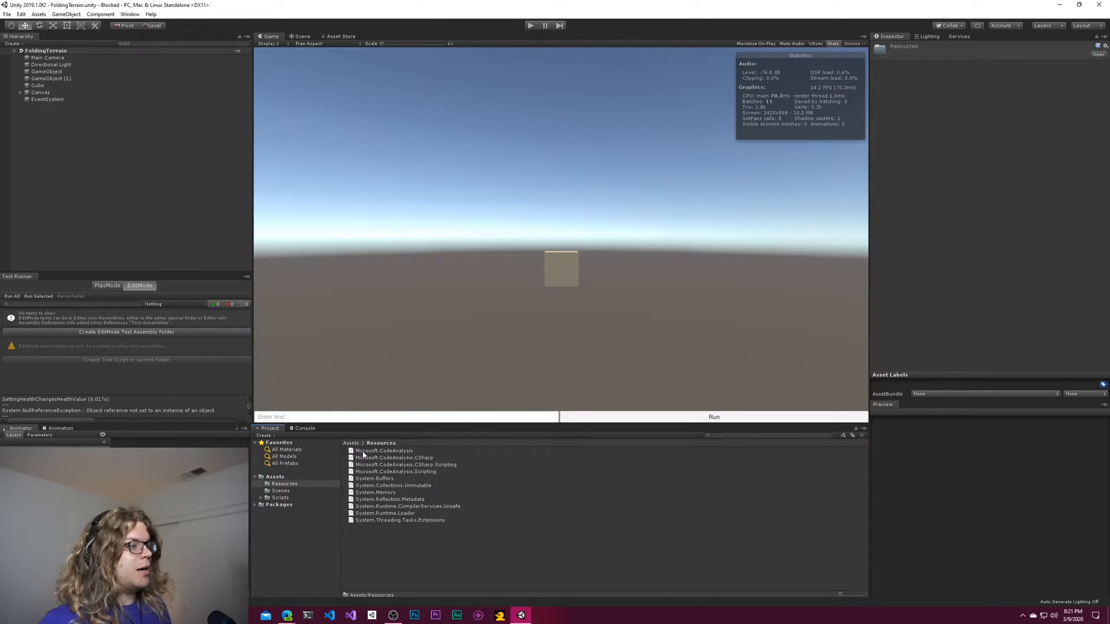
mouse_move(433, 498)
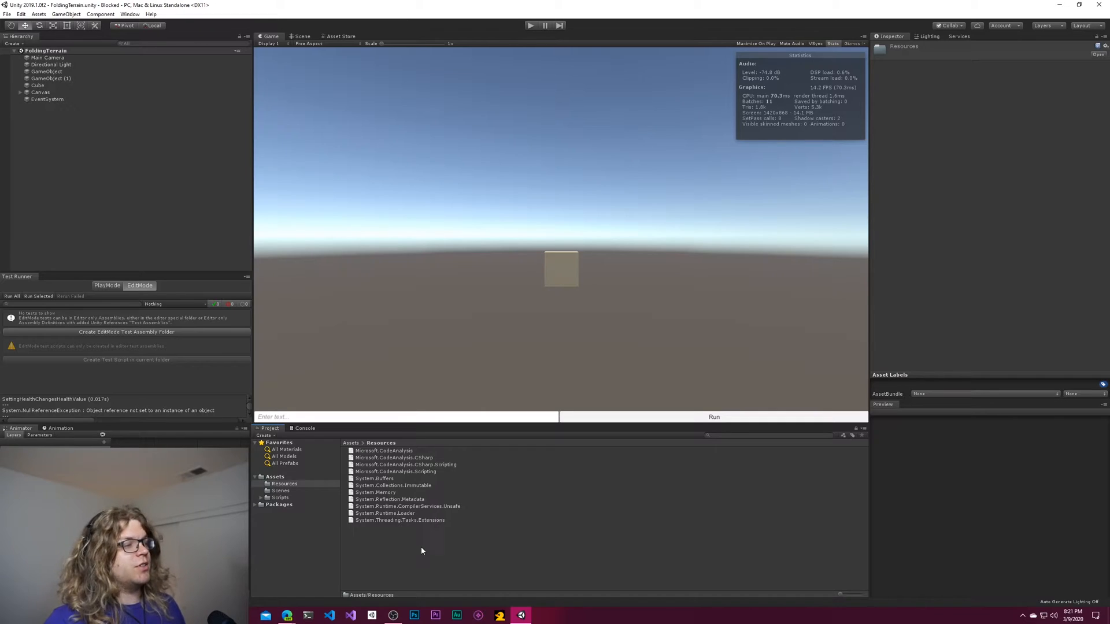
mouse_move(423, 542)
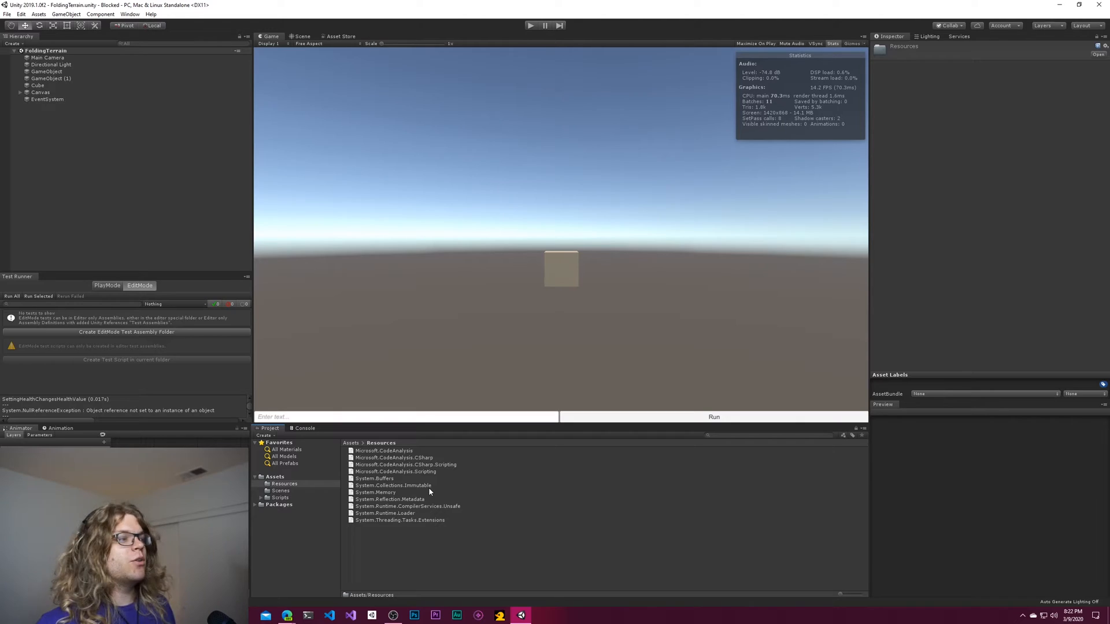
mouse_move(480, 490)
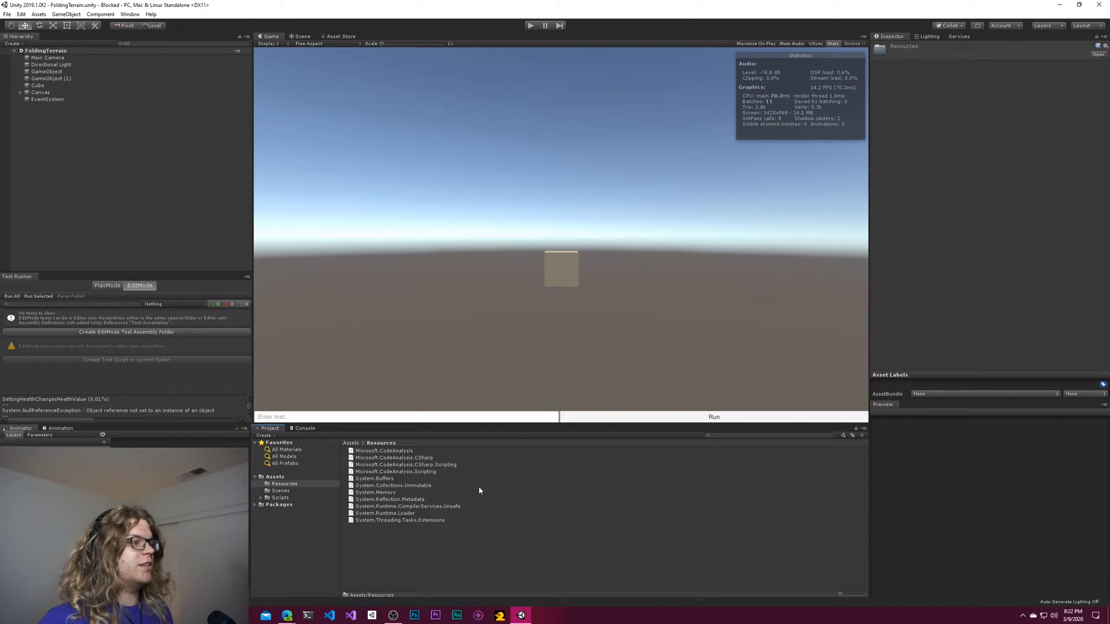
mouse_move(472, 528)
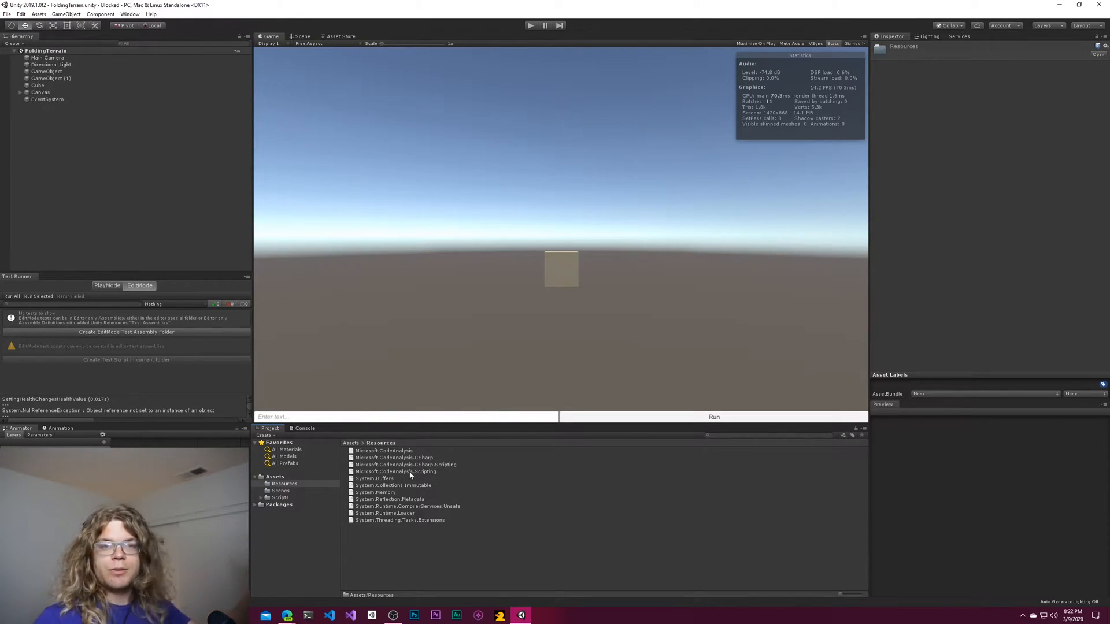
mouse_move(503, 476)
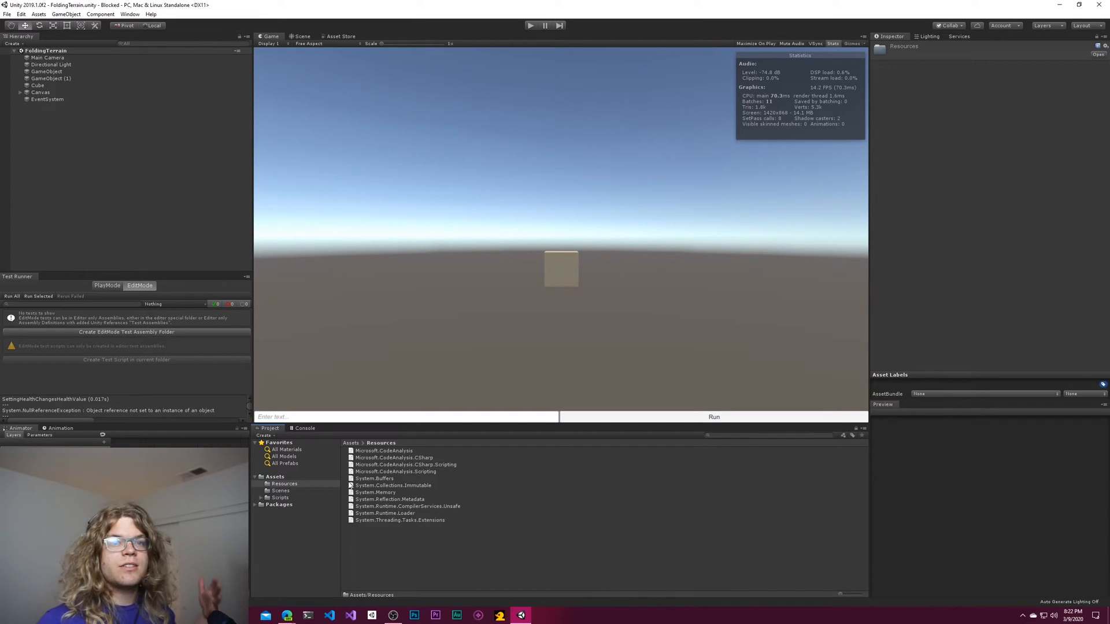
mouse_move(327, 498)
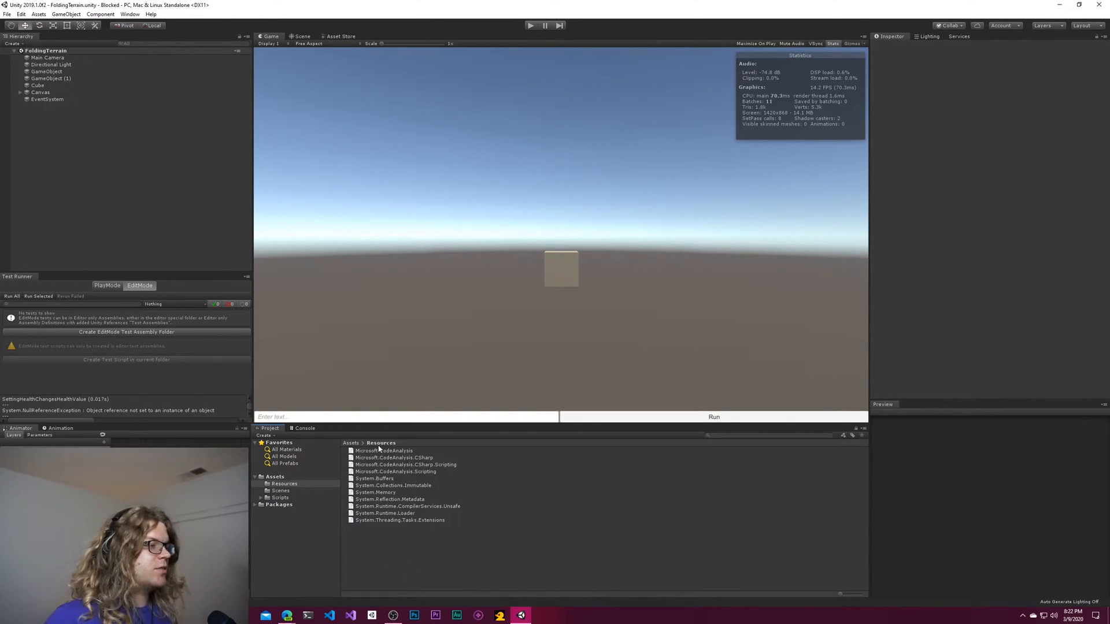
- Reveal the project's Assets folder in File Explorer from the Project window's context menu
left_click(384, 450)
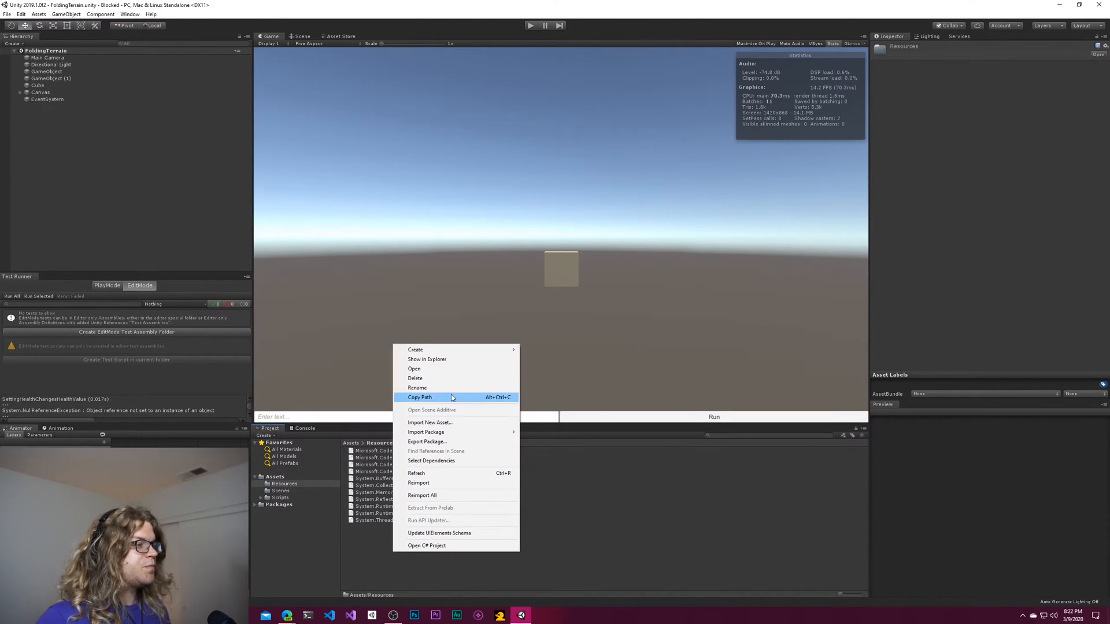
left_click(427, 358)
type("terminal")
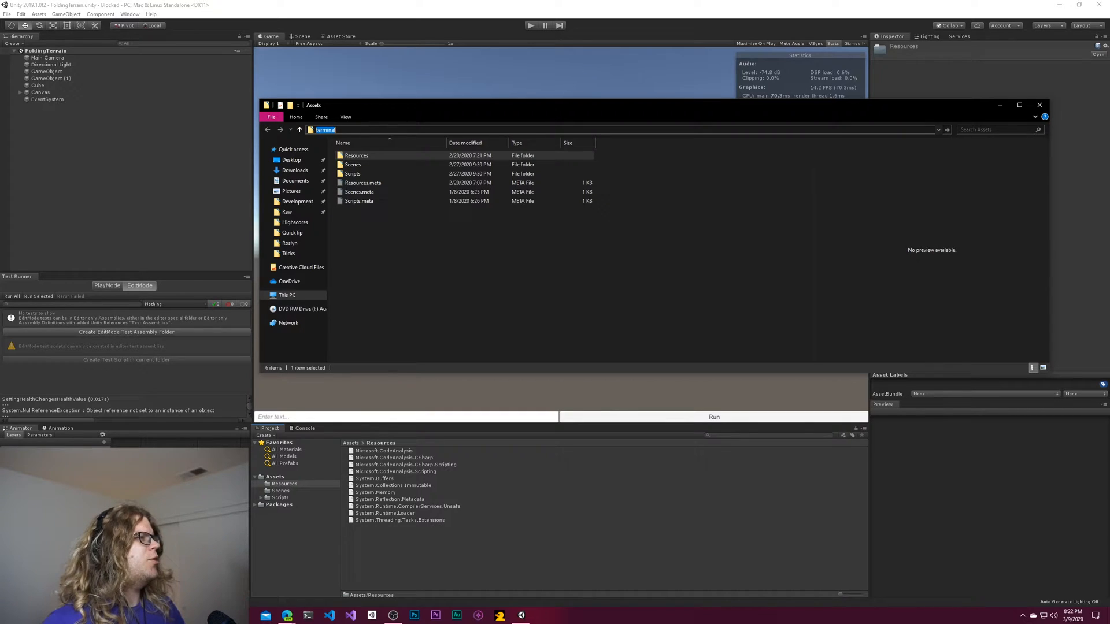
- Launch PowerShell from the Explorer address bar in the Assets folder
type("powershell")
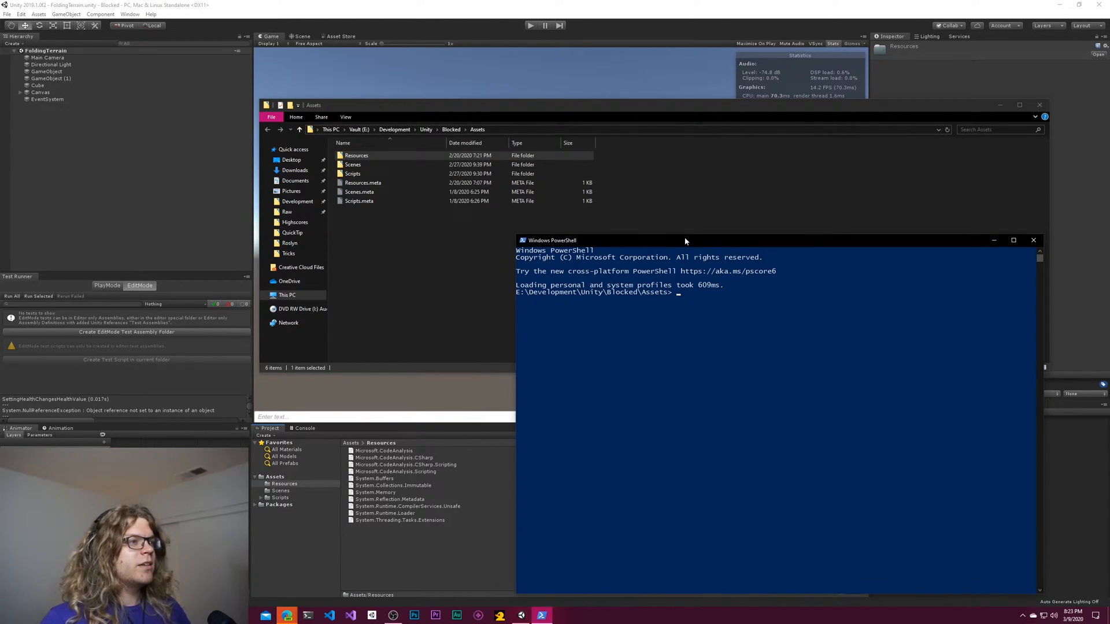
mouse_move(726, 278)
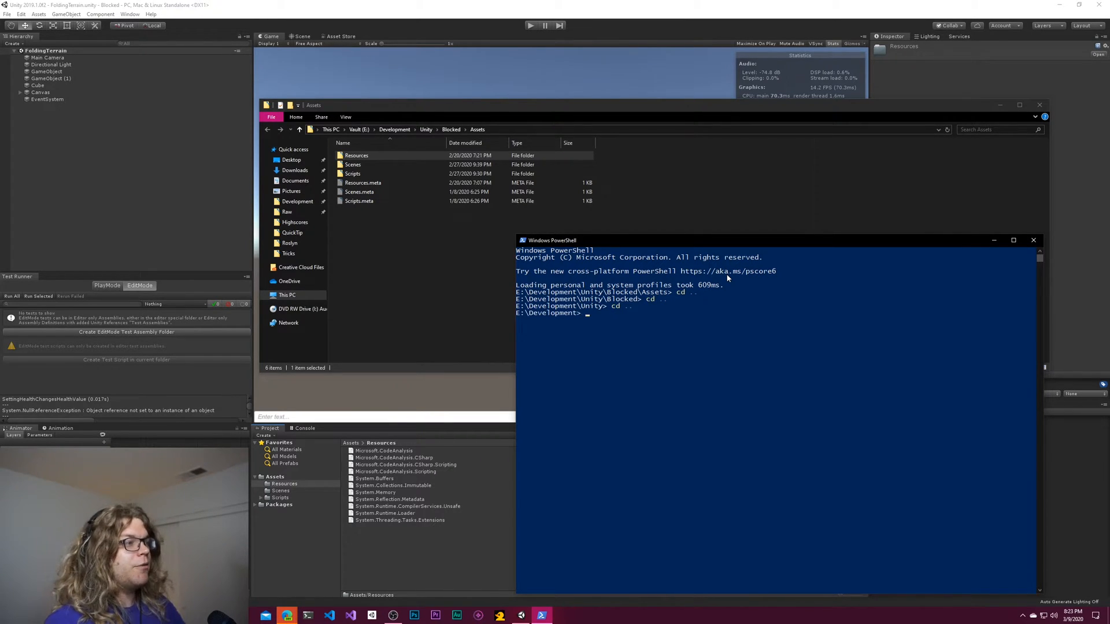
- Move into the csharp folder and list the available dotnet project templates
type("cd cshar")
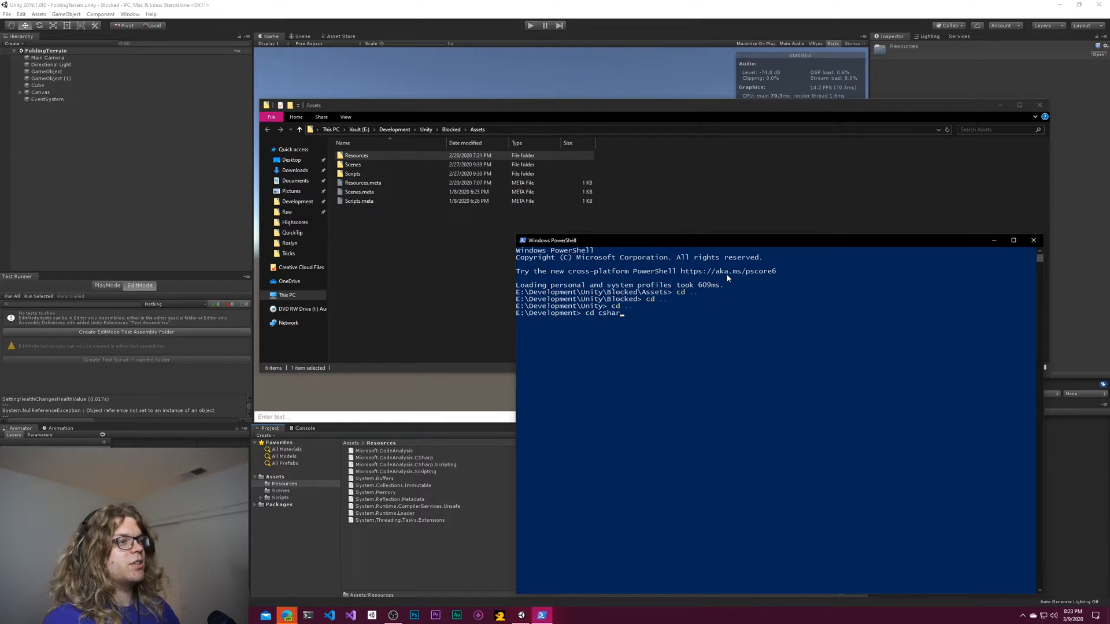
key("Return")
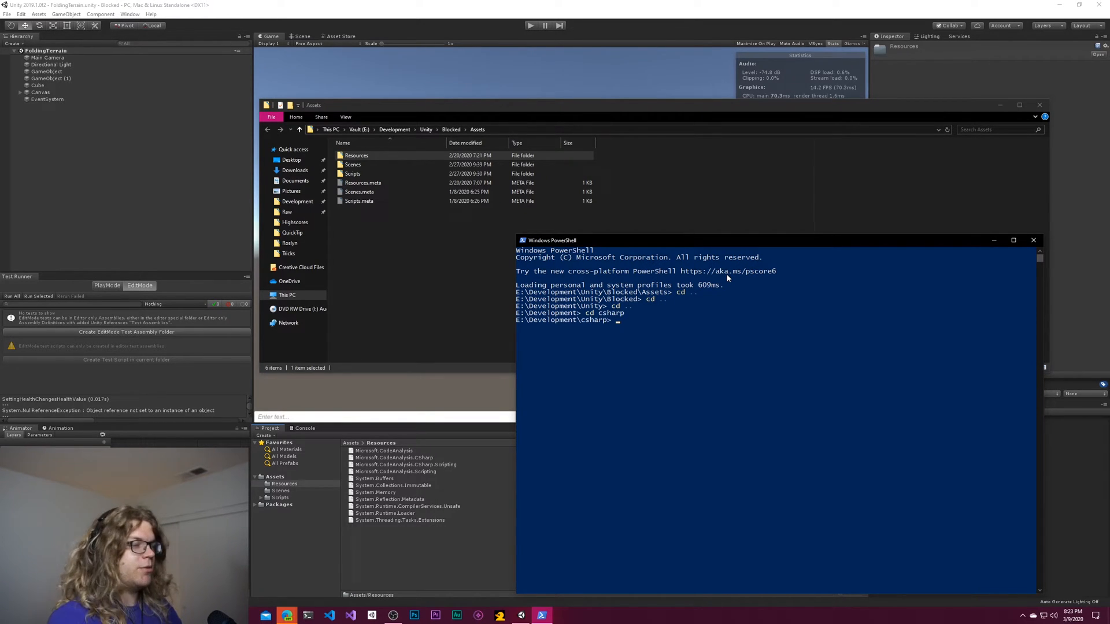
type("dotnet new")
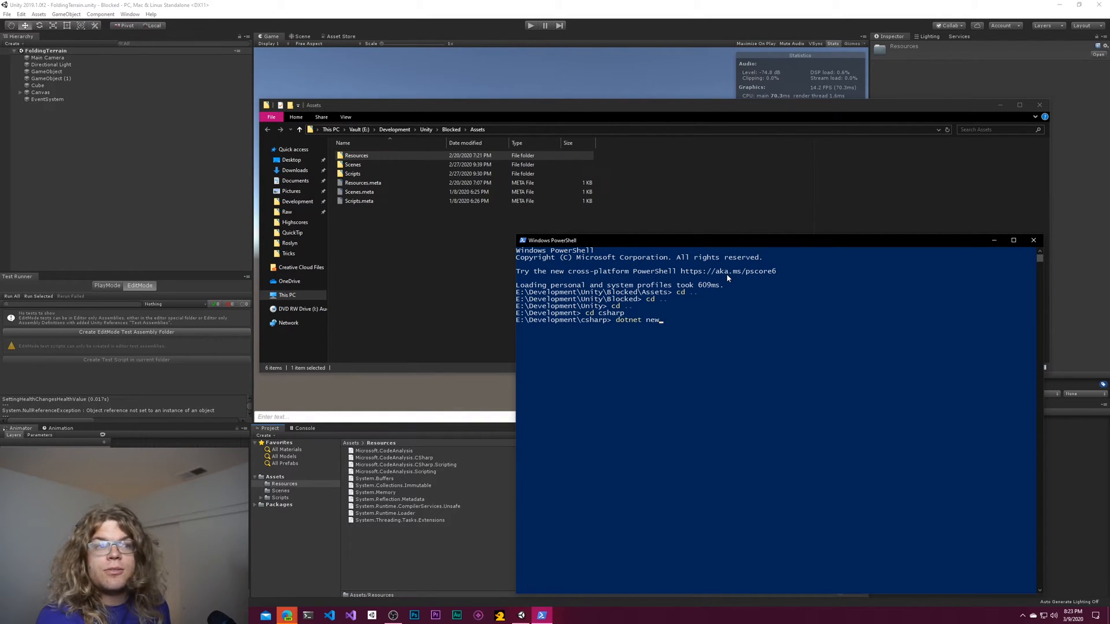
key("Return")
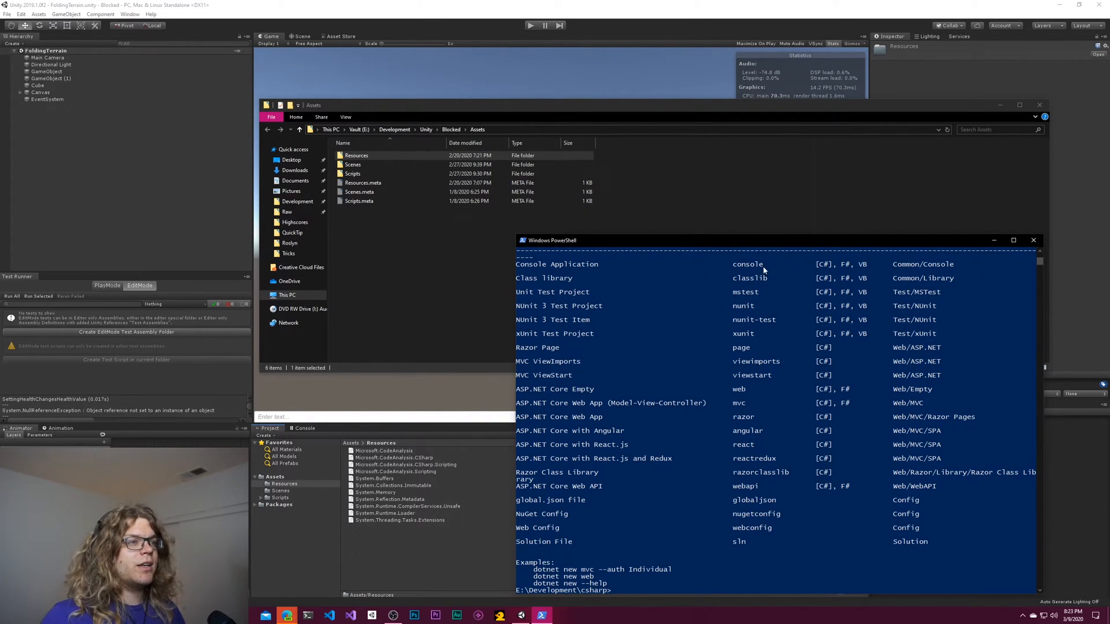
scroll("up", 3)
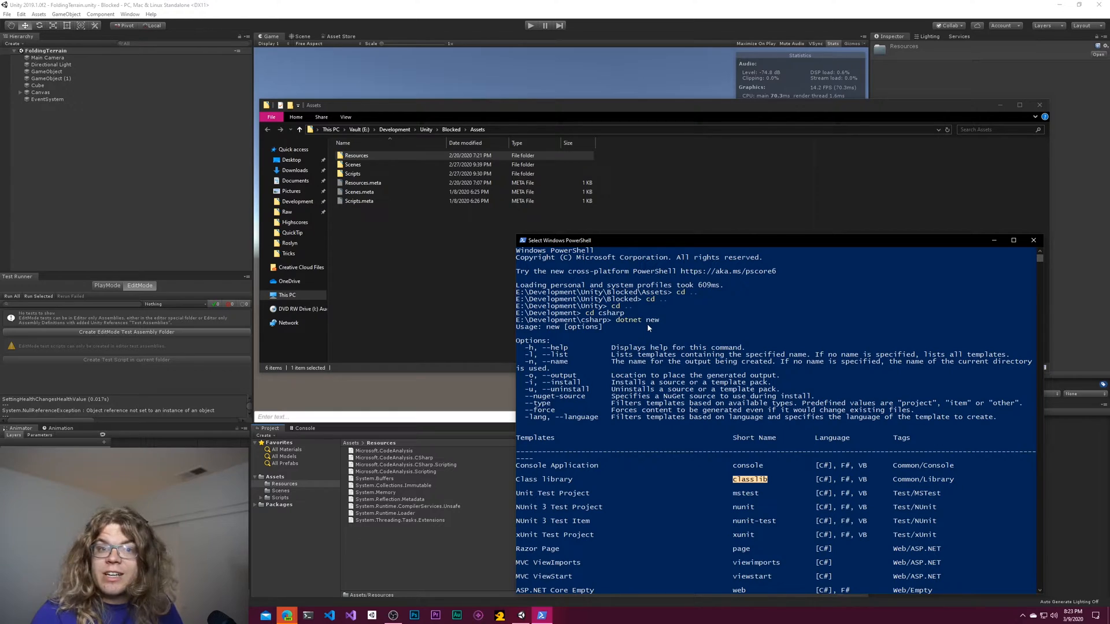
mouse_move(799, 455)
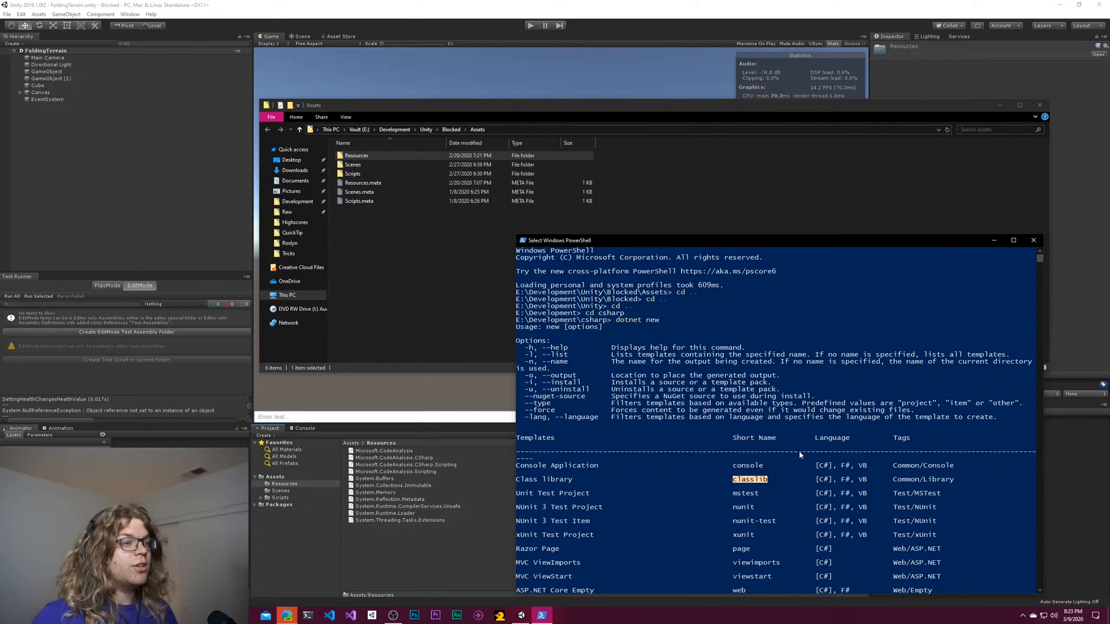
scroll("down", 3)
type("dotnet new cla")
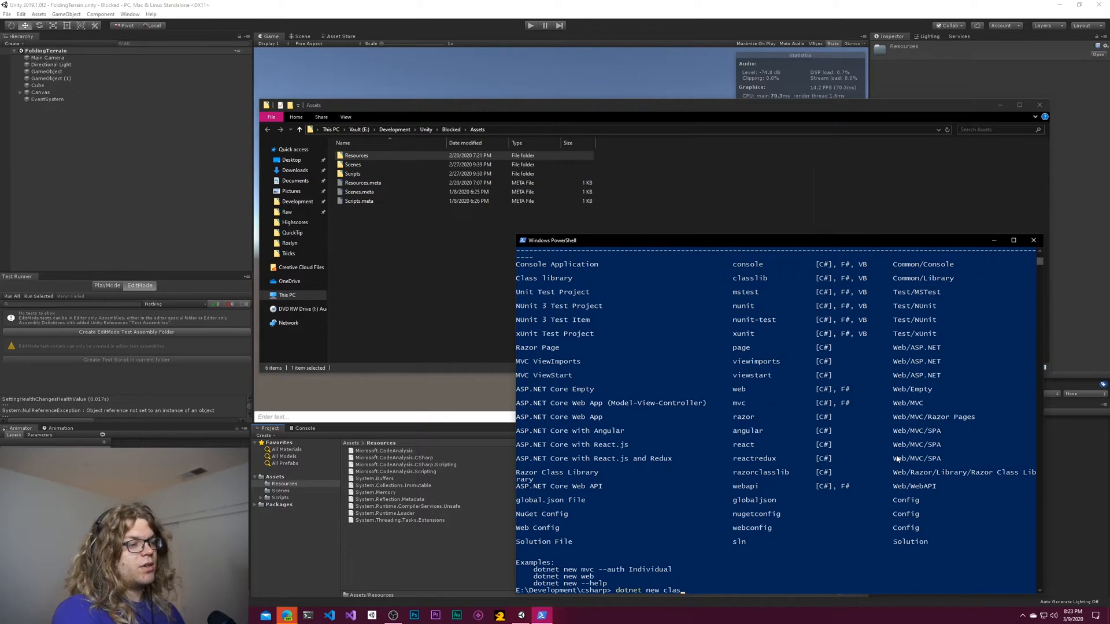
- Create the unity-library classlib project with dotnet new and move into its folder
type("slib")
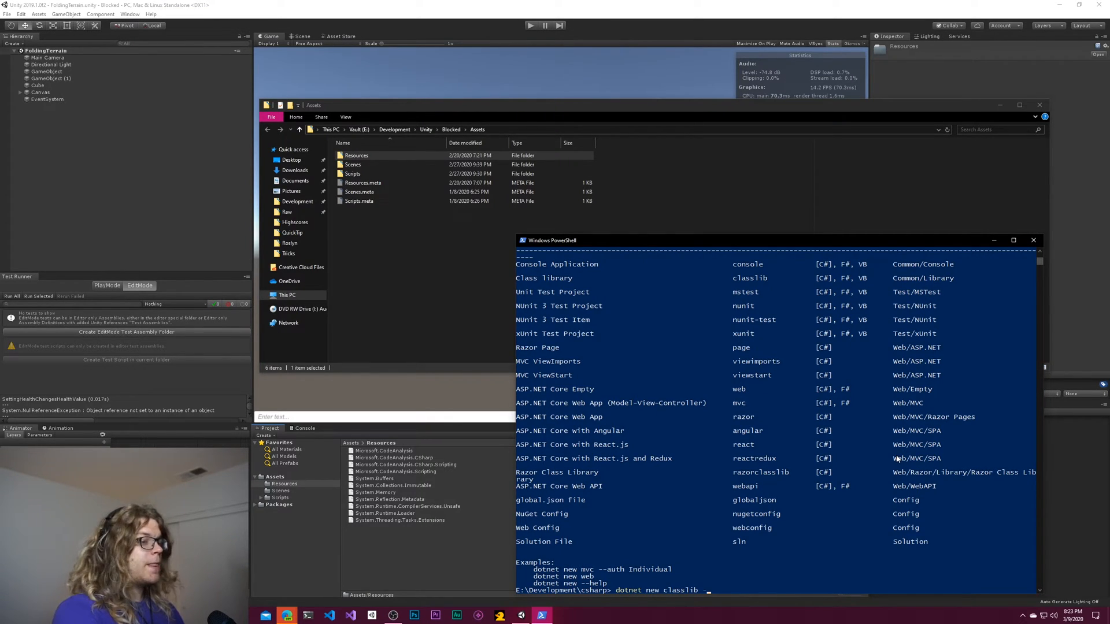
type("--name")
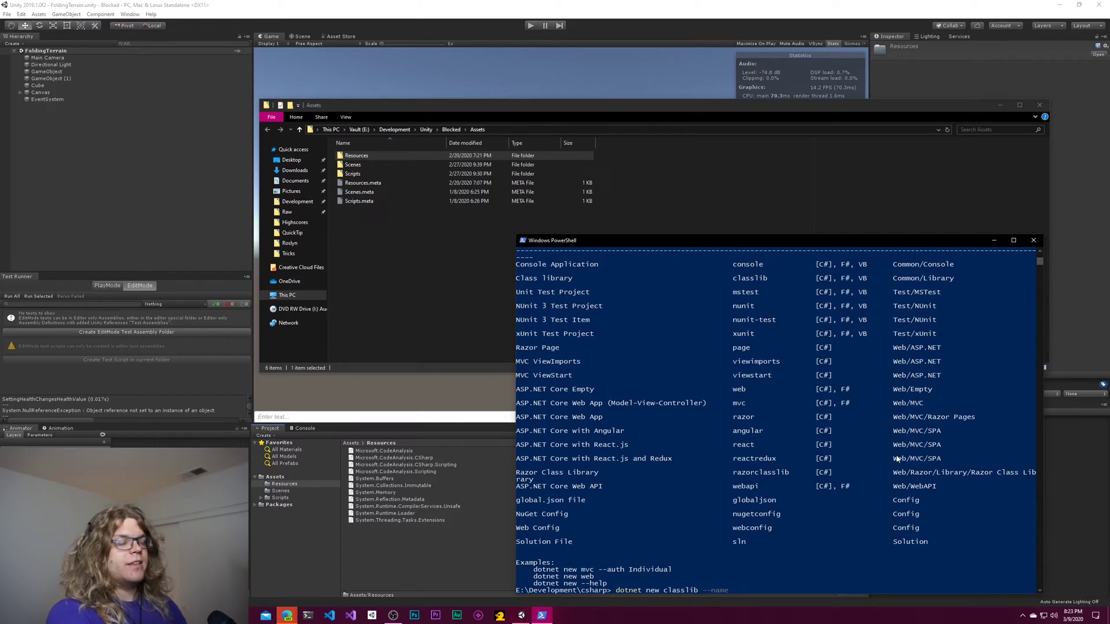
type("unity-")
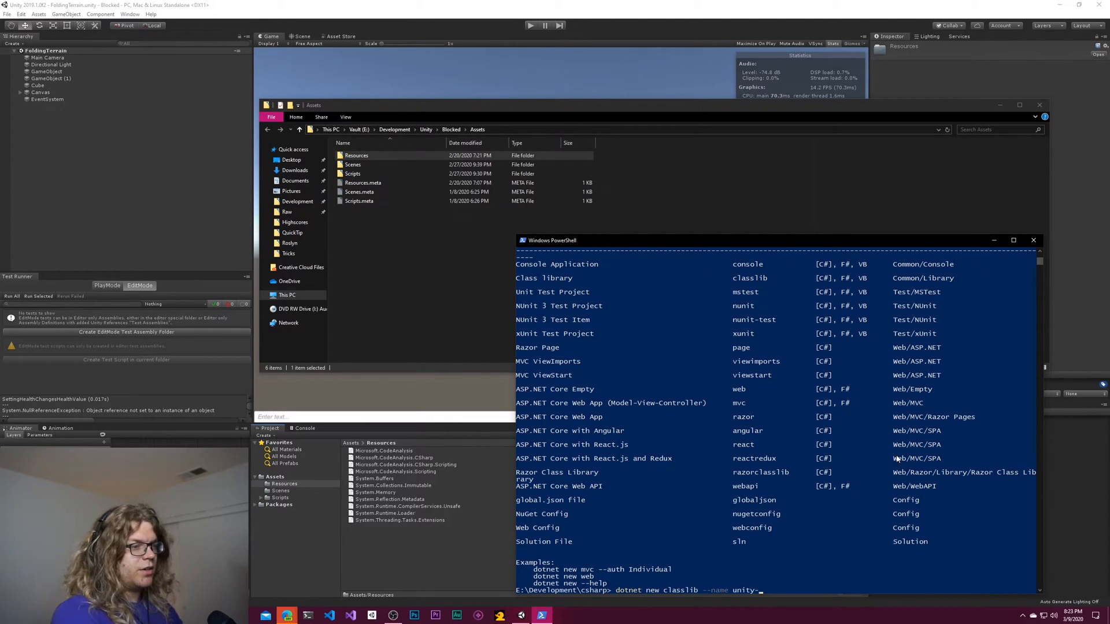
type("library")
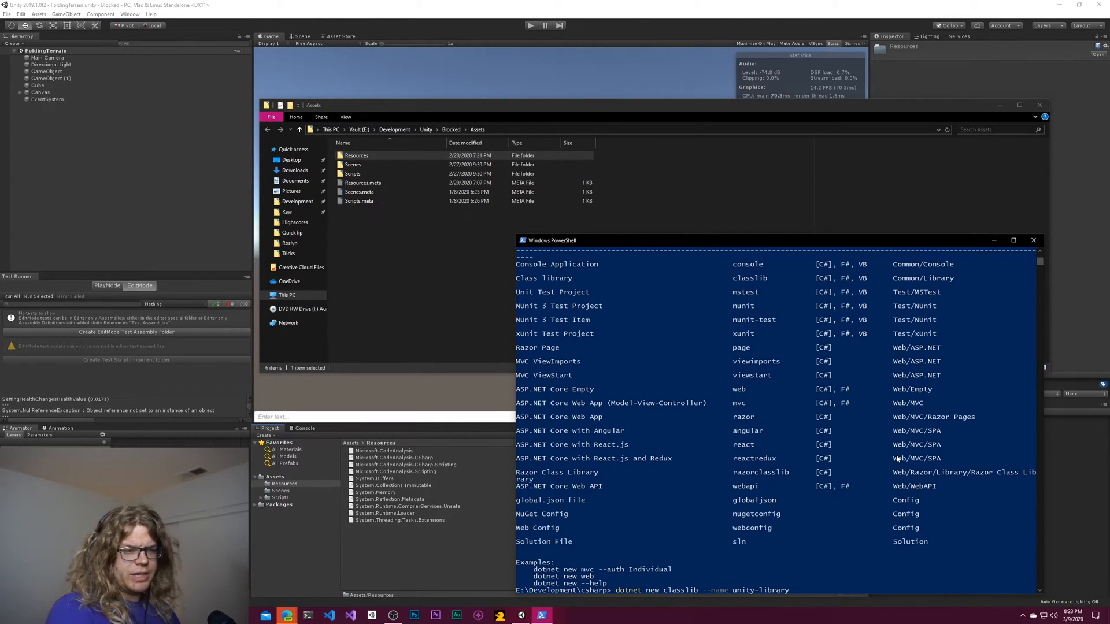
key("Return")
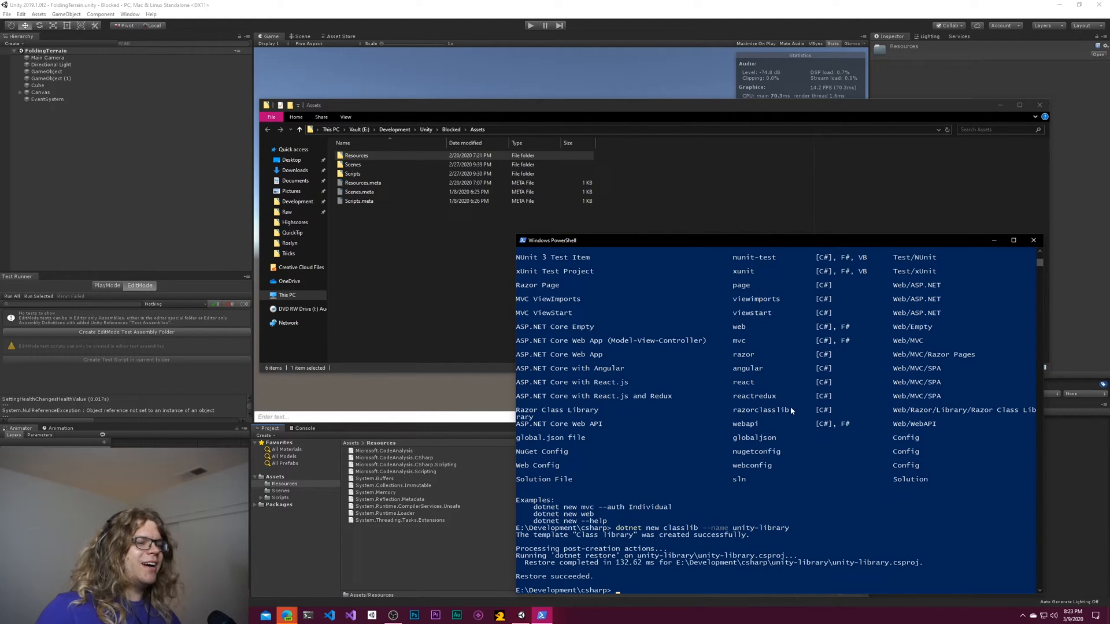
type("cd unity-library")
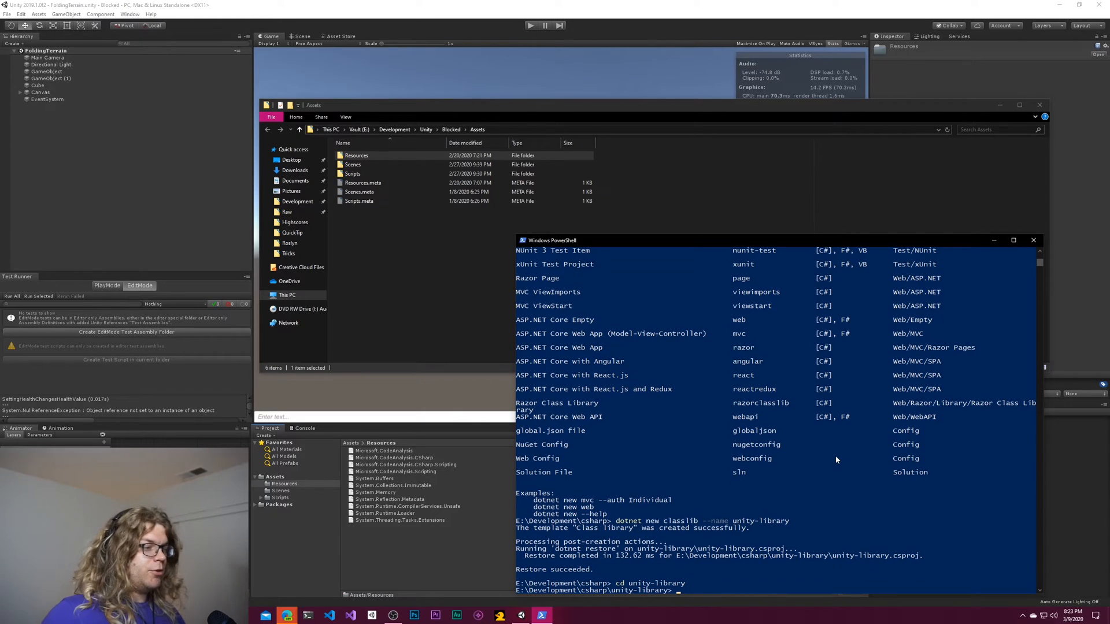
- Launch the unity-library folder in a new VS Code window with code -n
type("code")
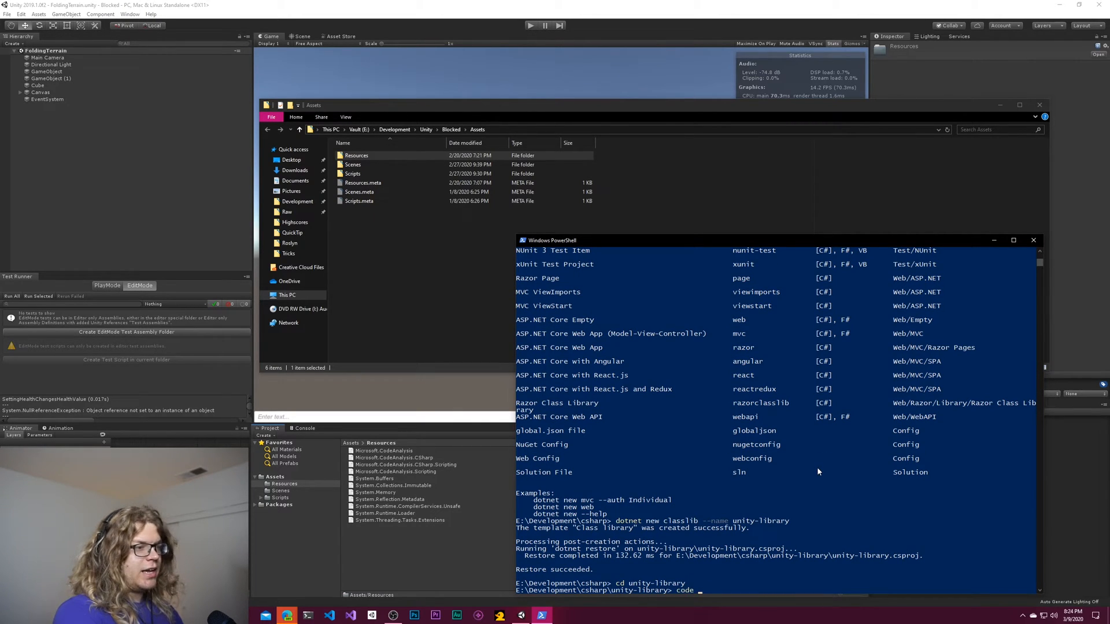
type("-n .")
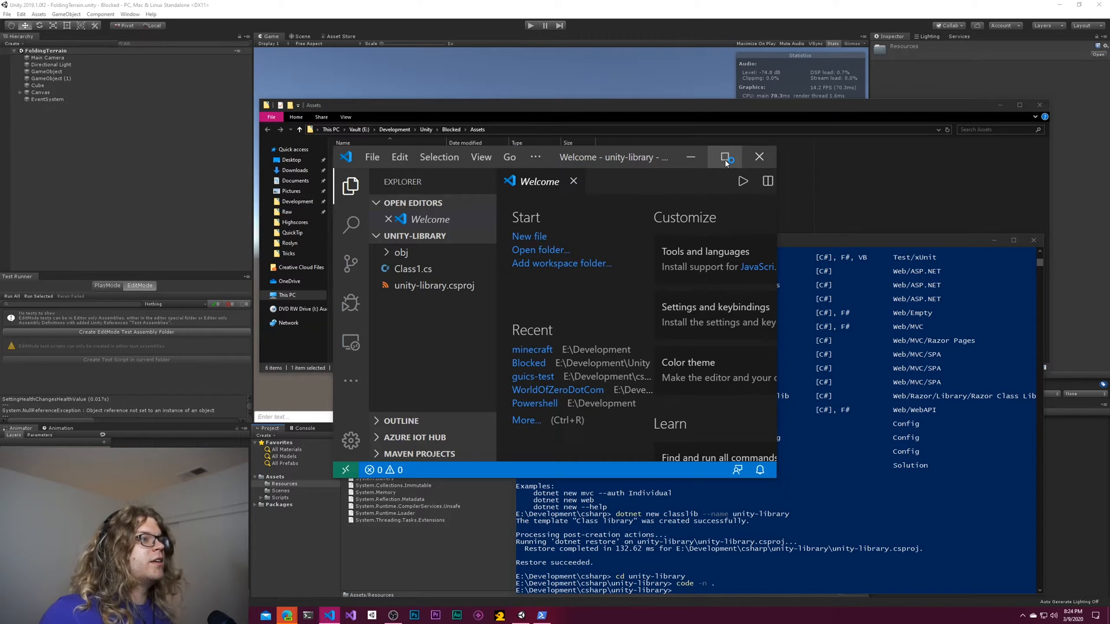
- Maximize VS Code and bring Class1.cs into the editor
left_click(724, 156)
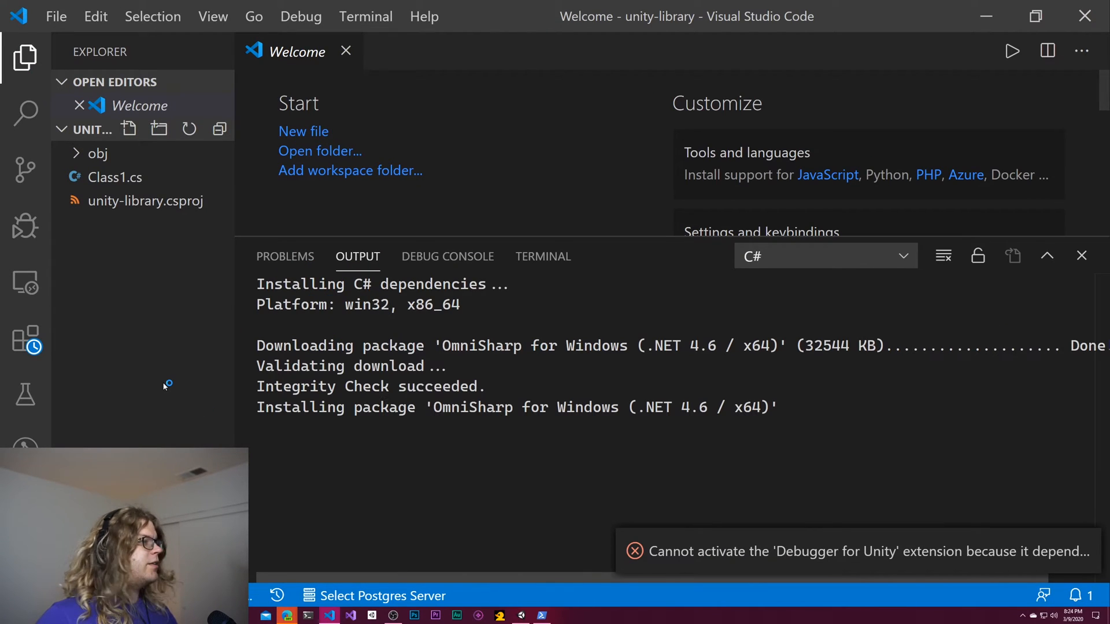
left_click(115, 177)
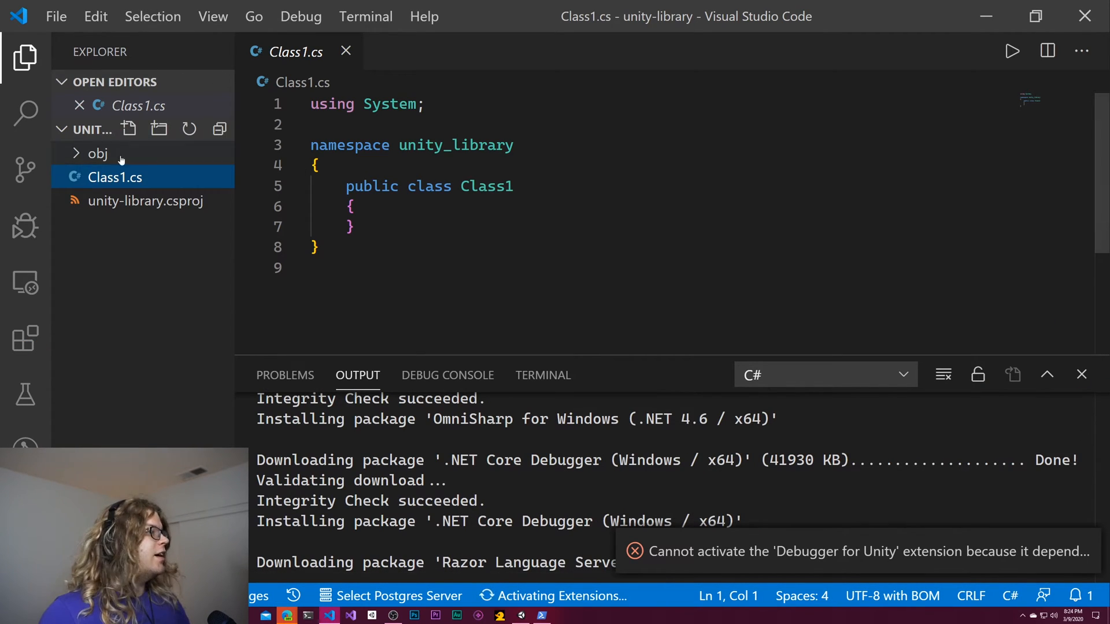
- Rename Class1.cs to Greeter.cs and the class to Greeter, saving the file
right_click(114, 177)
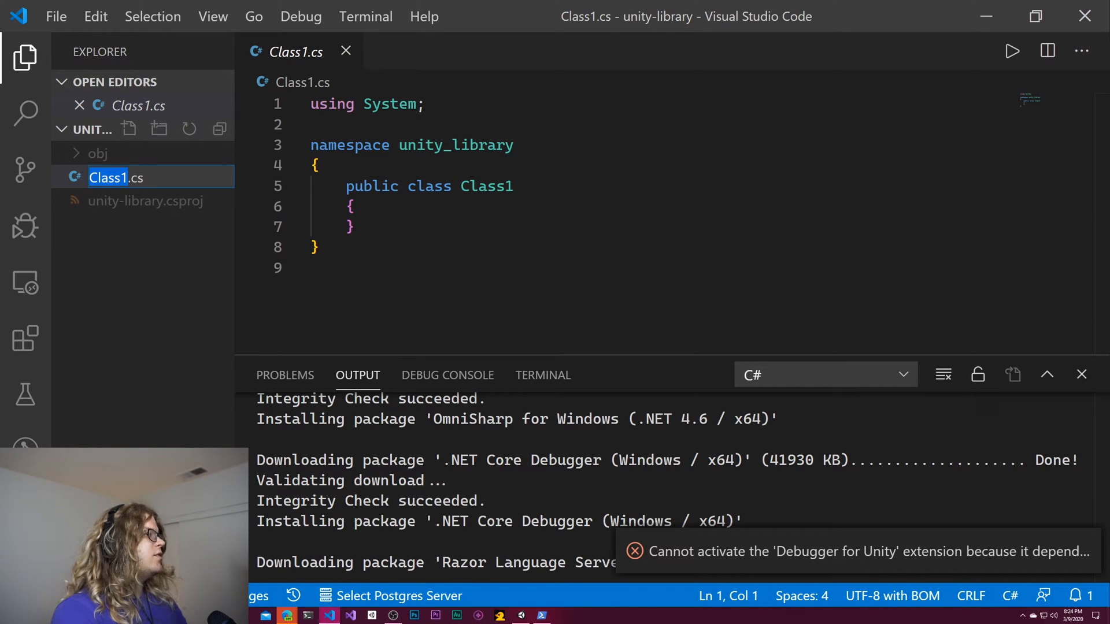
type("Greete")
key("Return")
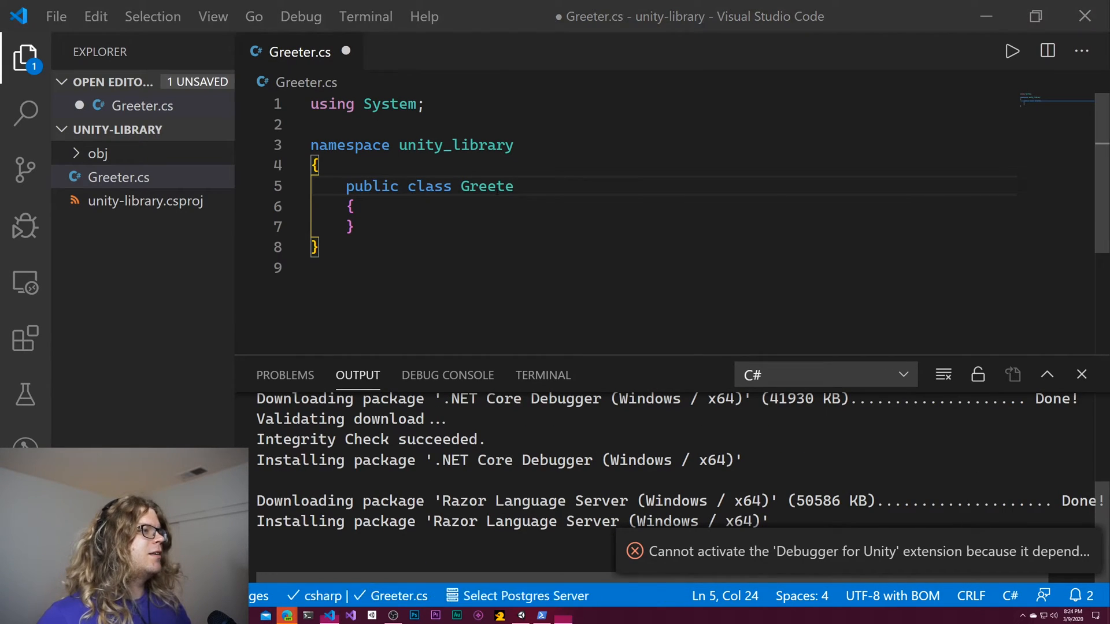
key("ctrl+s")
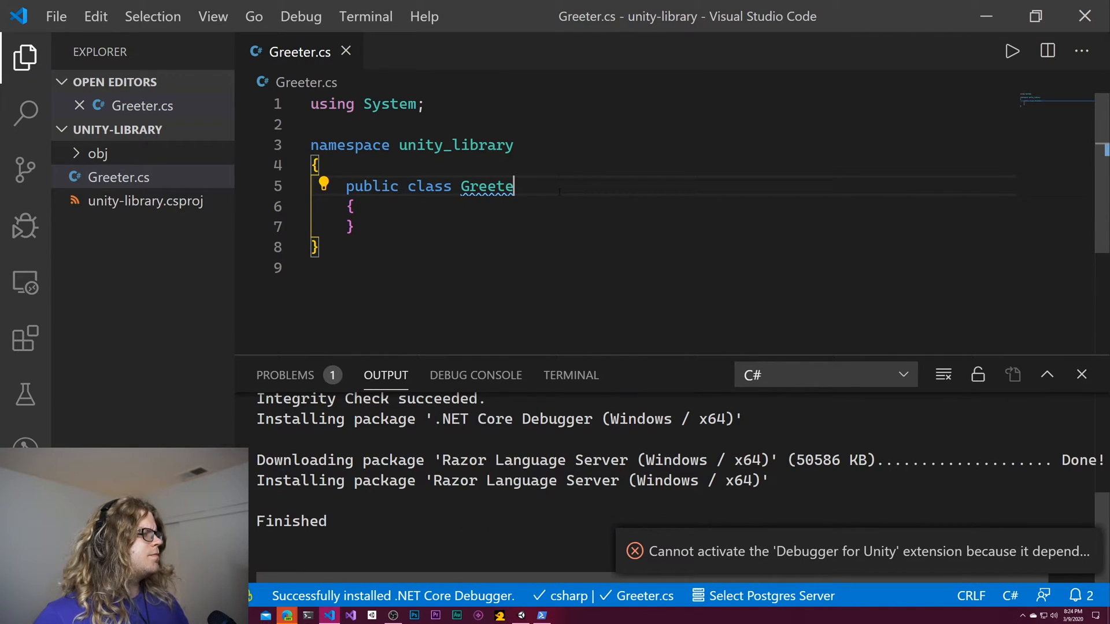
type("r")
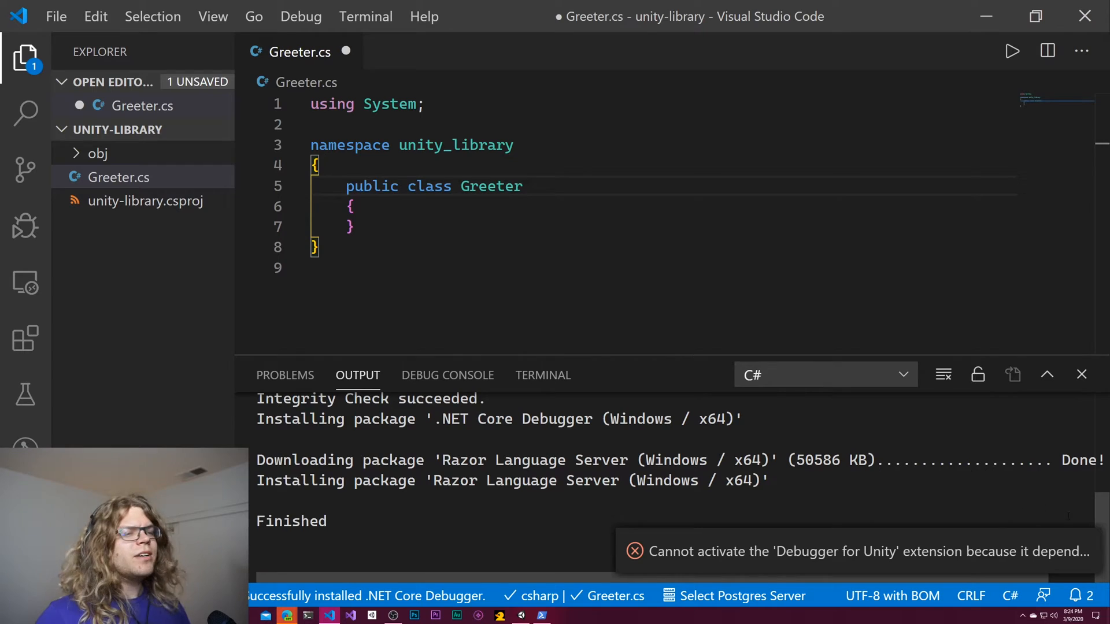
key("ctrl+s")
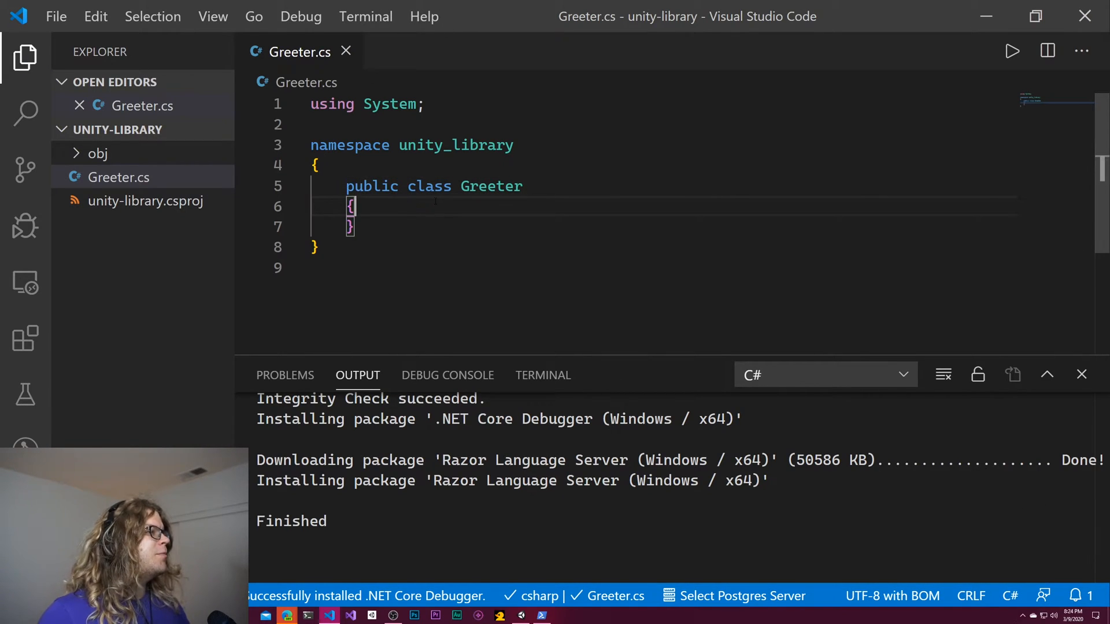
- Replace the unity_library namespace with WorldOfZero.Unity.Greeter and move into the class body
double_click(455, 146)
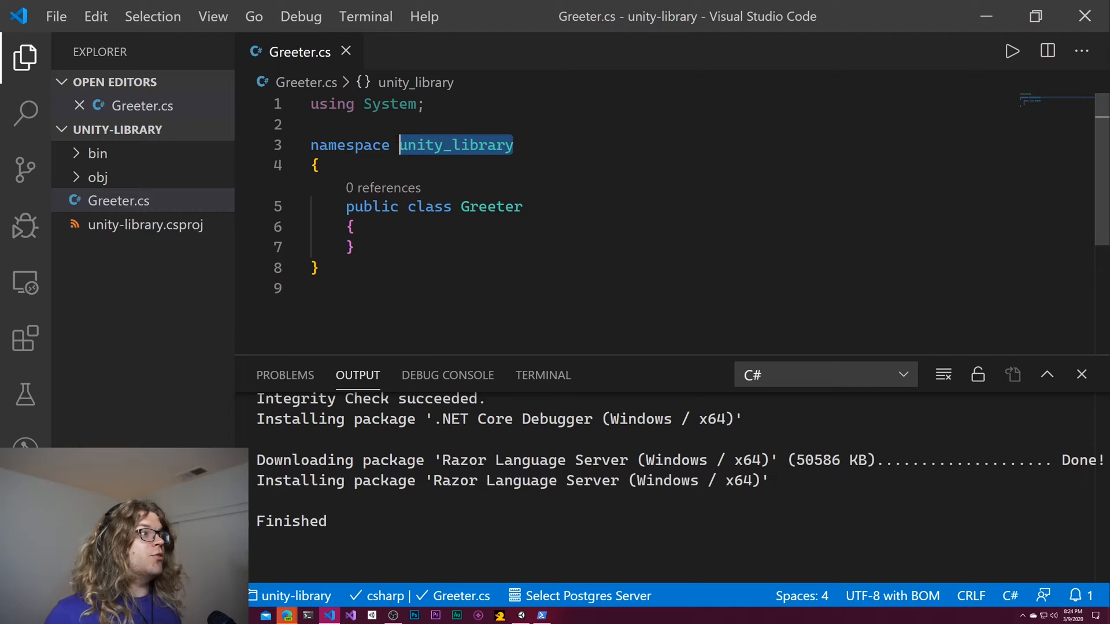
type("WorldOf")
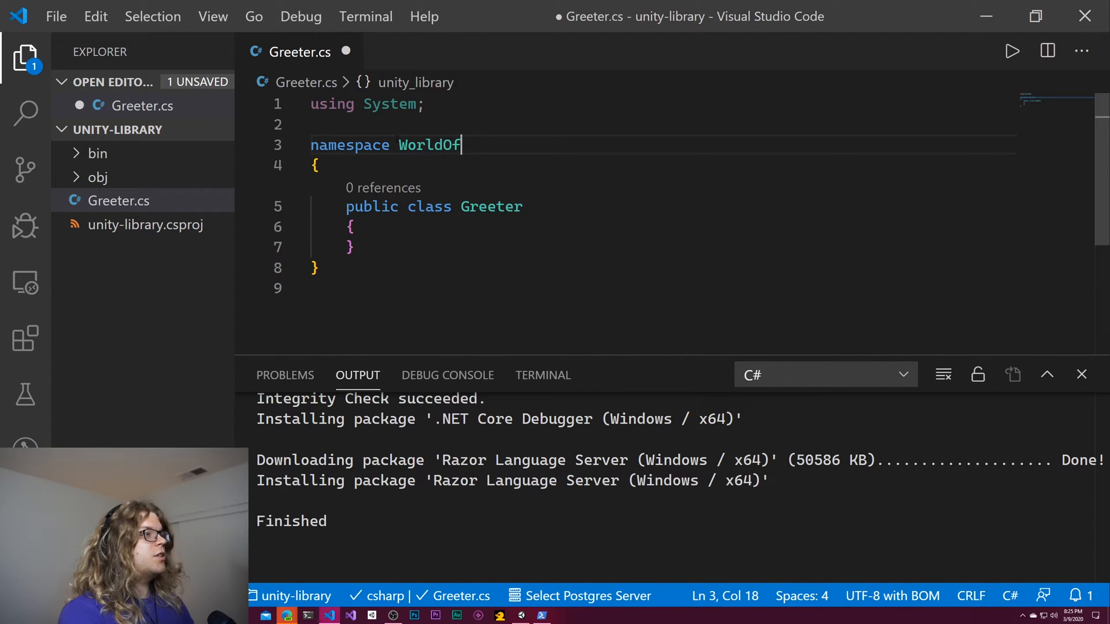
type("Zero.Greete")
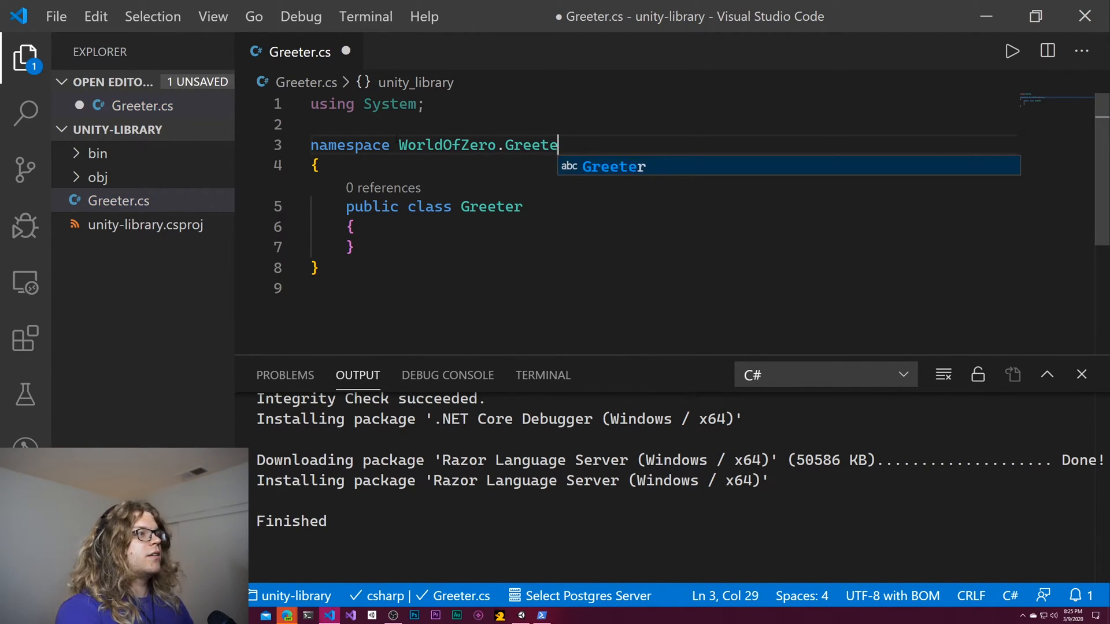
type("r")
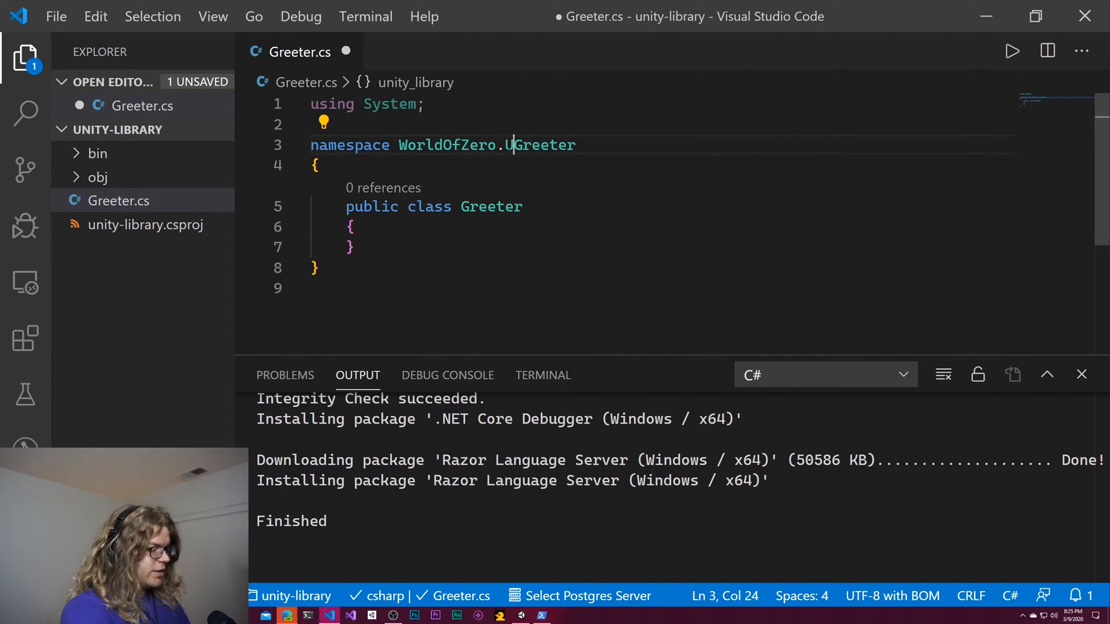
type("nity.")
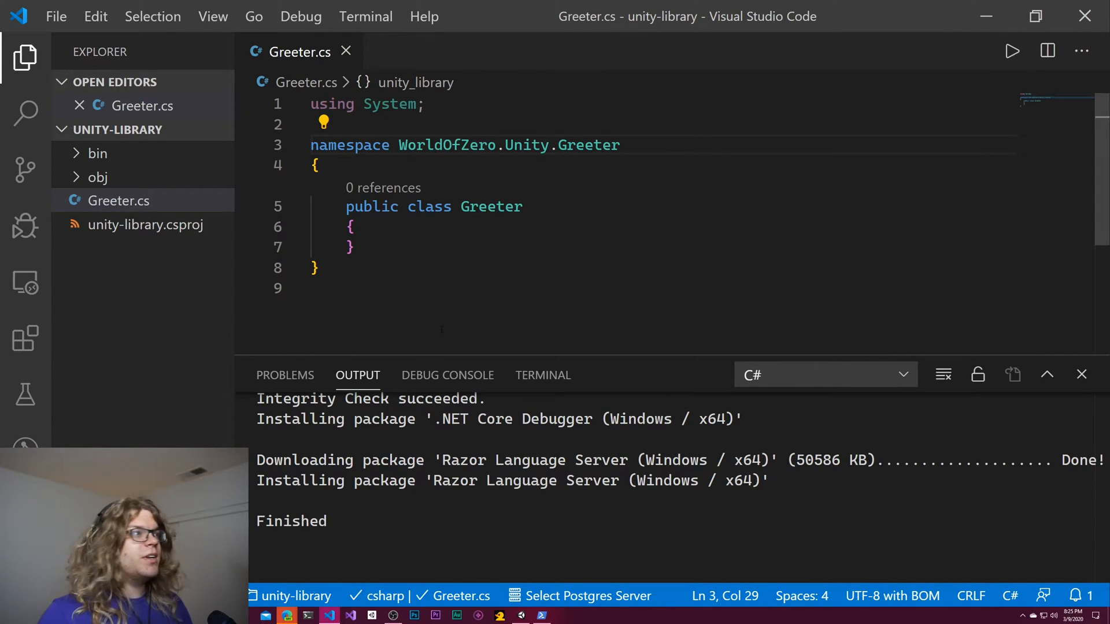
left_click(619, 146)
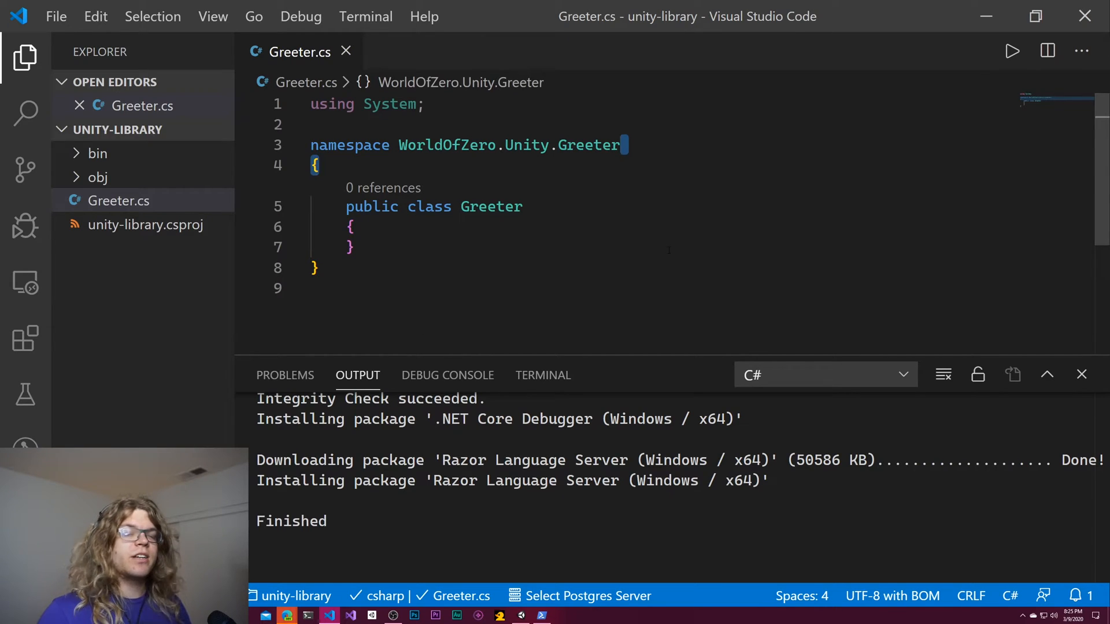
left_click(351, 248)
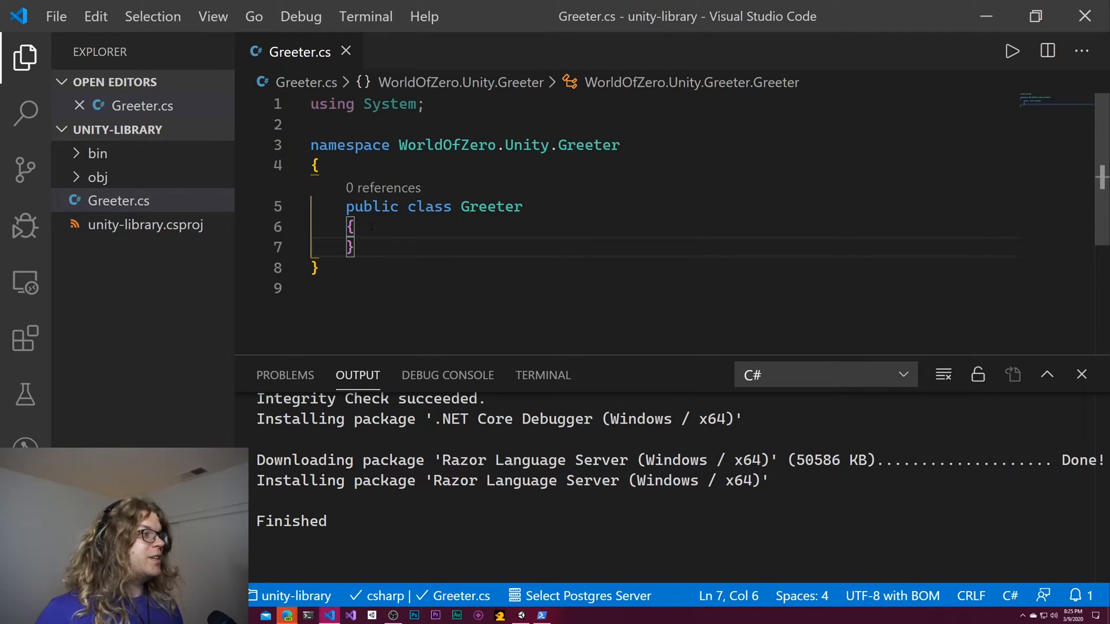
- Add a private string name field and a Greeter(string name) constructor assigning this.name = name
type("public strin")
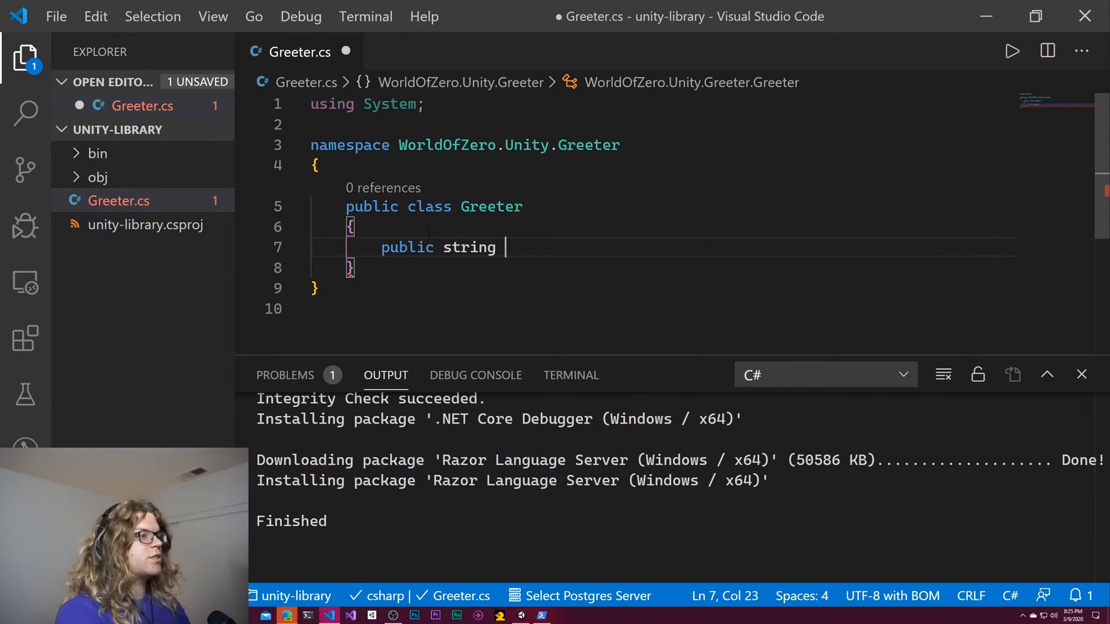
type("greetin")
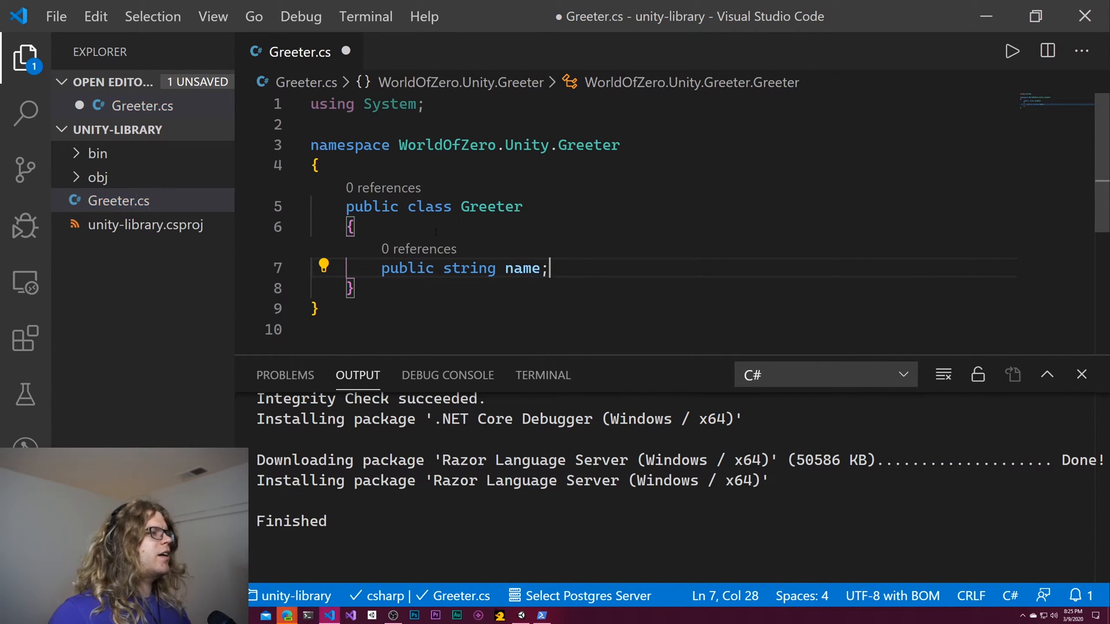
type("private")
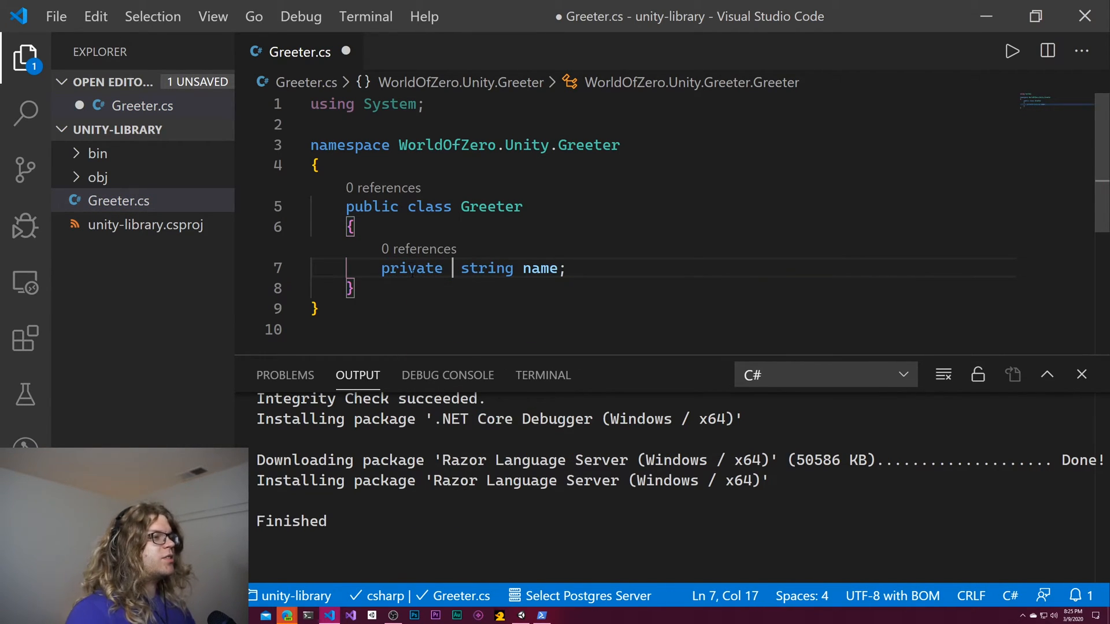
key("Return")
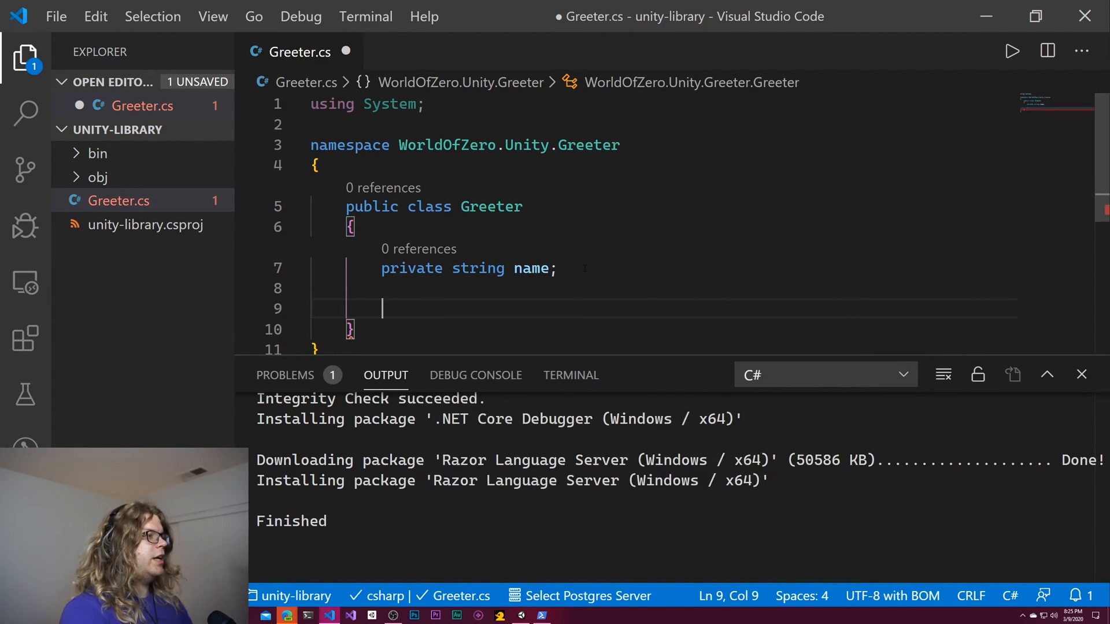
type("public Greeter(string name) {")
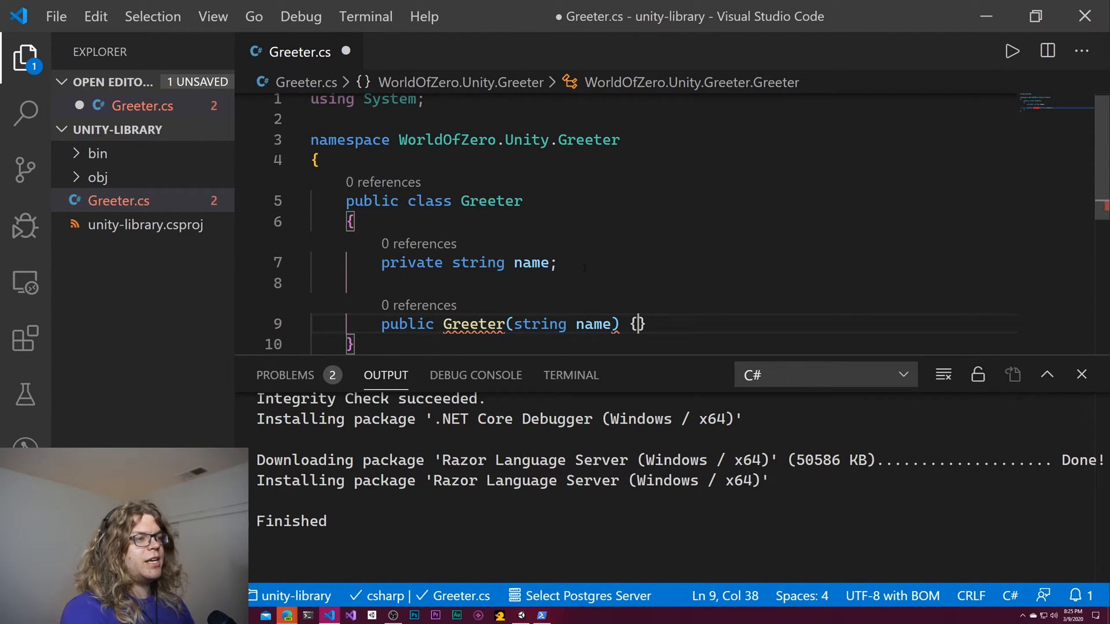
type("this")
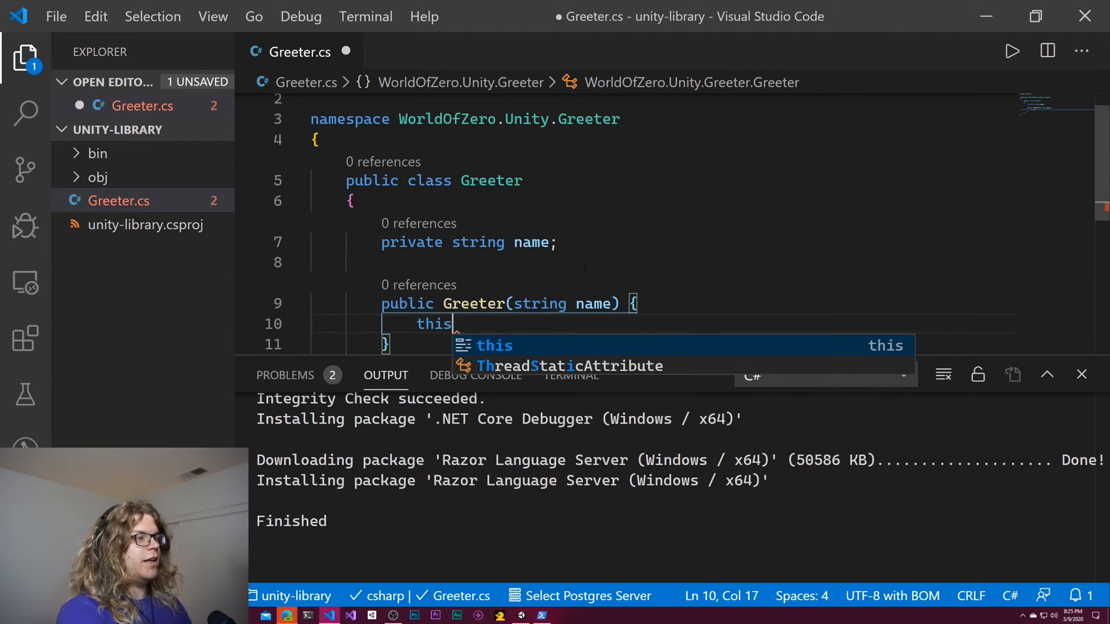
type(".name = name;")
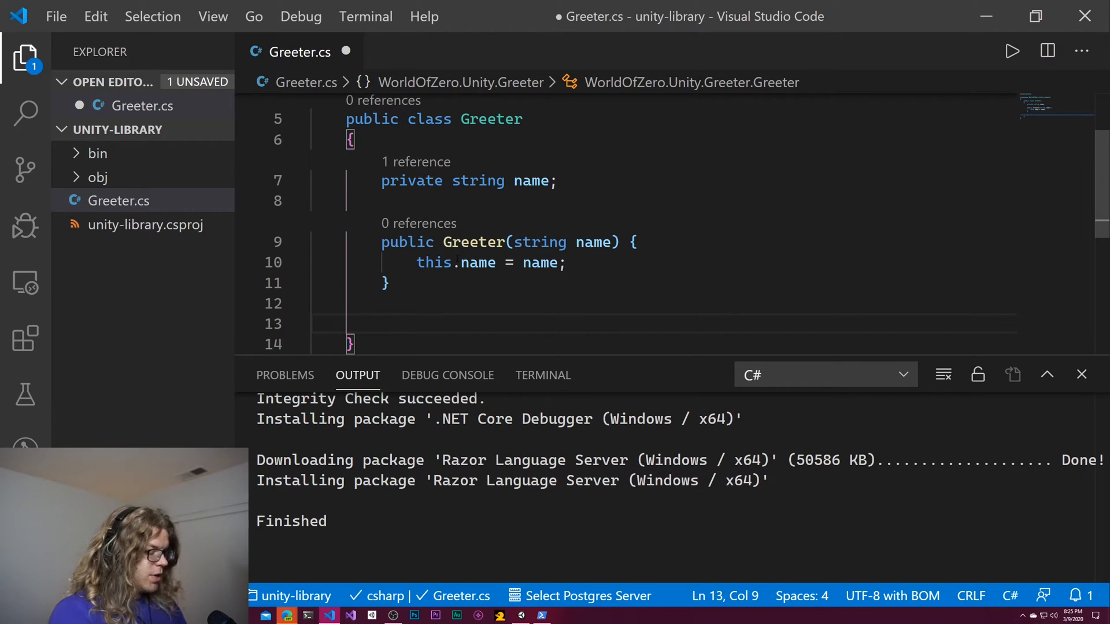
- Add a public string GetGreeting method returning $"Hello ${name}" and save Greeter.cs
type("public")
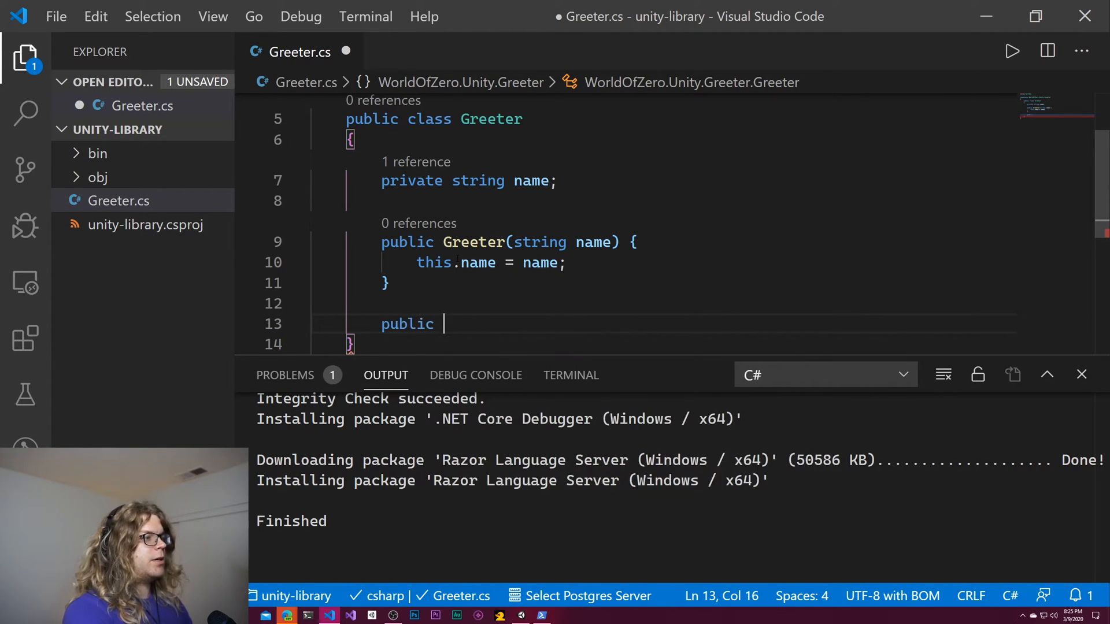
type("GetGreeting")
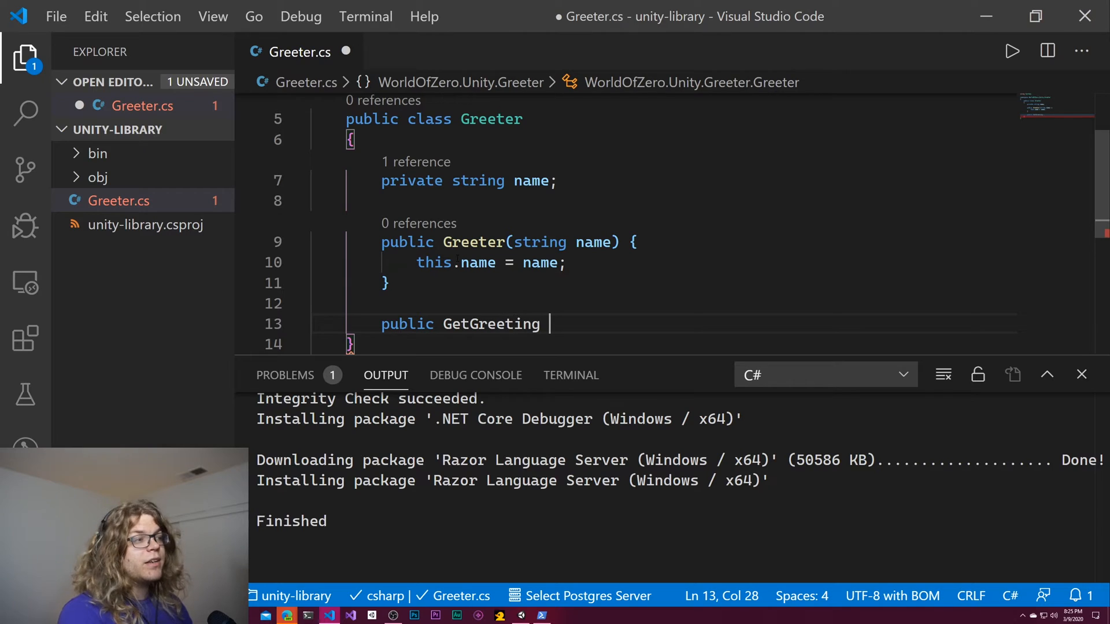
type("()")
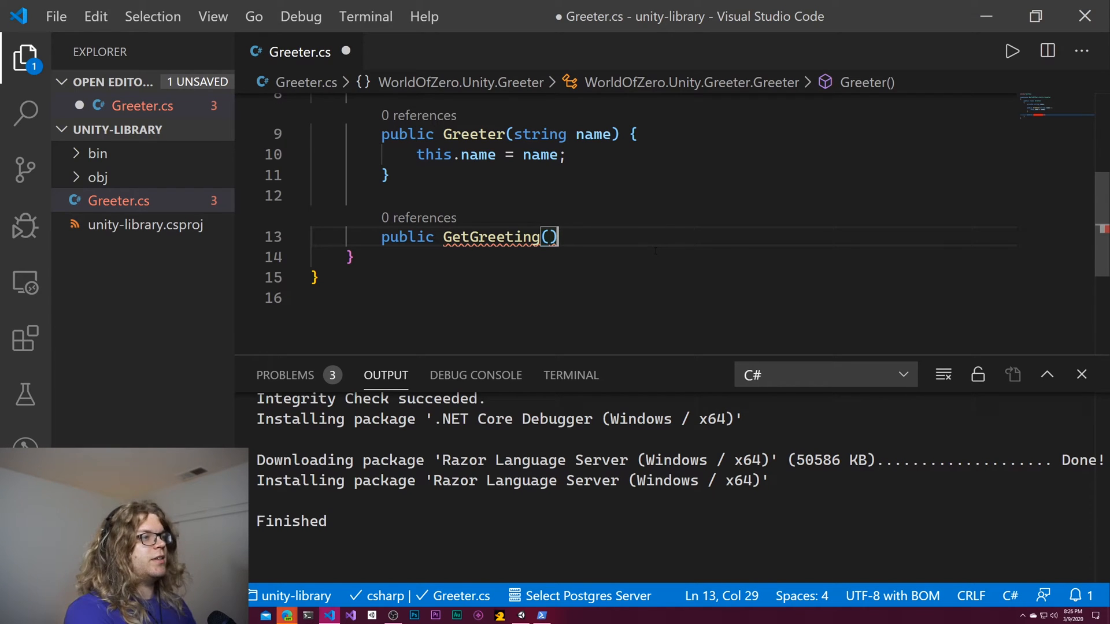
type("{")
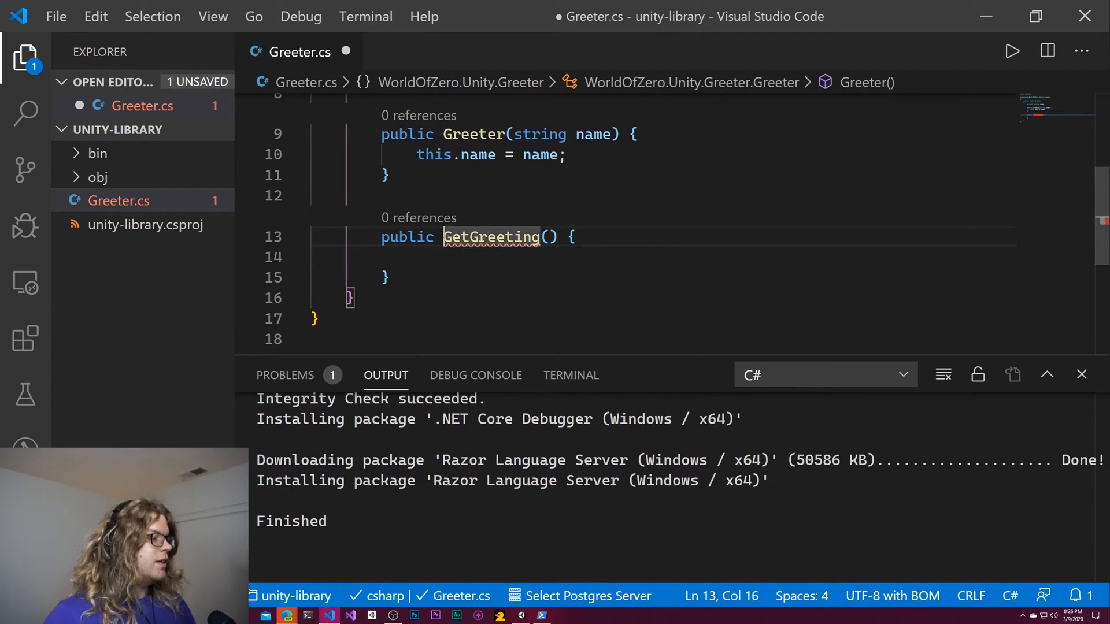
type("string")
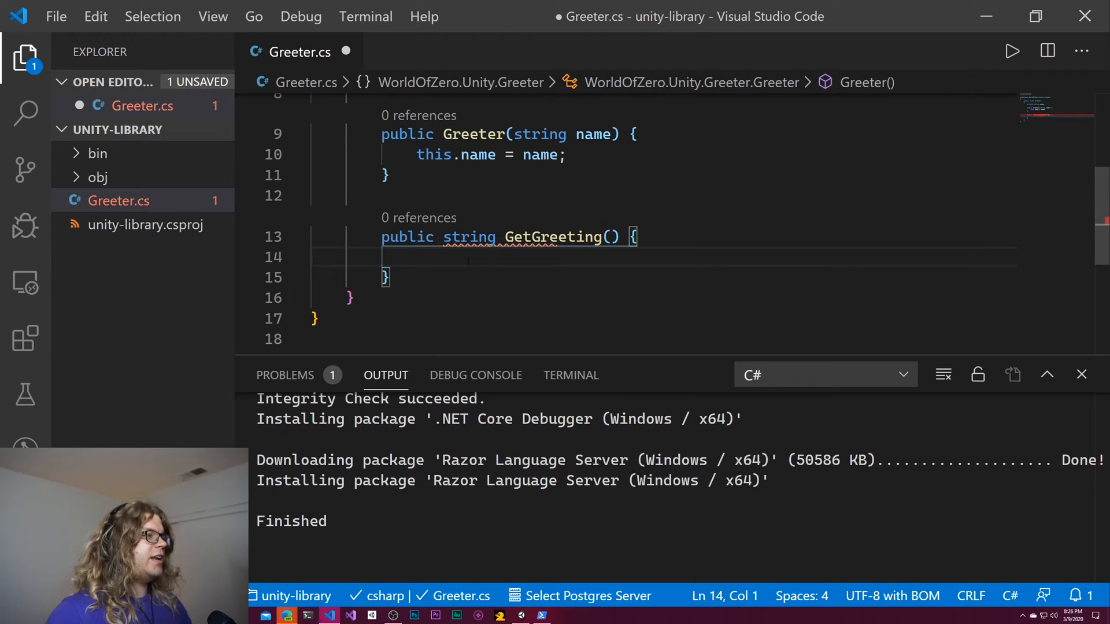
type("return \"")
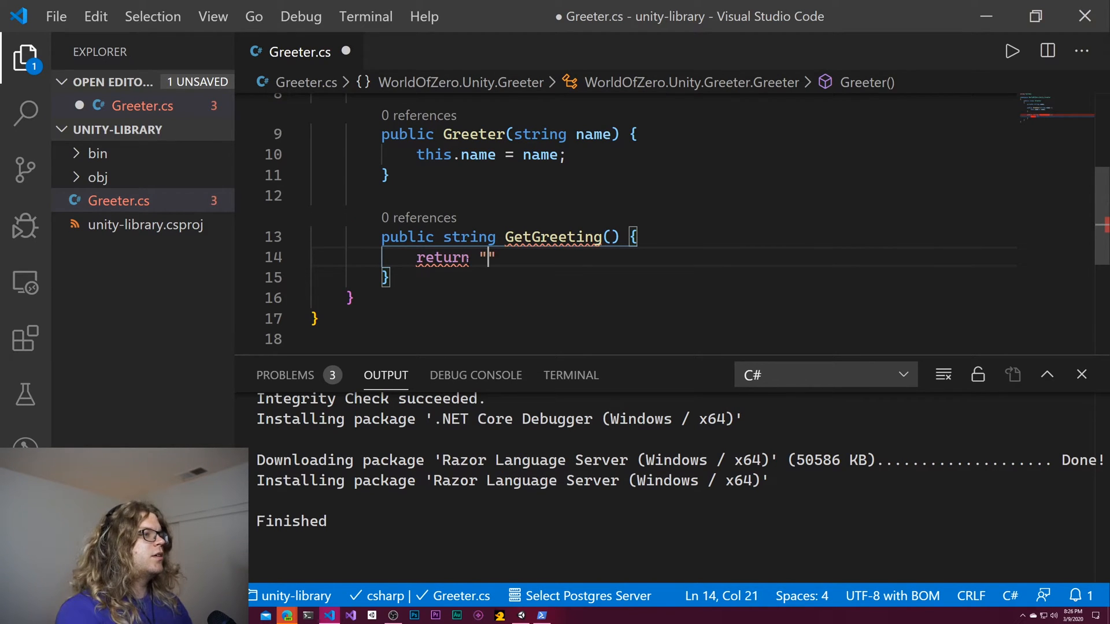
type("Hello ${name")
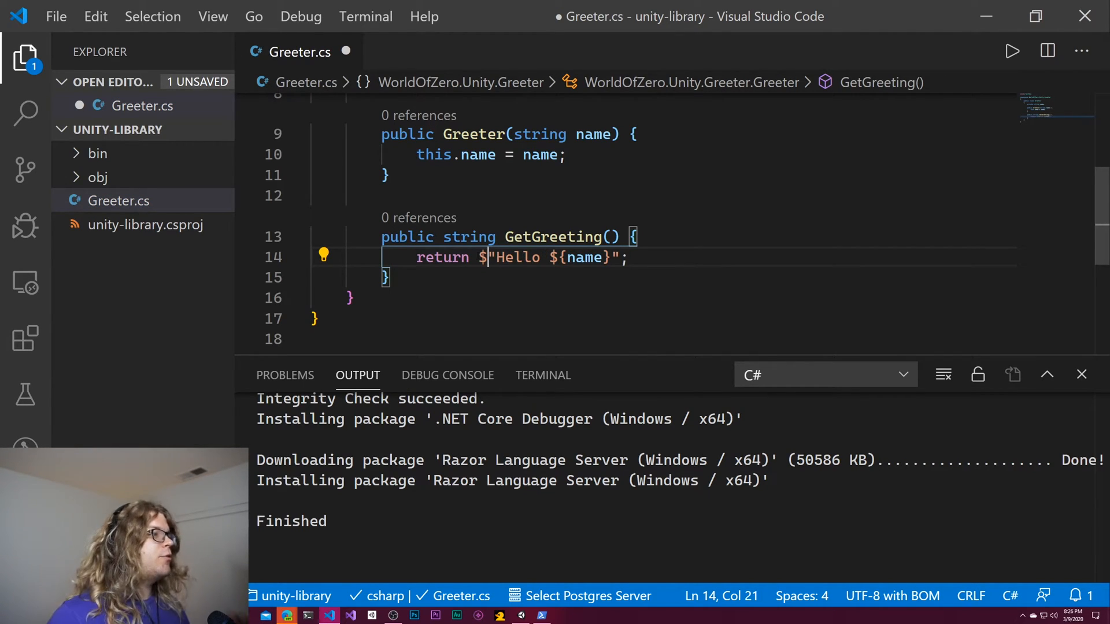
mouse_move(468, 236)
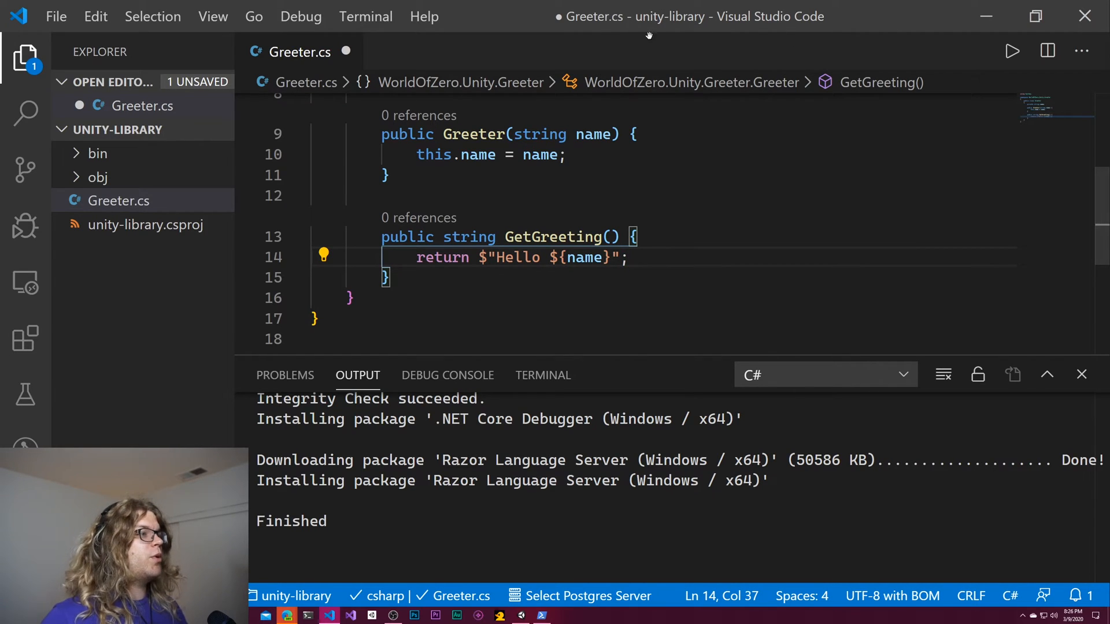
key("ctrl+s")
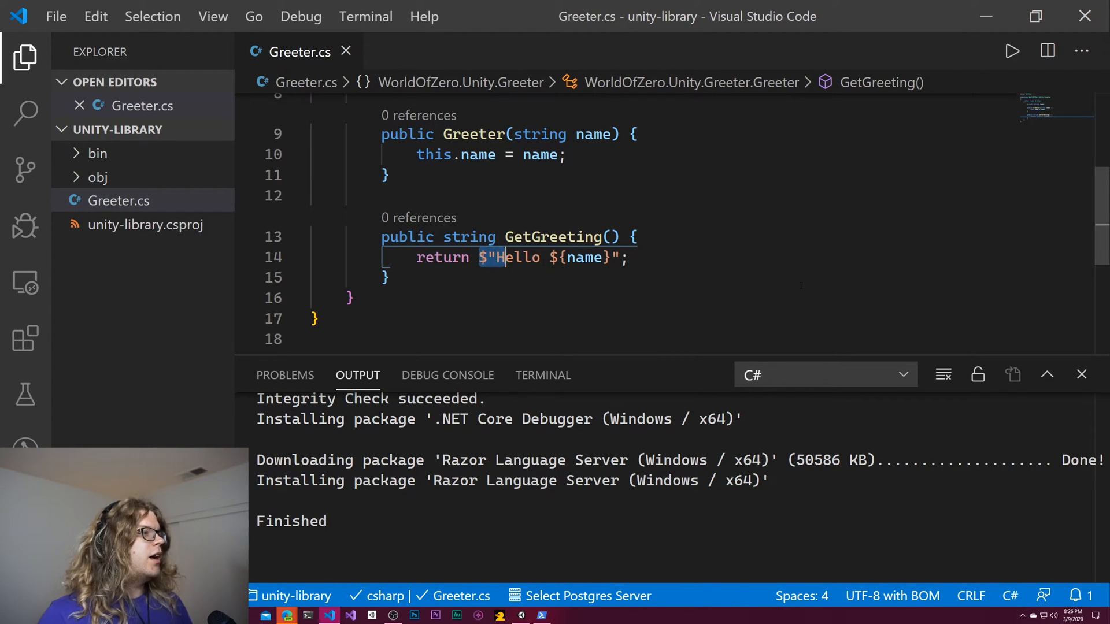
- Build the library with dotnet build and locate unity-library.dll under bin\Debug\netstandard2.0
left_click(544, 375)
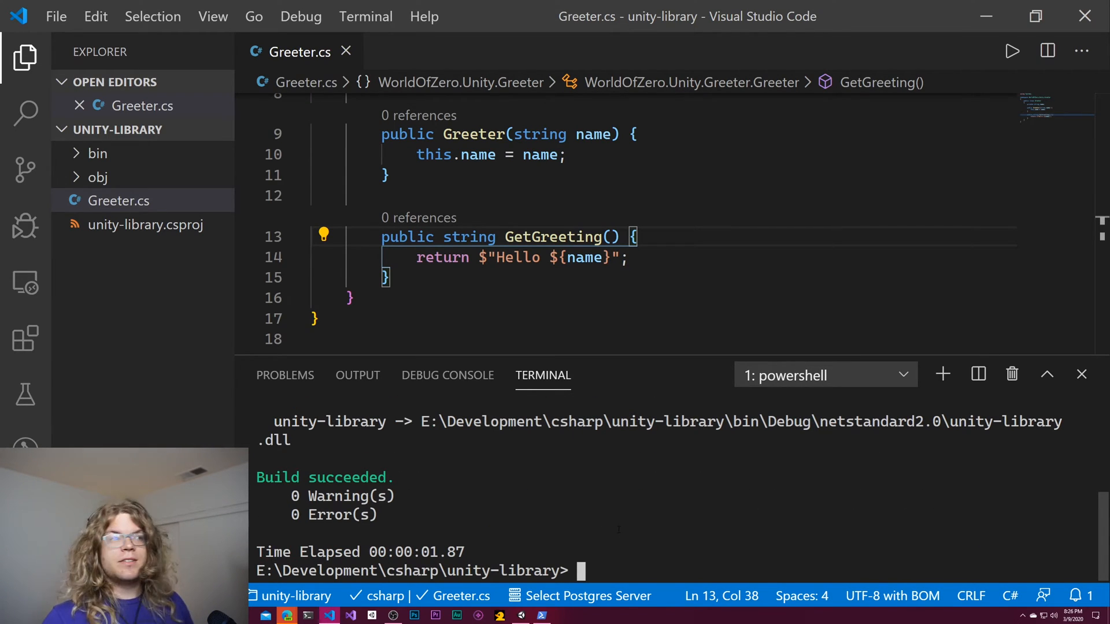
left_click(92, 153)
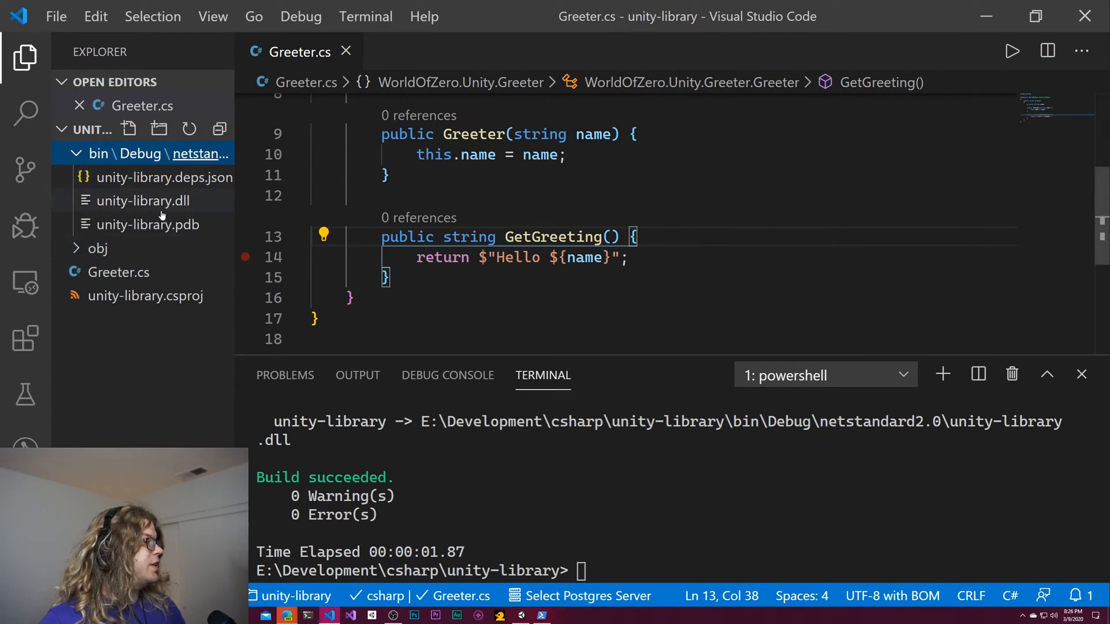
right_click(145, 200)
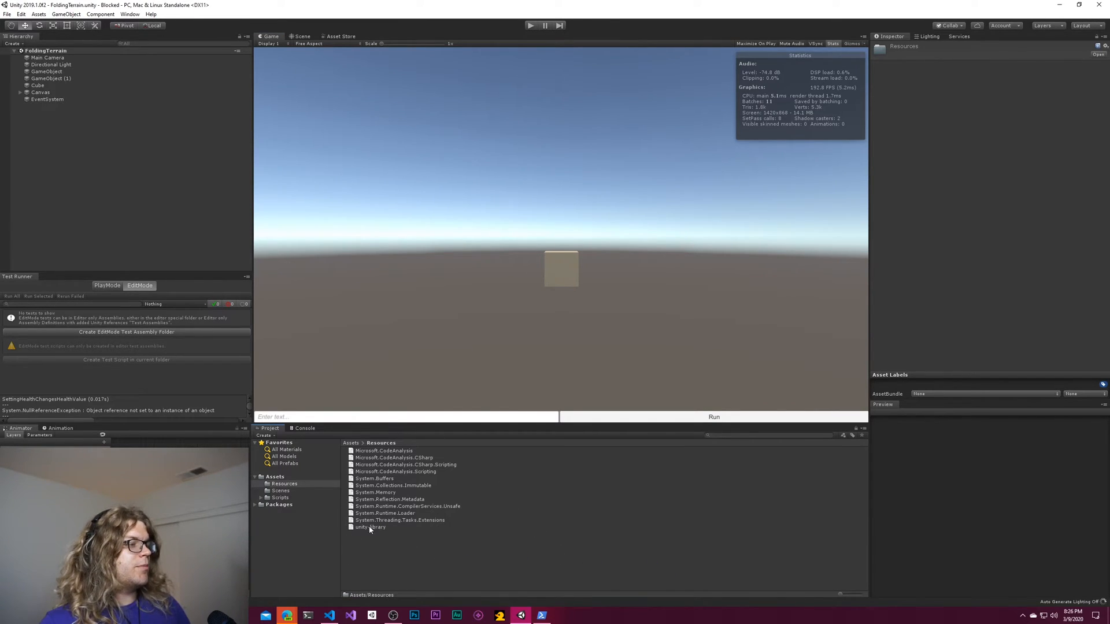
mouse_move(496, 447)
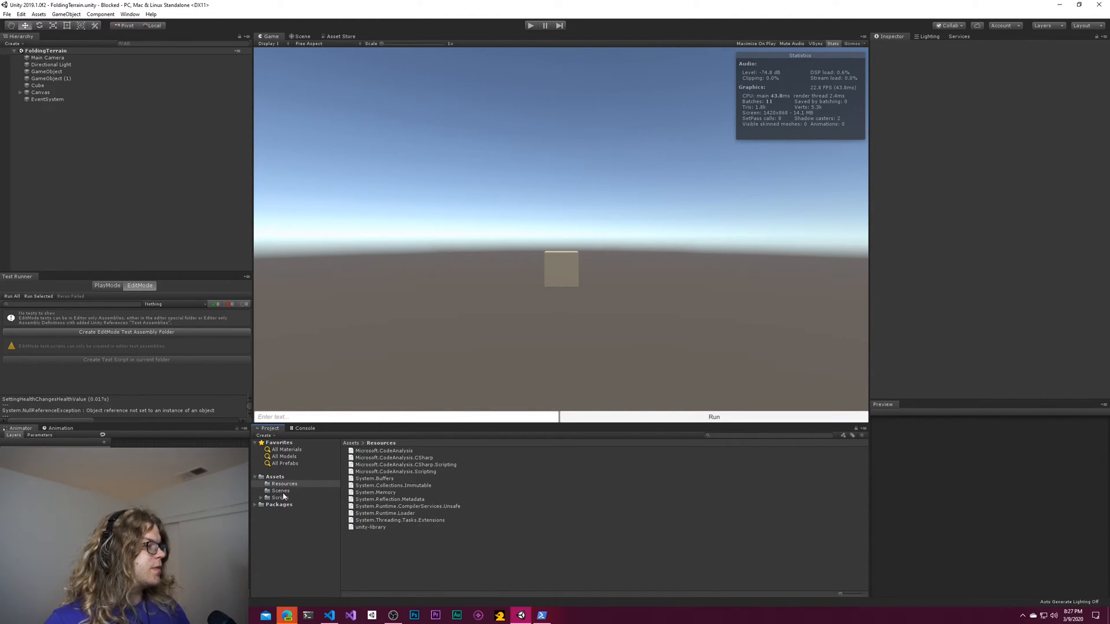
- Create a new C# script in Unity's Assets/Scripts folder
right_click(280, 497)
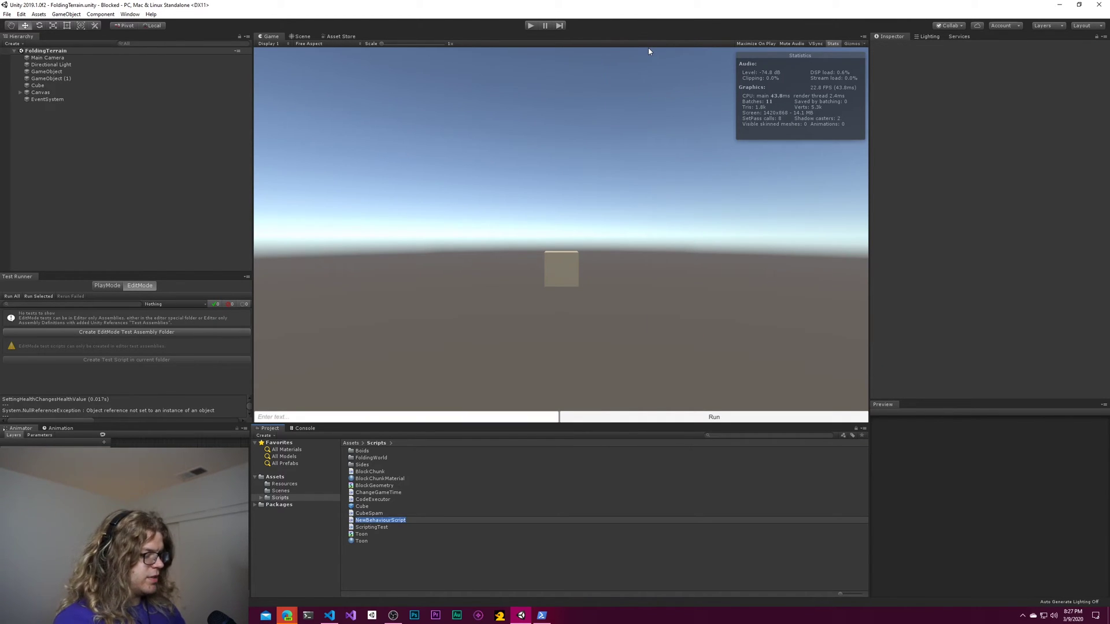
left_click(371, 541)
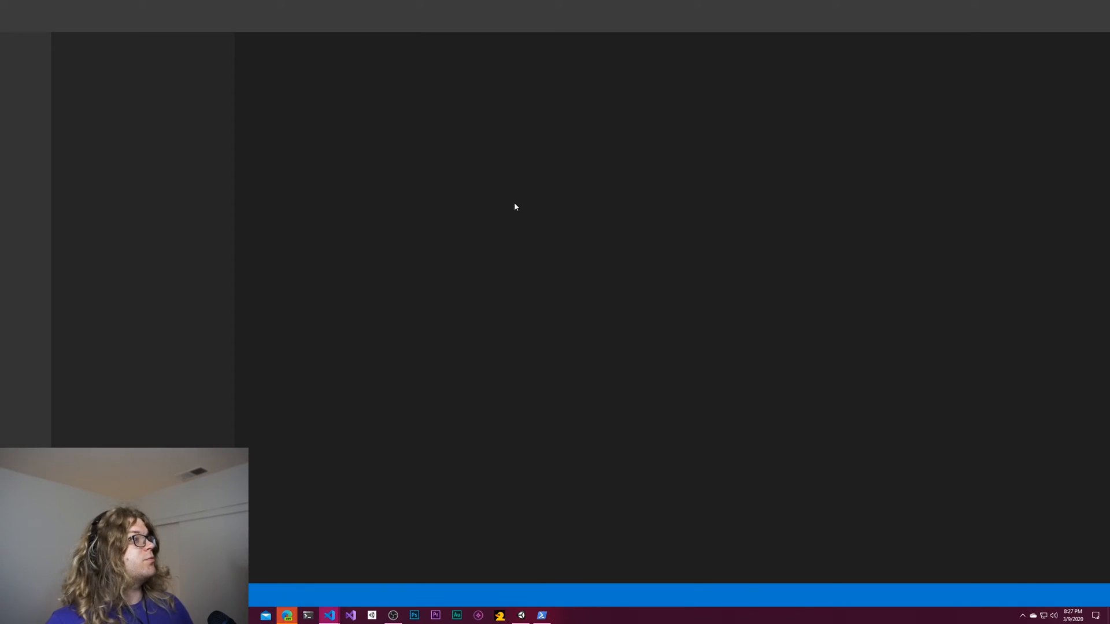
- In Start(), declare var greeter = new Greeter("World of Zero");
left_click(328, 615)
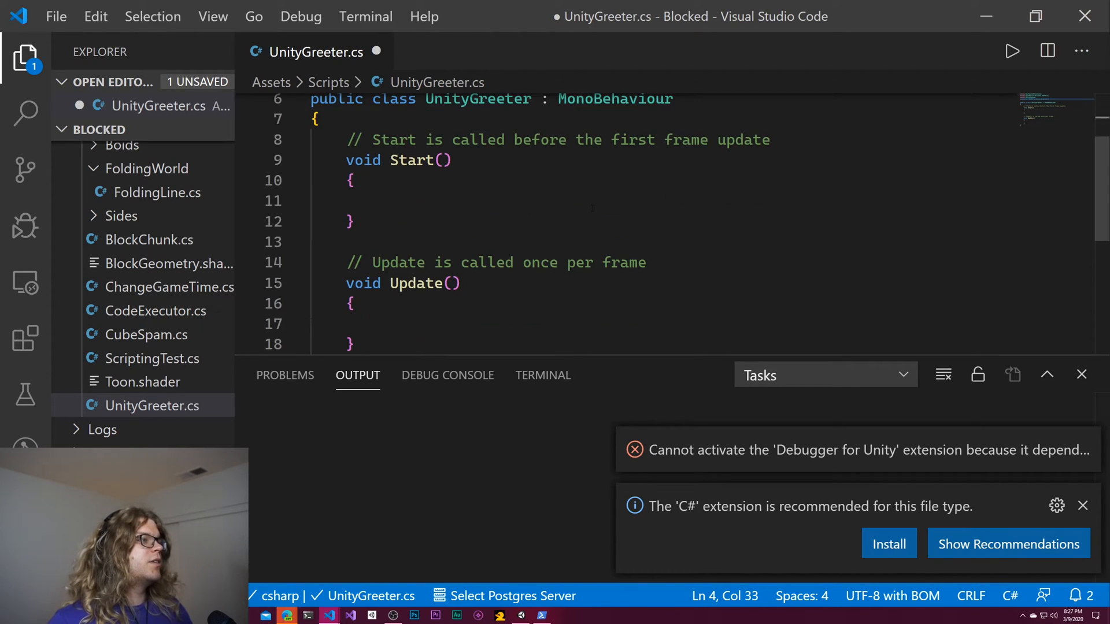
scroll("down", 3)
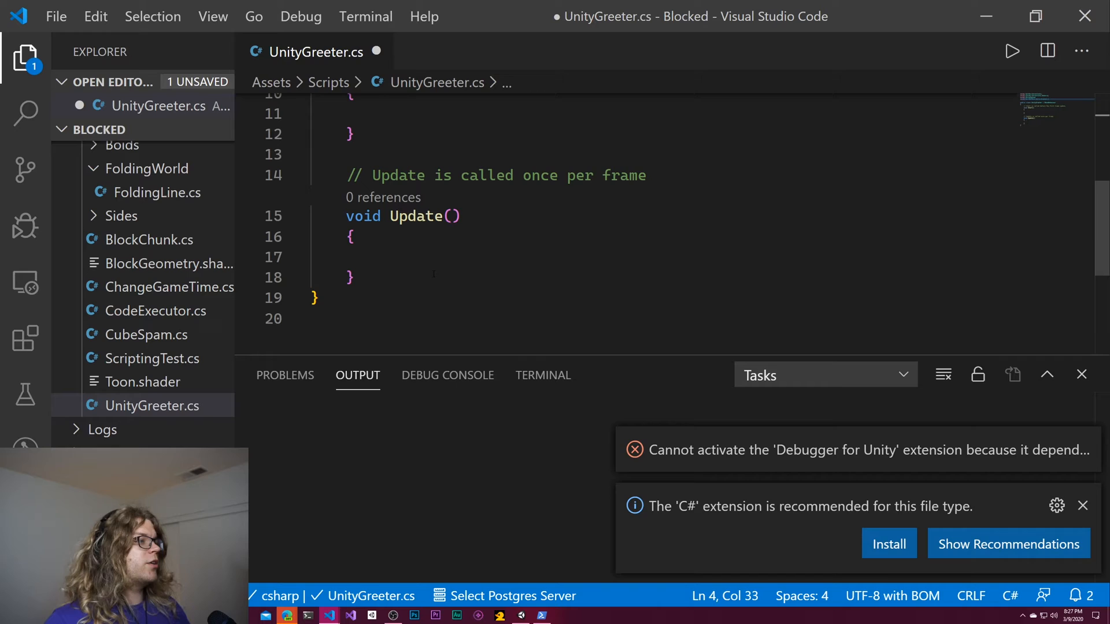
scroll("up", 3)
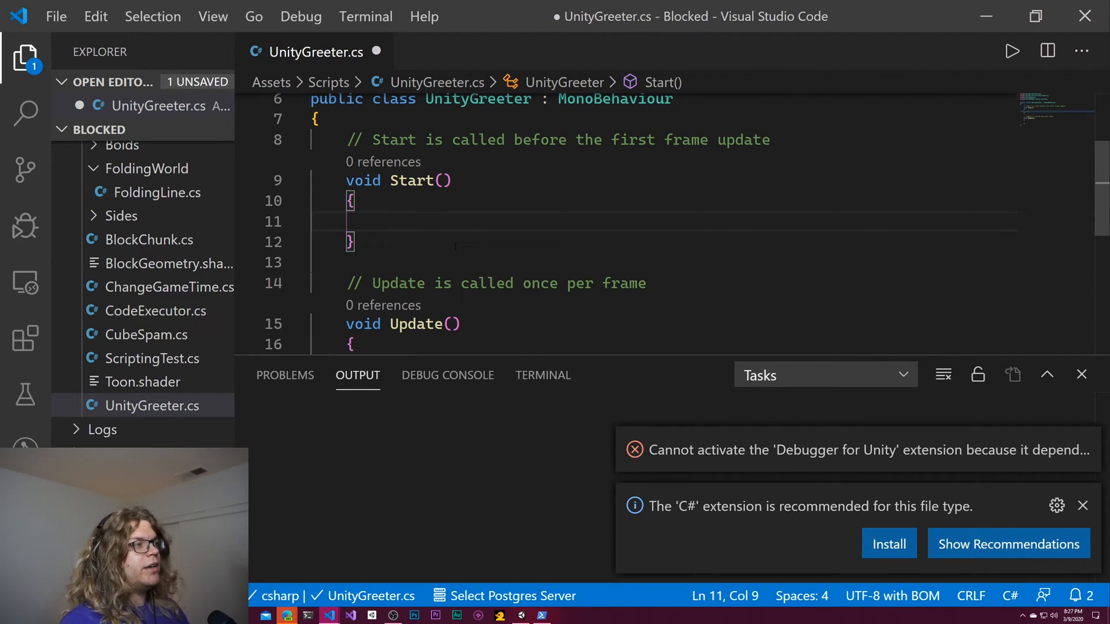
type("var greeter")
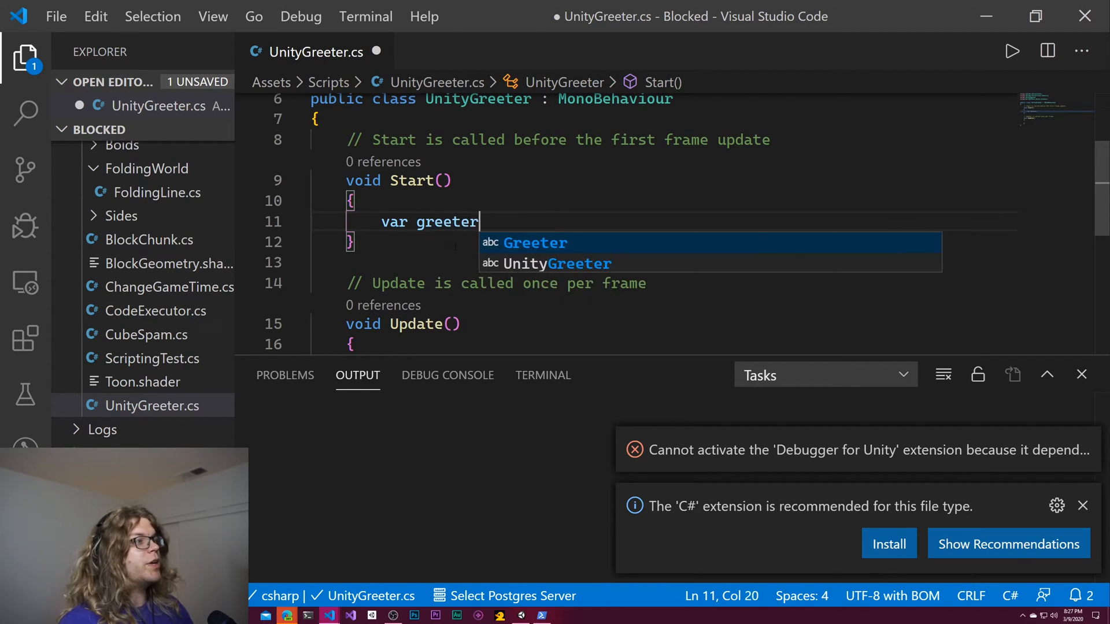
type("= new Greeter")
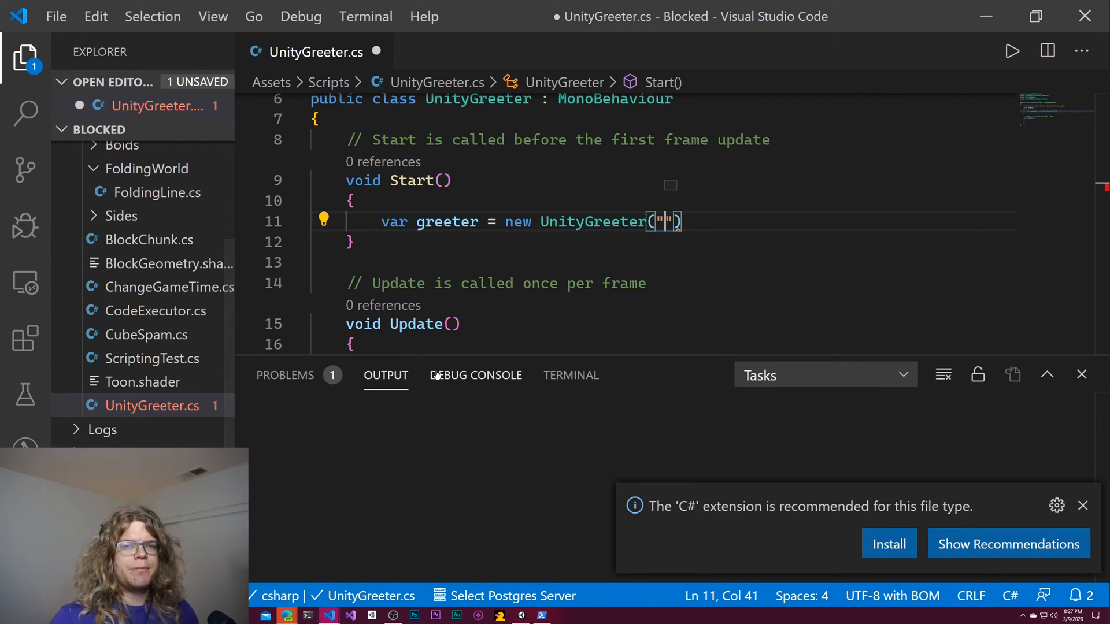
mouse_move(853, 550)
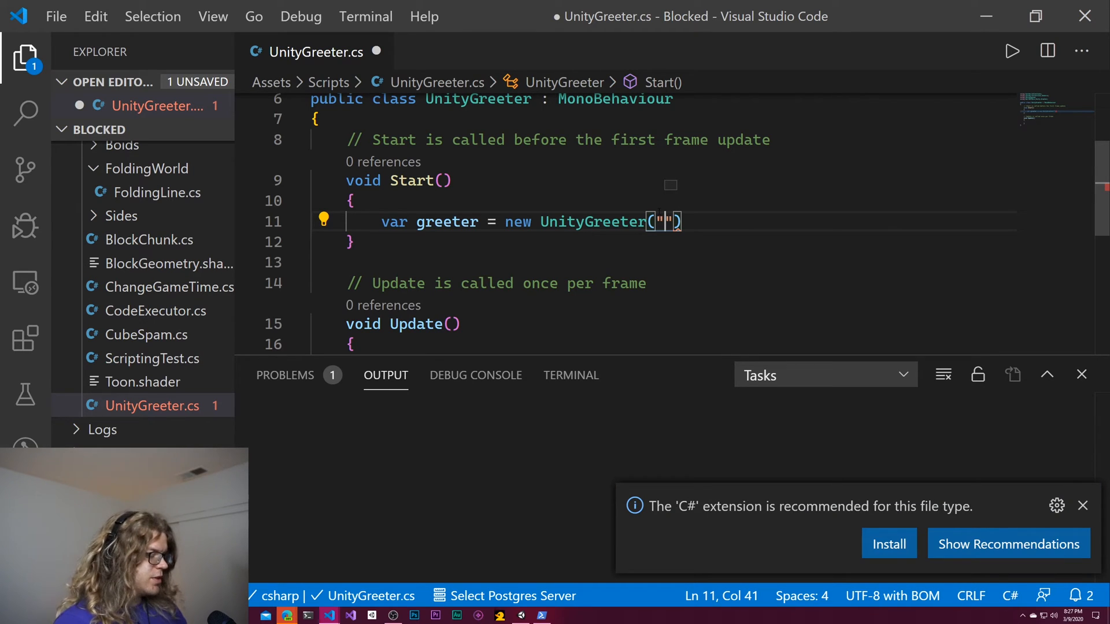
type("World of Zero")
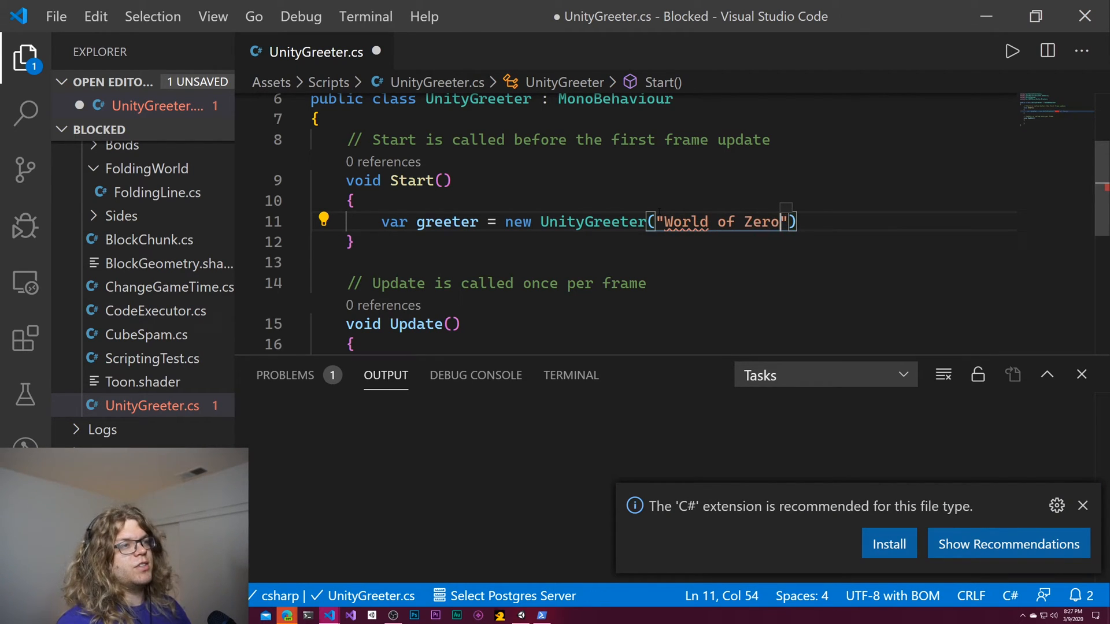
type(";")
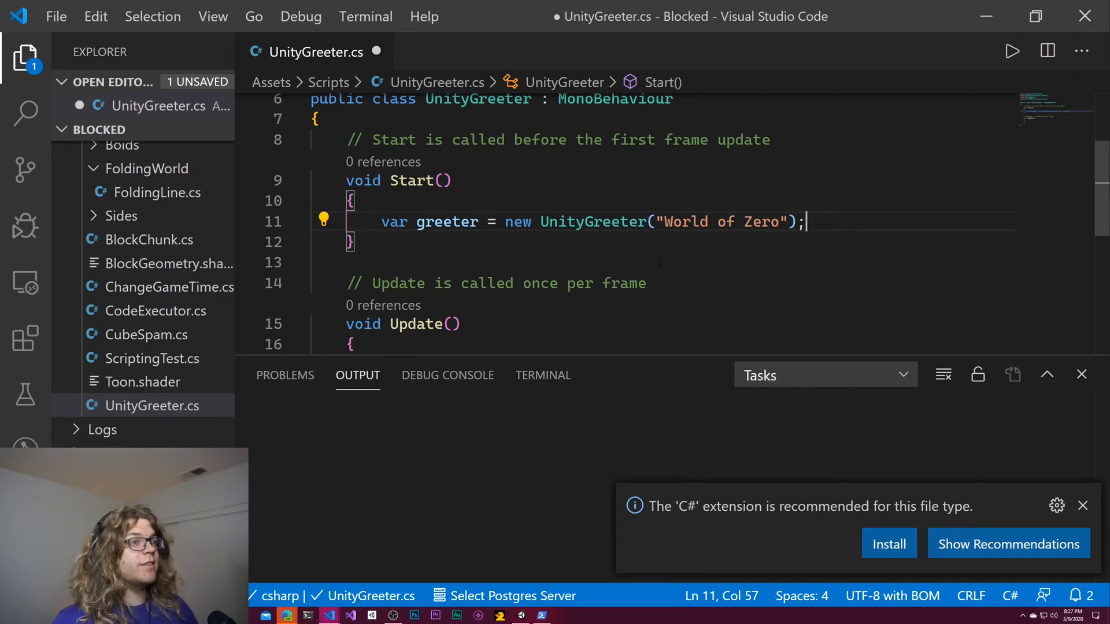
- Add Debug.Log(greeter.GetGreeting()); on the next line and return to Unity
key("Return")
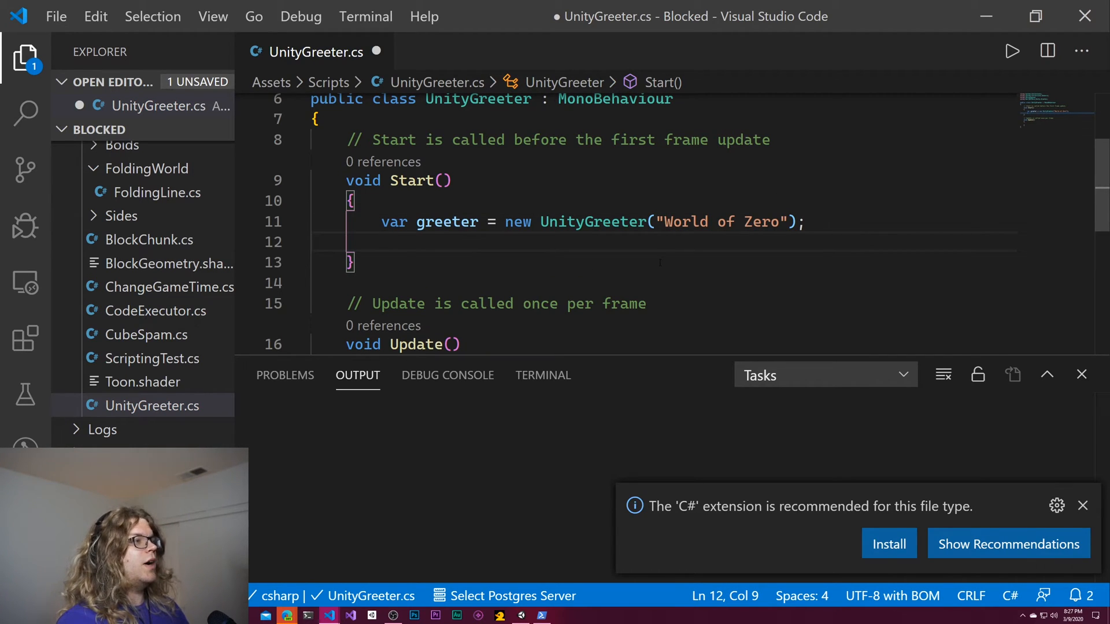
type("Debug.L:")
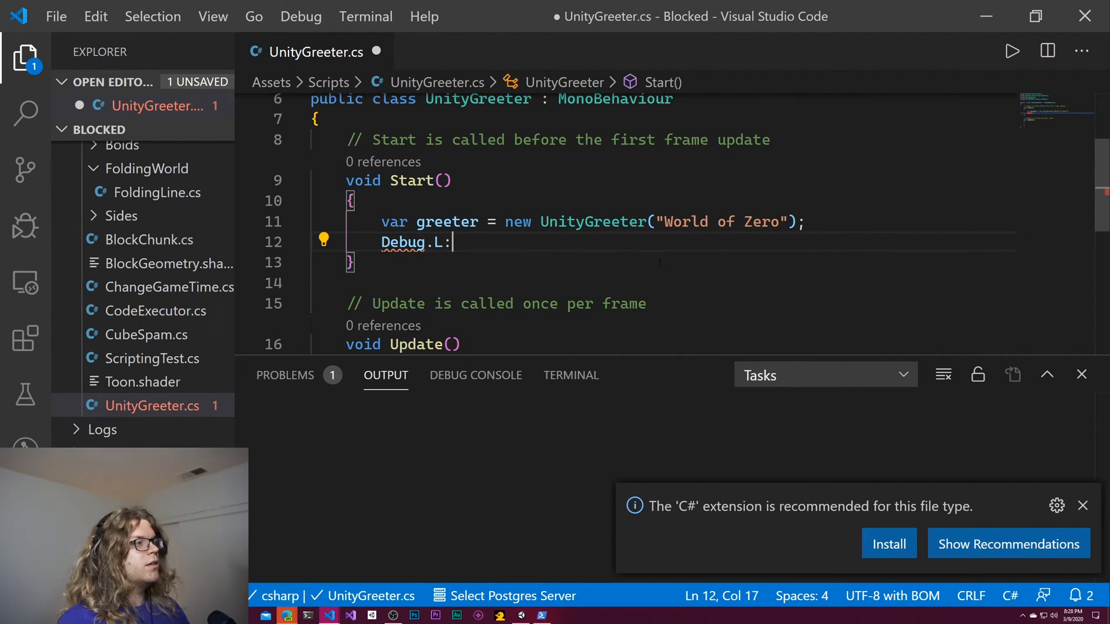
type("og(greeter.GetTGr")
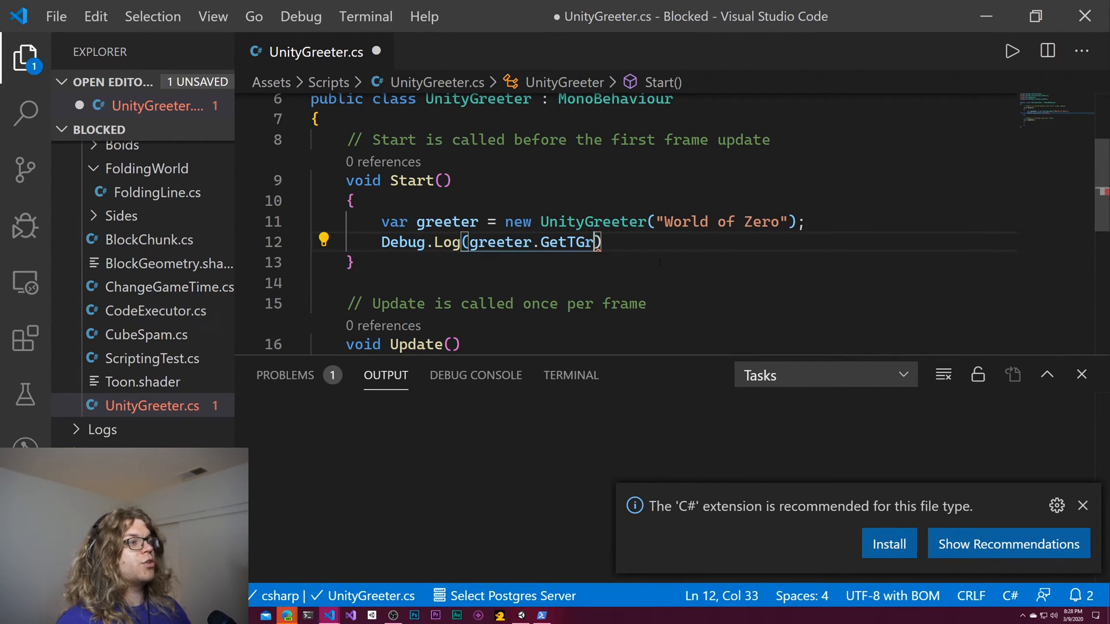
type("eeting()")
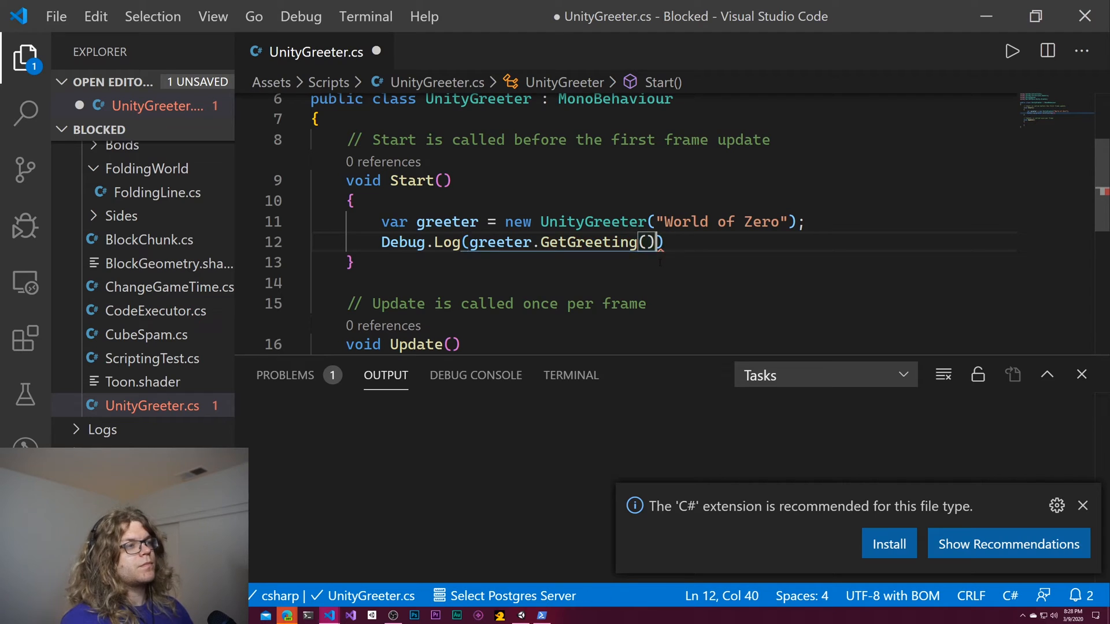
type(";")
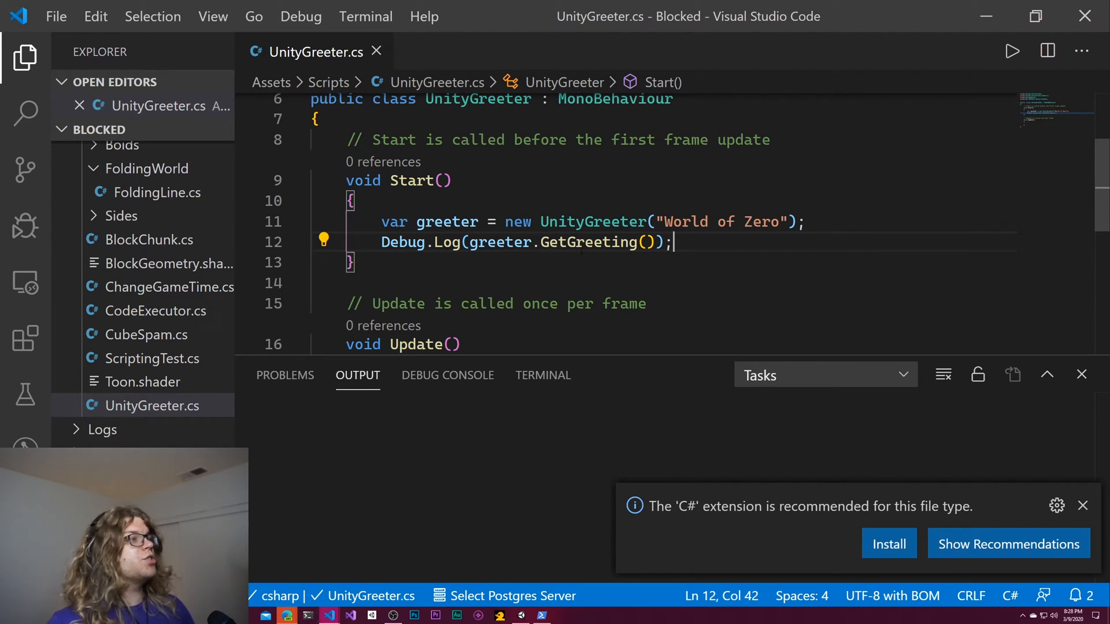
mouse_move(593, 222)
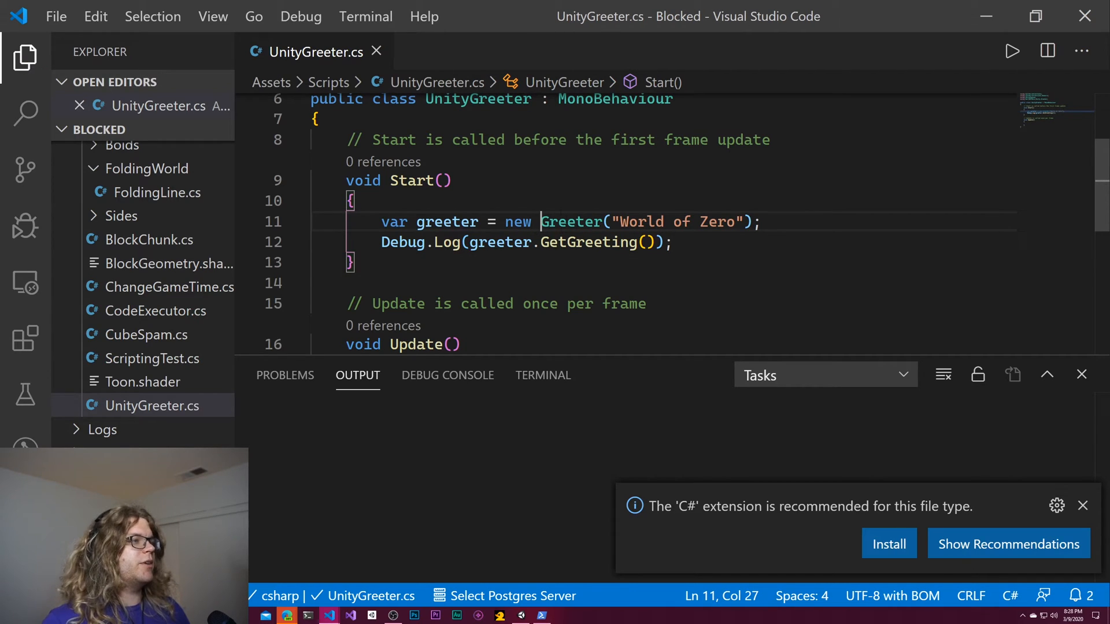
scroll("up", 3)
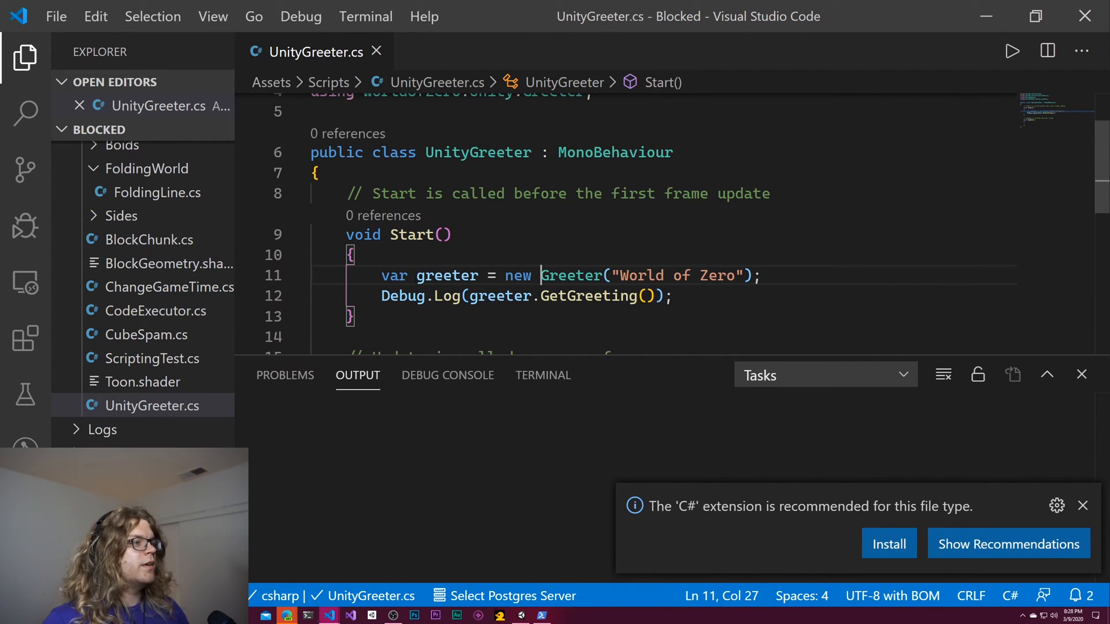
left_click(670, 297)
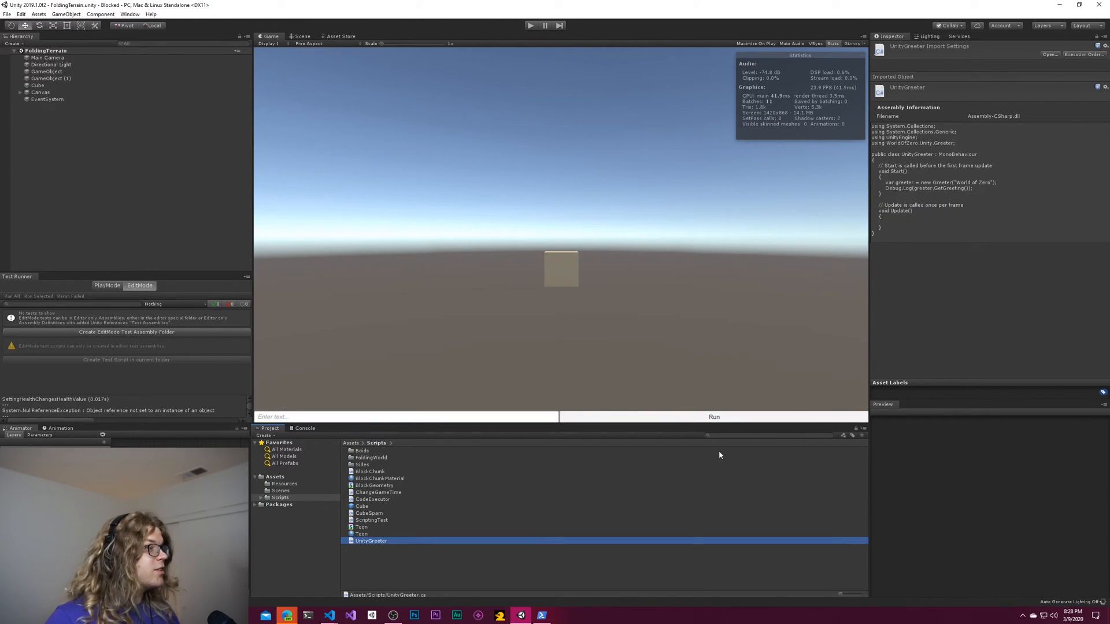
mouse_move(404, 442)
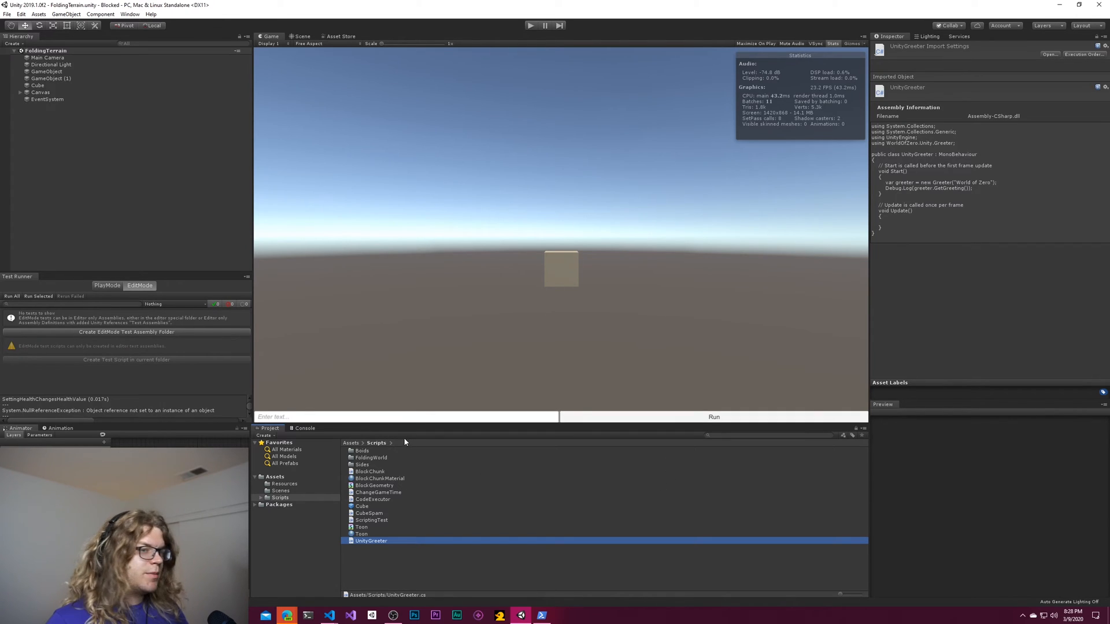
mouse_move(405, 526)
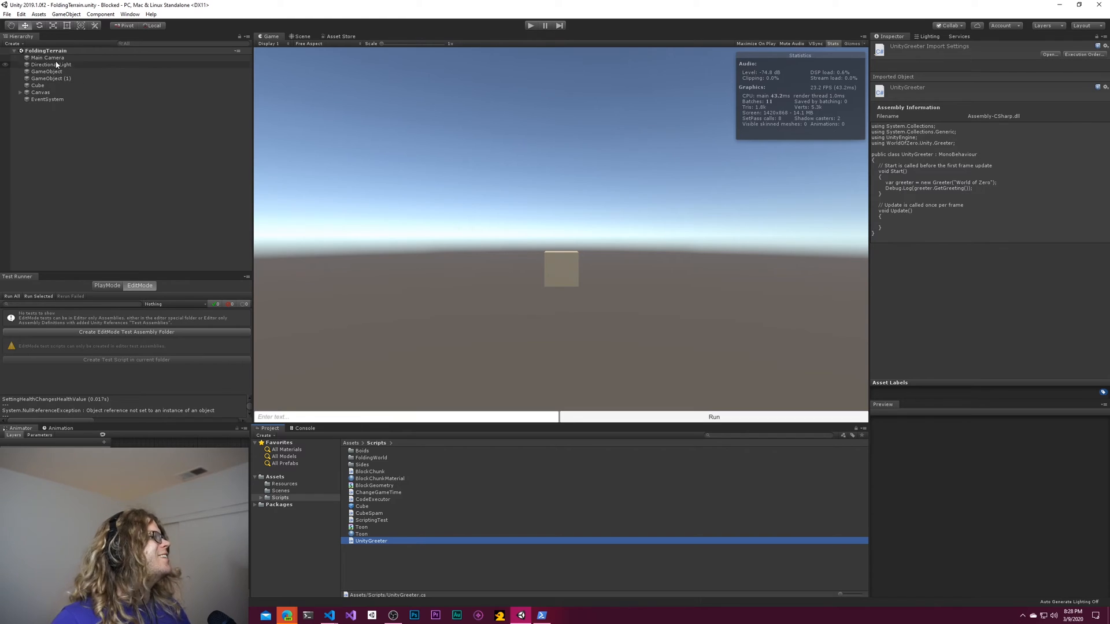
- Select Main Camera with its Unity Greeter component, run the scene and view the Console
left_click(46, 57)
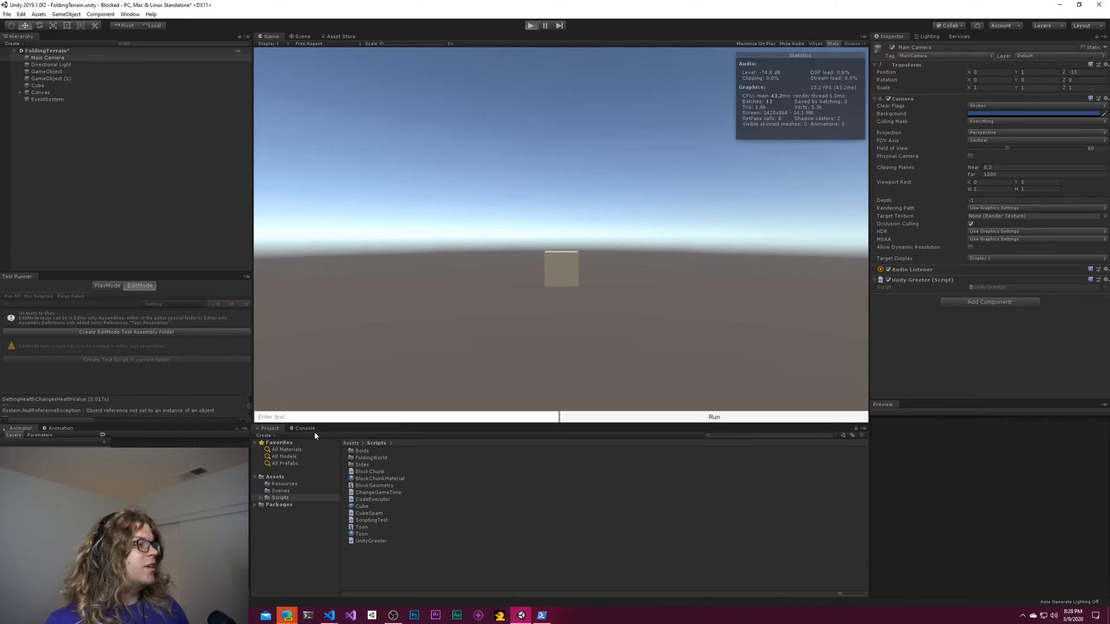
left_click(531, 25)
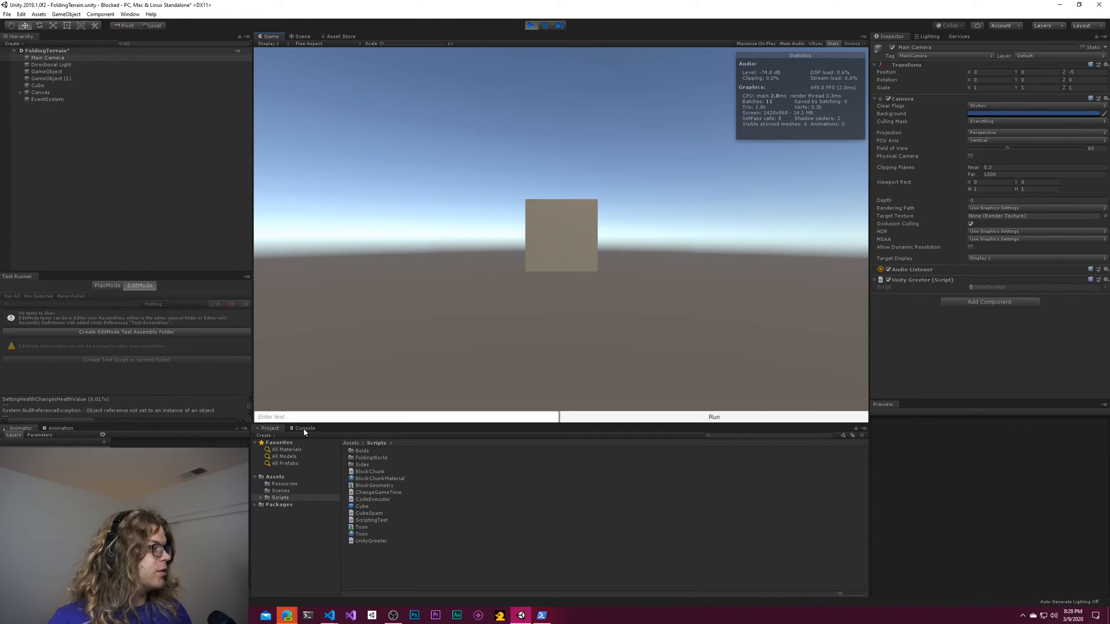
left_click(304, 428)
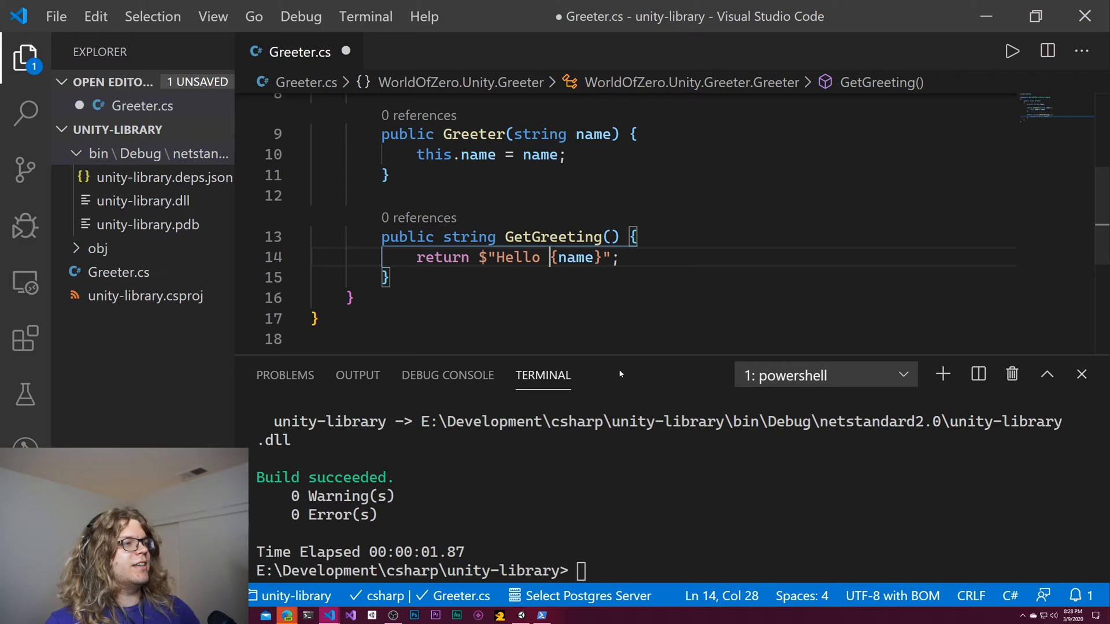
- Rebuild the library with dotnet build in the integrated terminal
type("dotnet build")
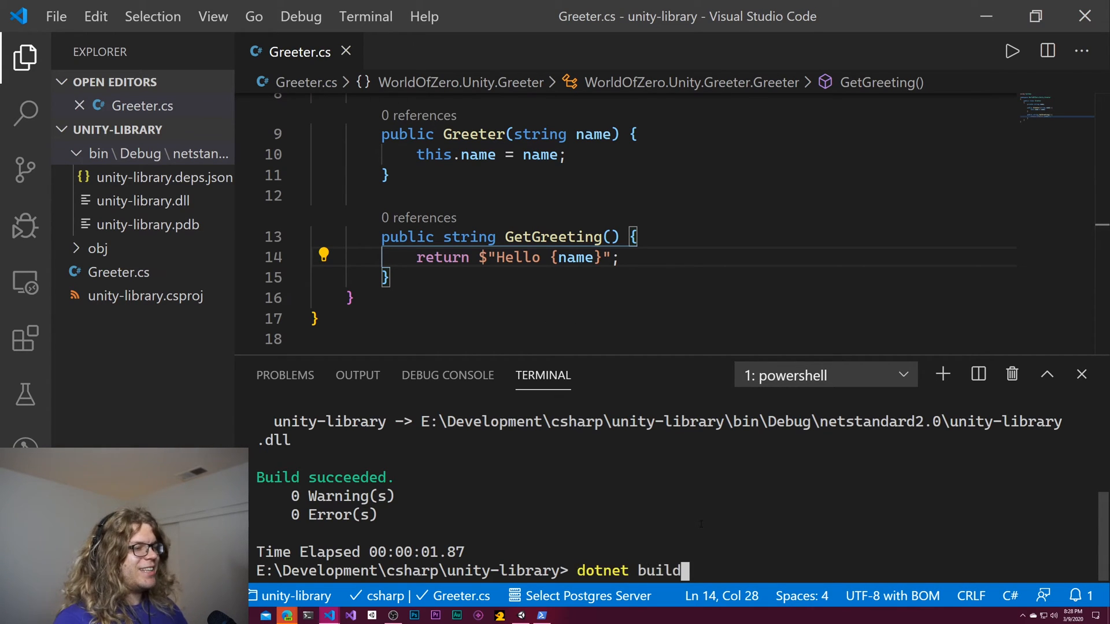
key("Return")
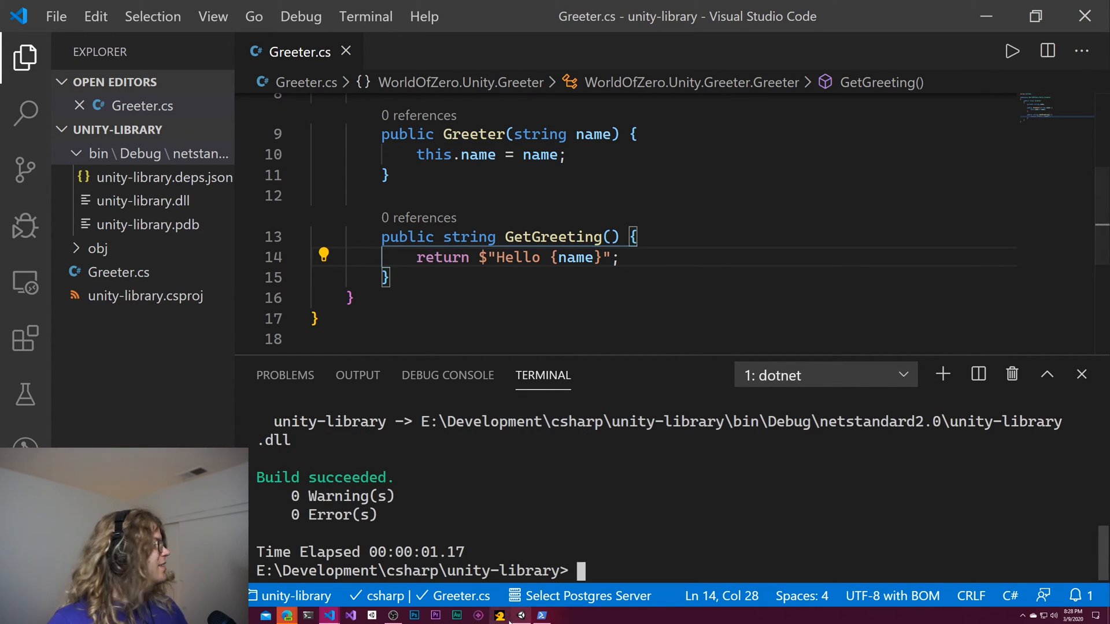
mouse_move(521, 615)
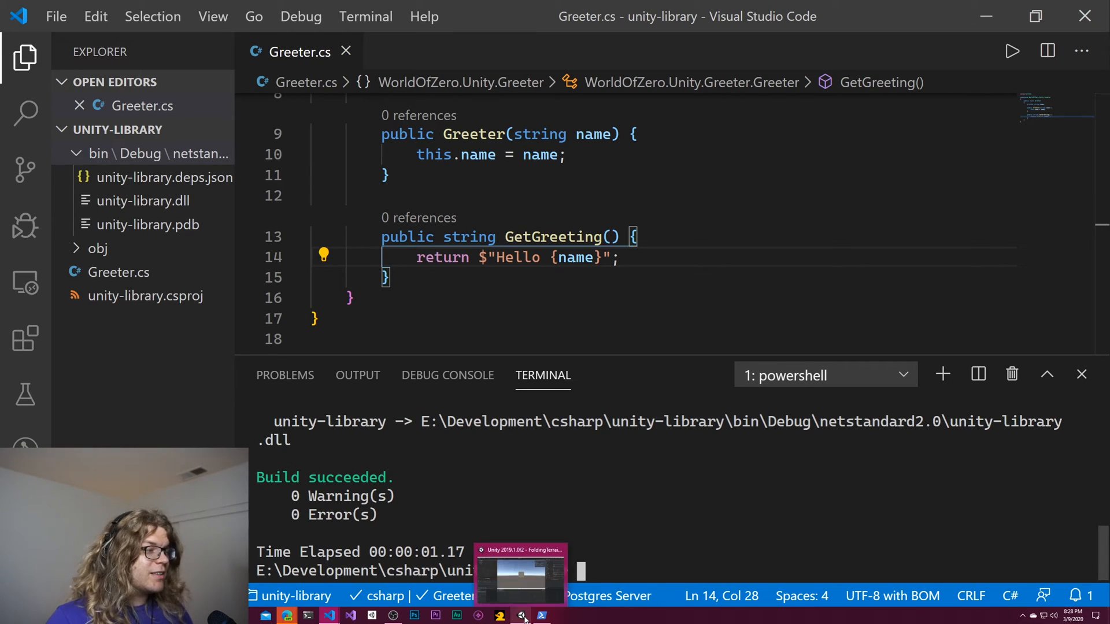
- Back in Unity, check the re-imported unity-library assembly in the Resources folder
left_click(520, 573)
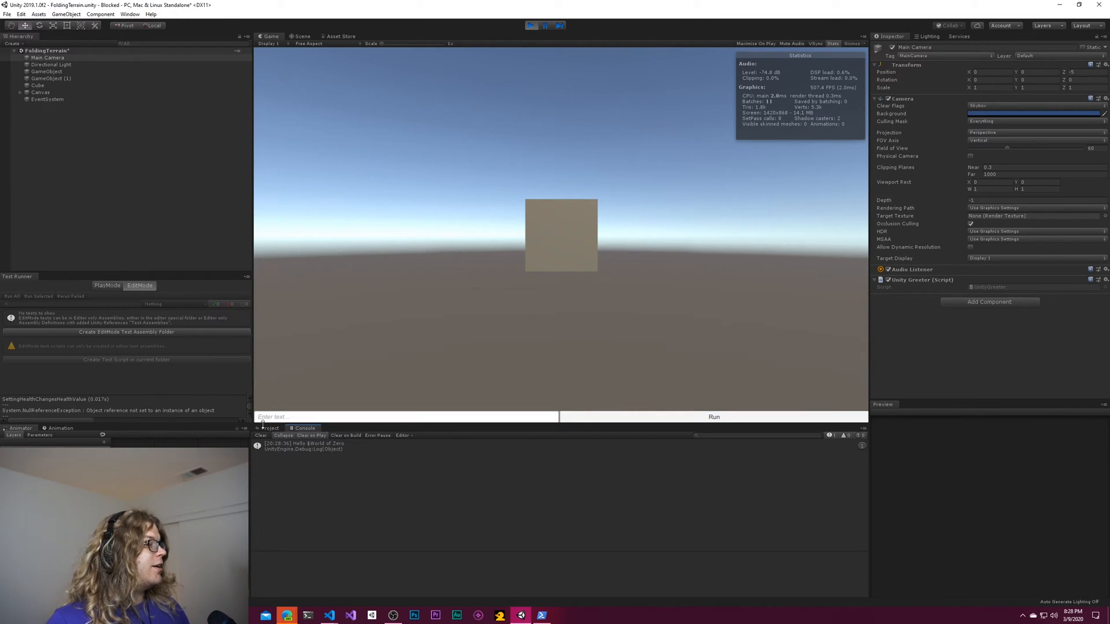
left_click(270, 428)
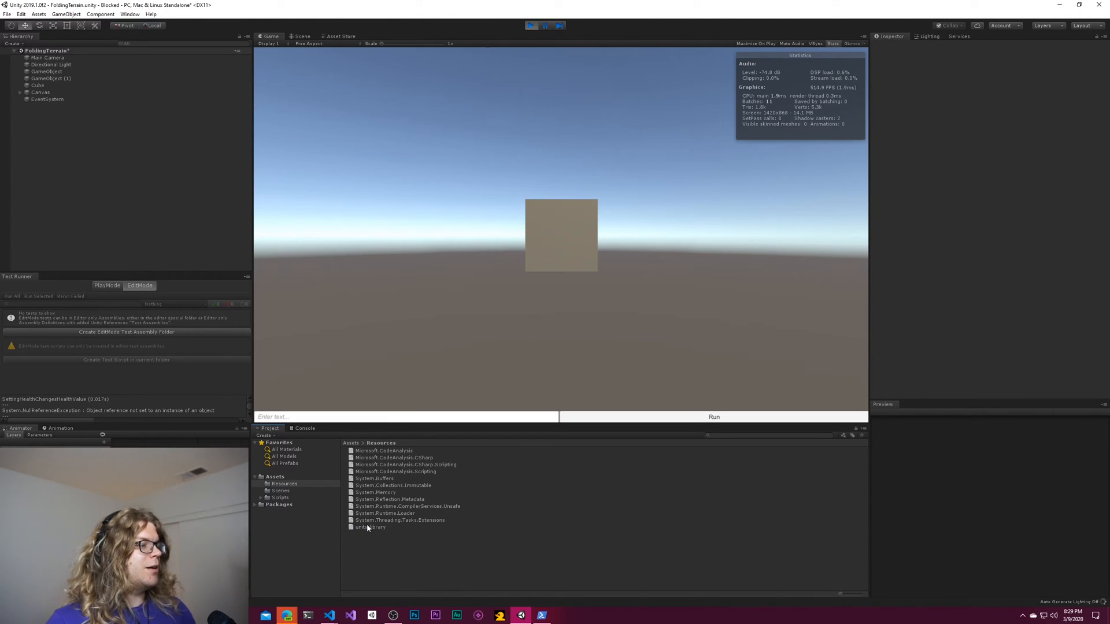
left_click(370, 527)
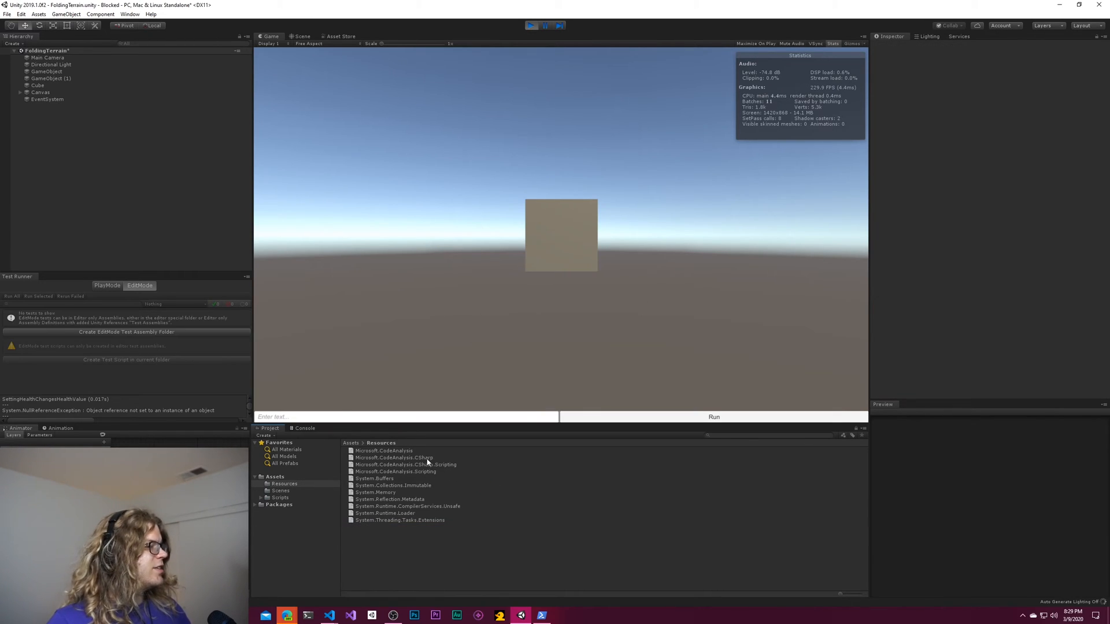
mouse_move(607, 501)
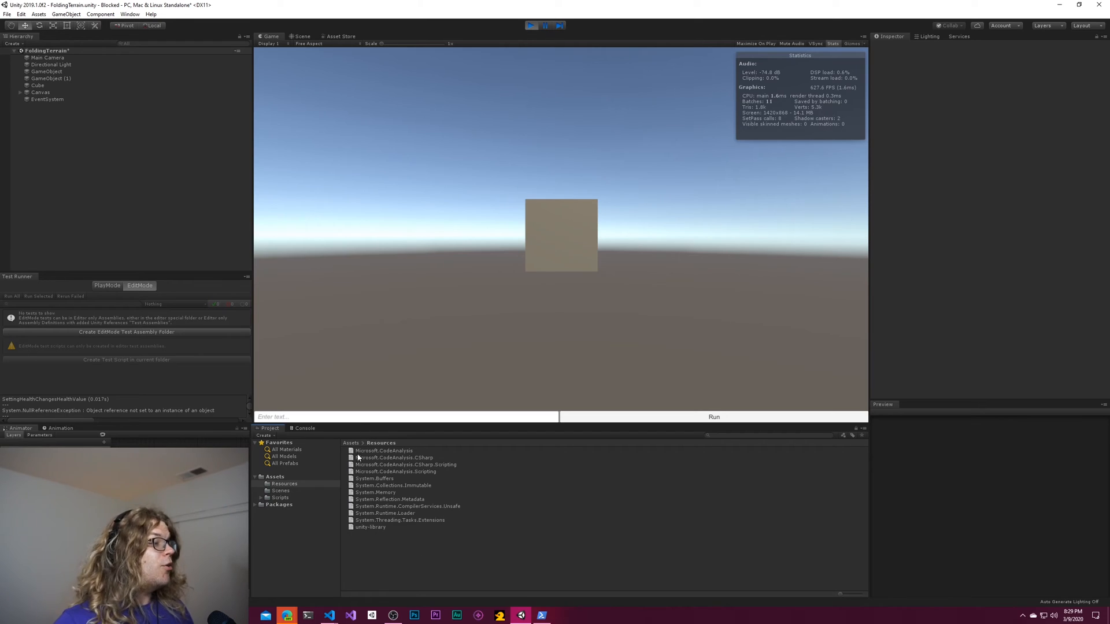
- Rerun the scene so the Console logs "Hello World of Zero"
left_click(528, 25)
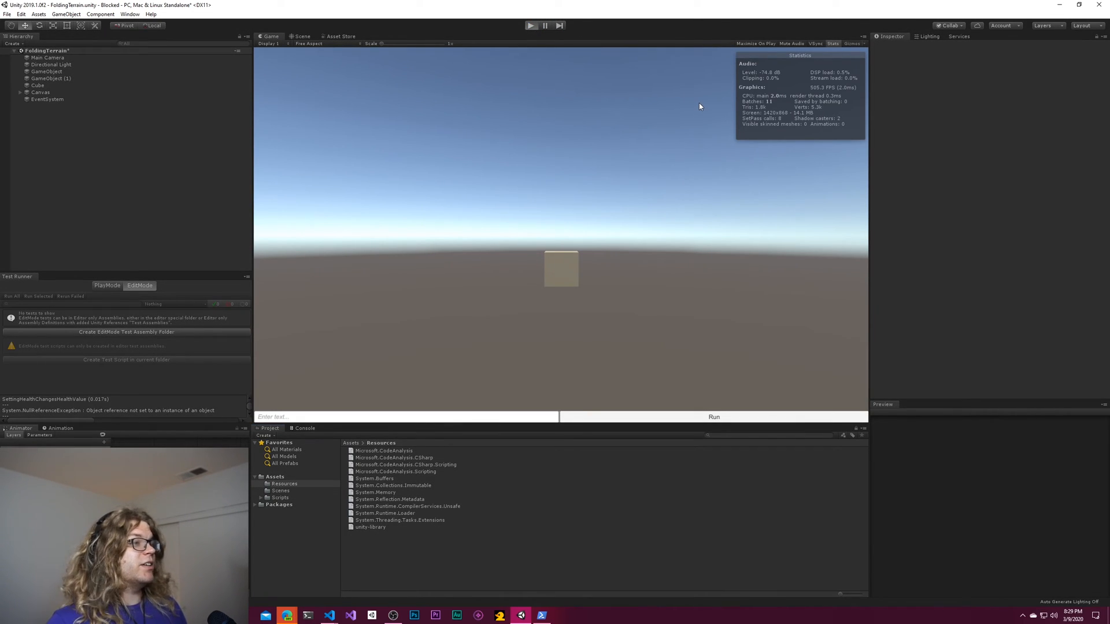
mouse_move(686, 107)
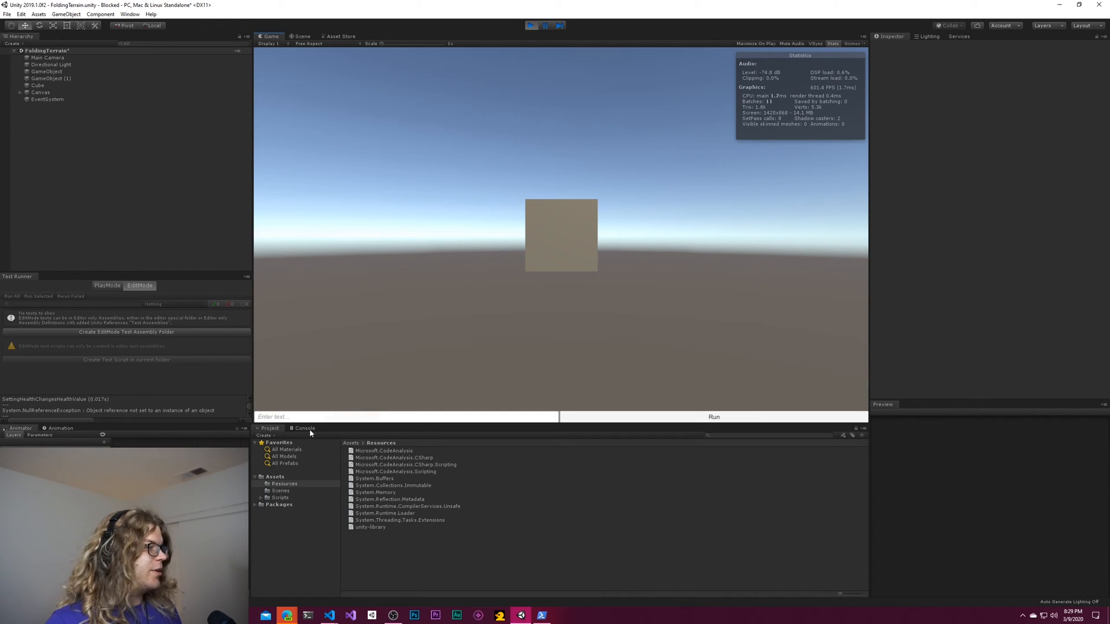
left_click(304, 428)
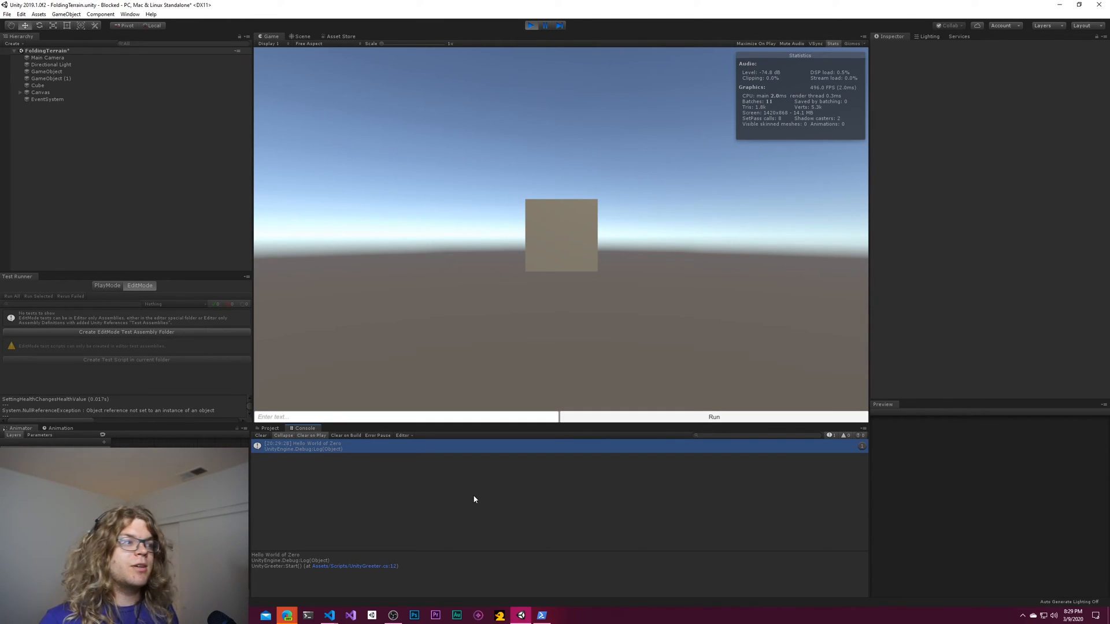
mouse_move(444, 489)
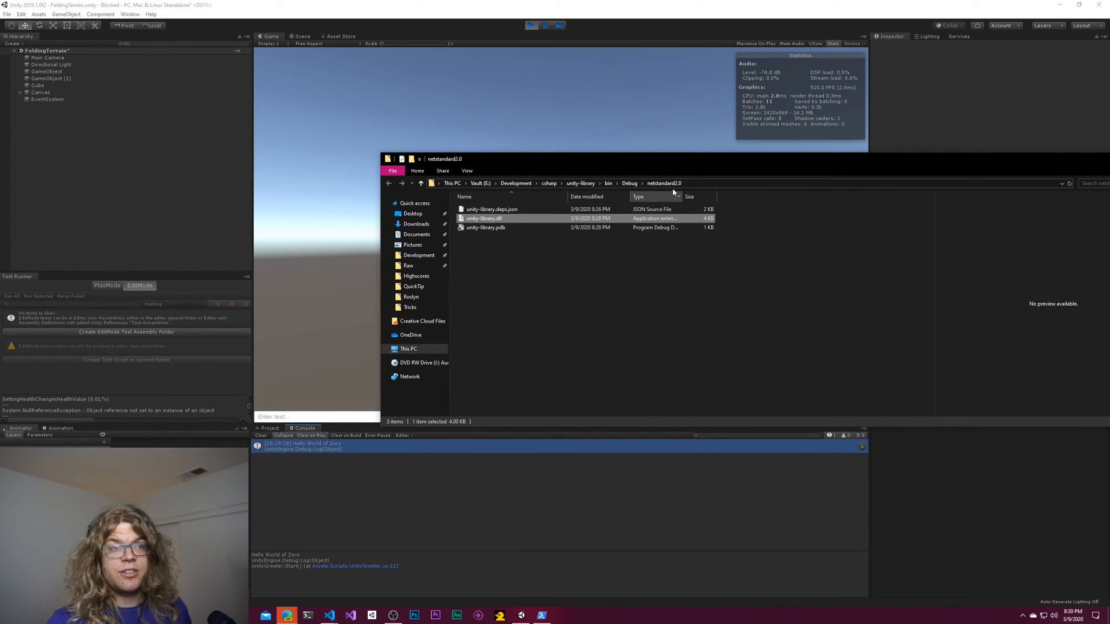
mouse_move(650, 174)
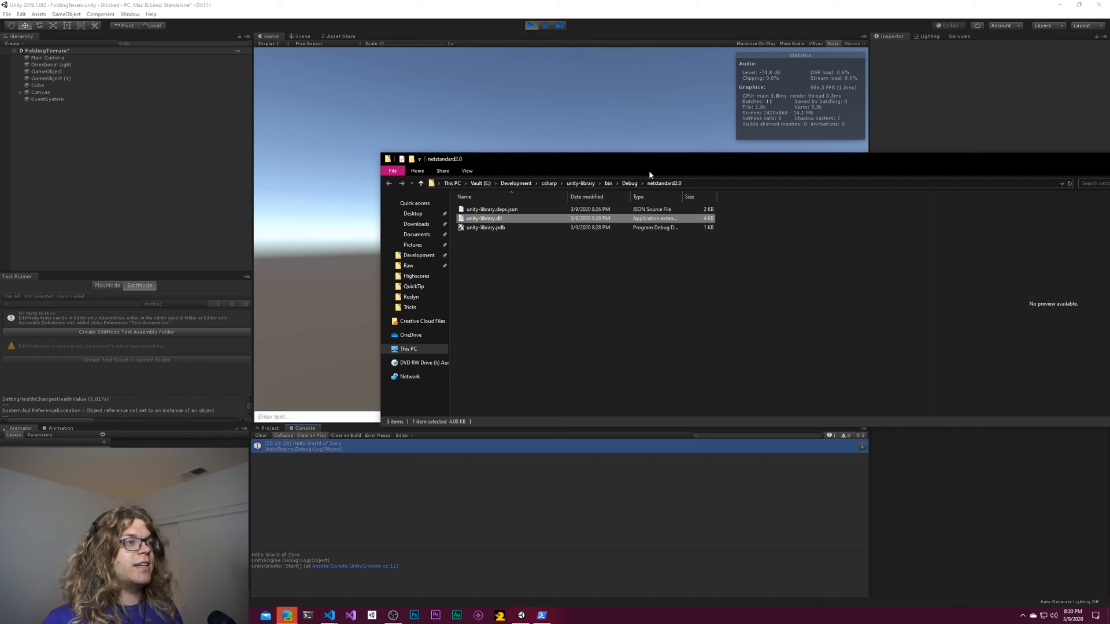
mouse_move(708, 193)
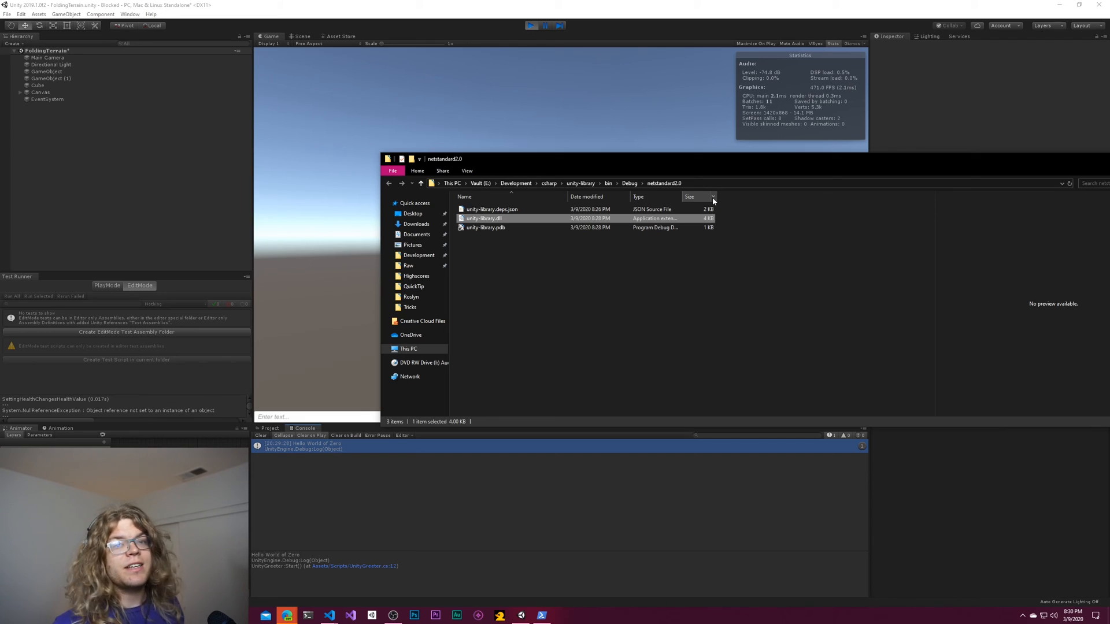
mouse_move(588, 270)
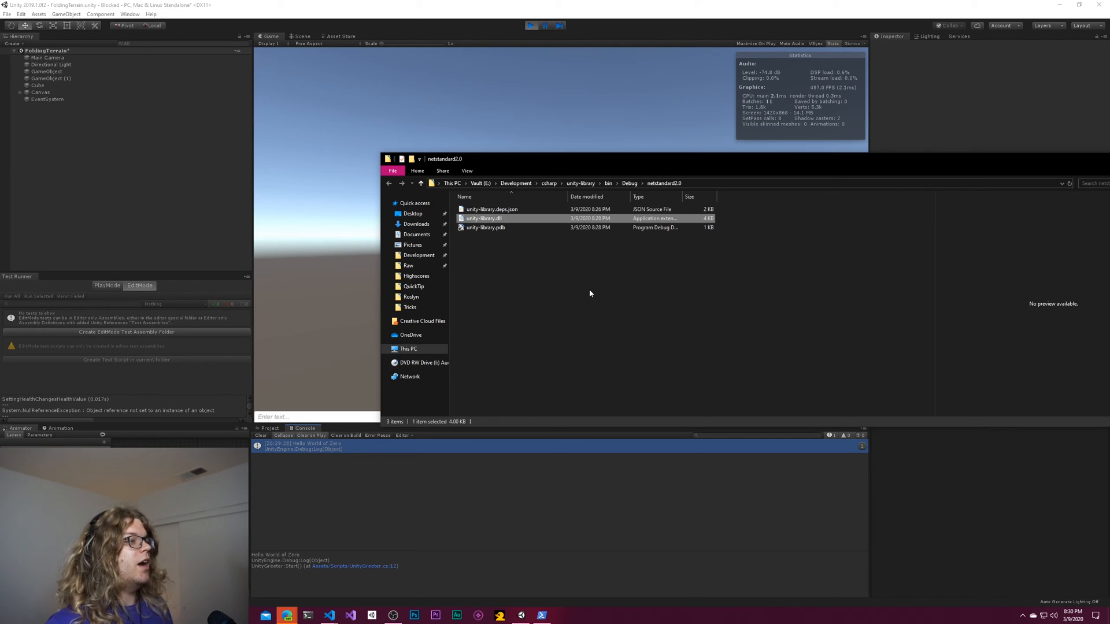
- Deselect unity-library.dll in the netstandard2.0 build output folder
left_click(587, 292)
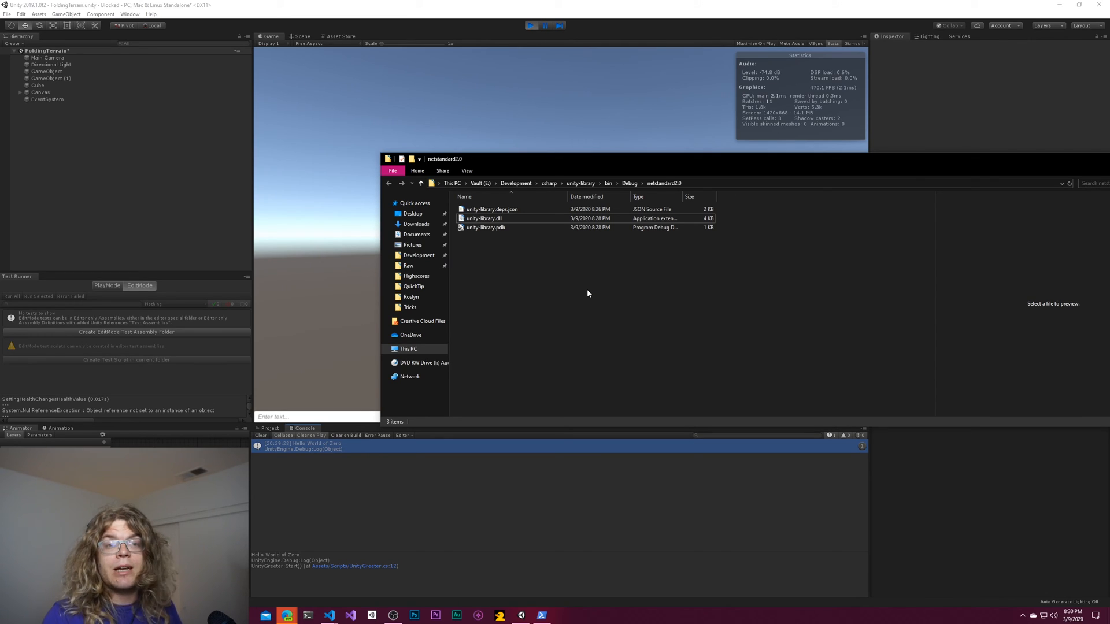
mouse_move(598, 299)
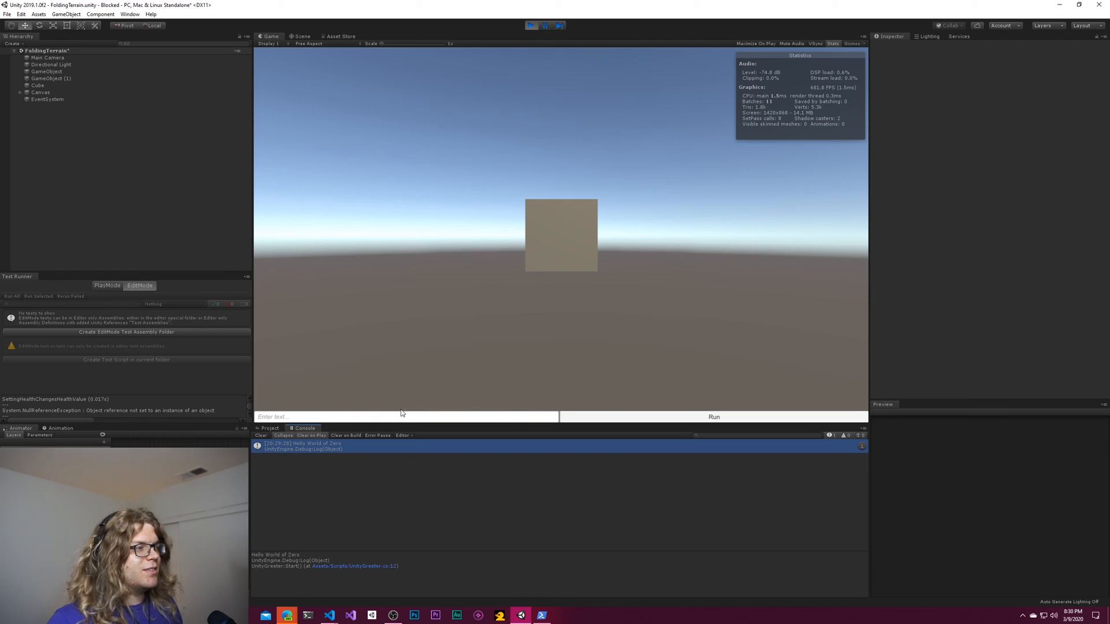
- Show the Assets > Resources folder with unity-library in Unity's Project panel
left_click(269, 427)
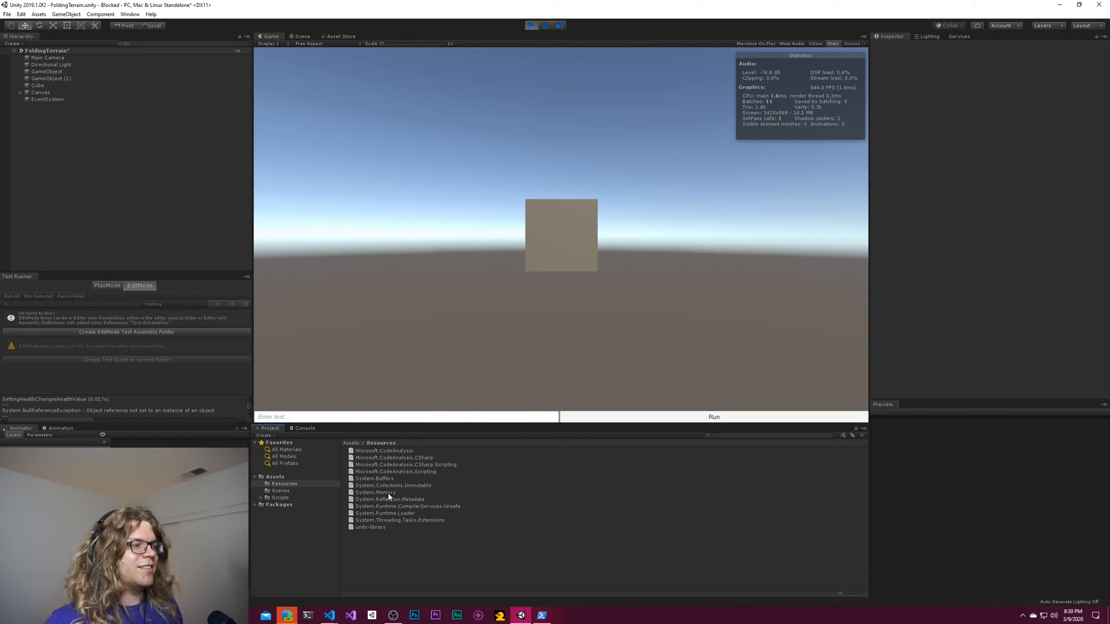
mouse_move(585, 419)
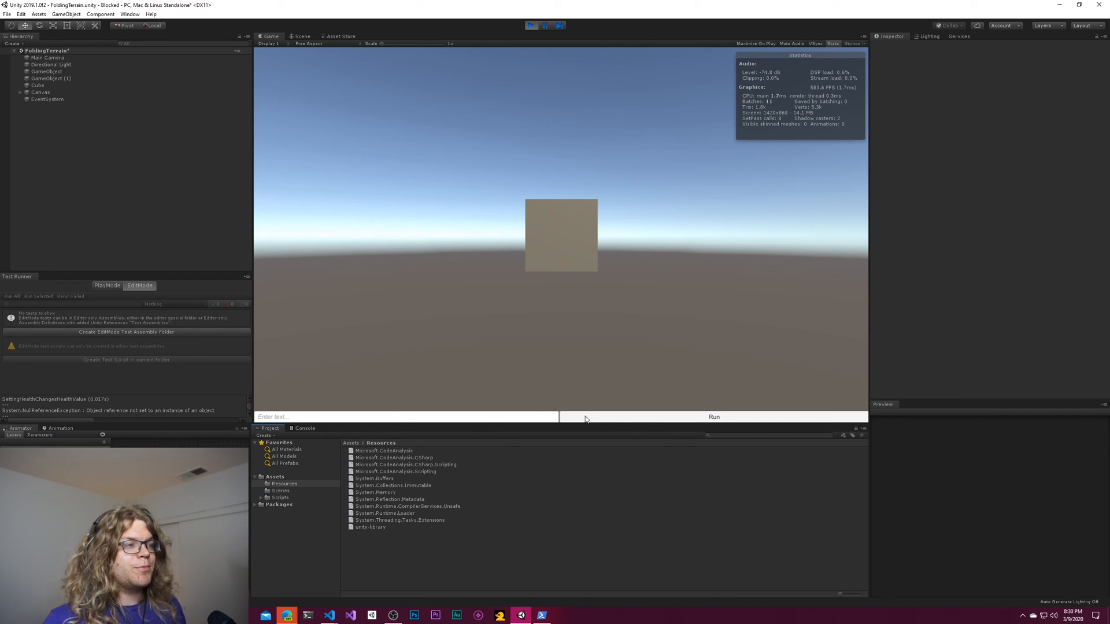
mouse_move(566, 437)
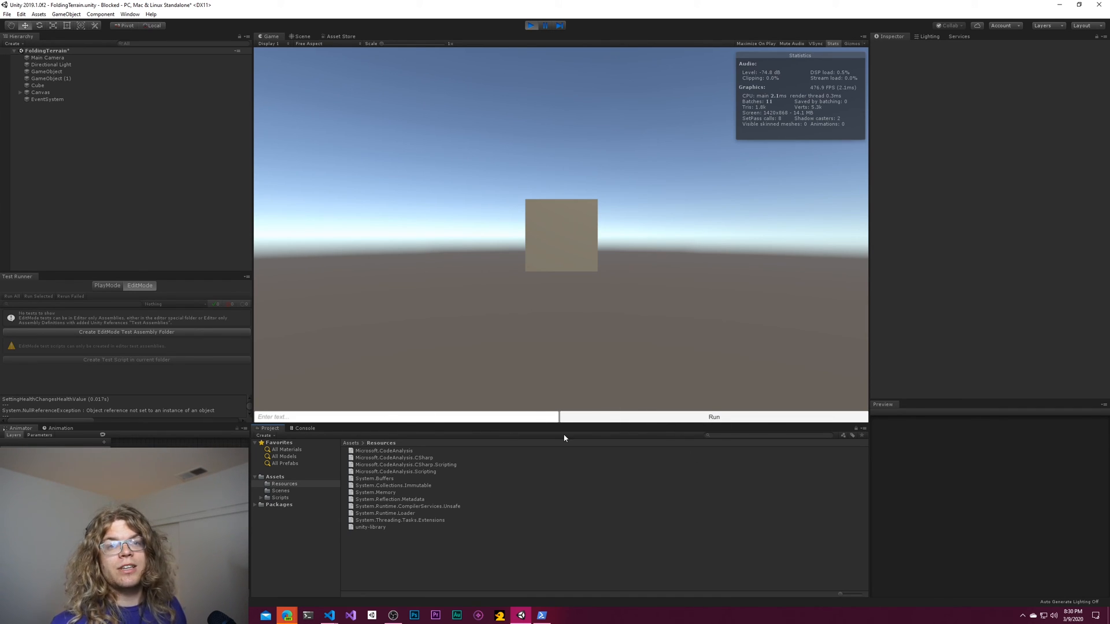